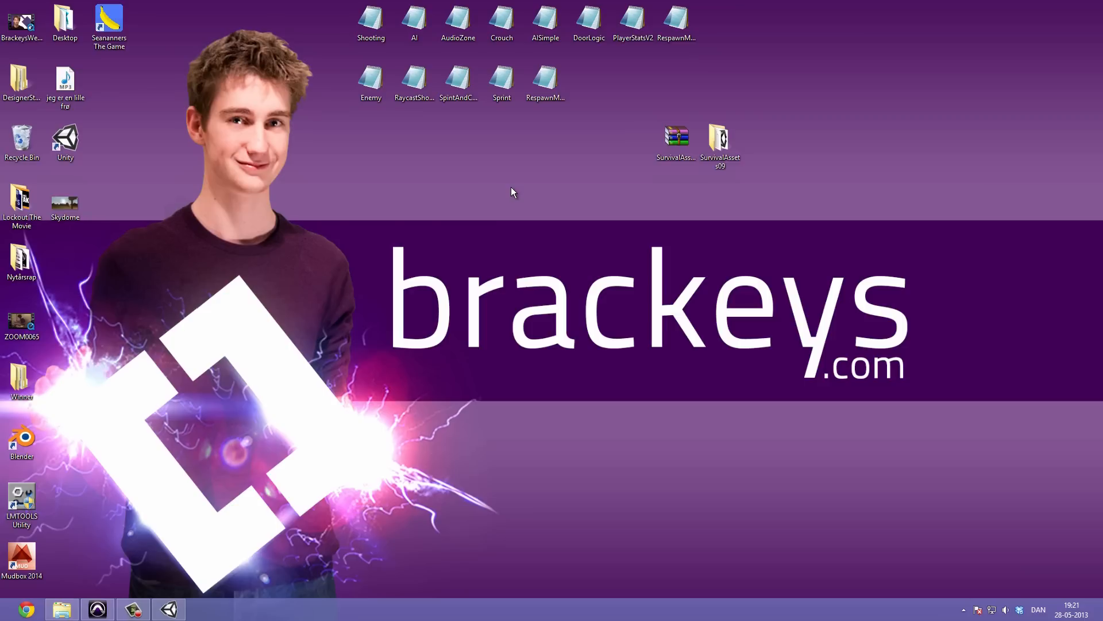
mouse_move(519, 192)
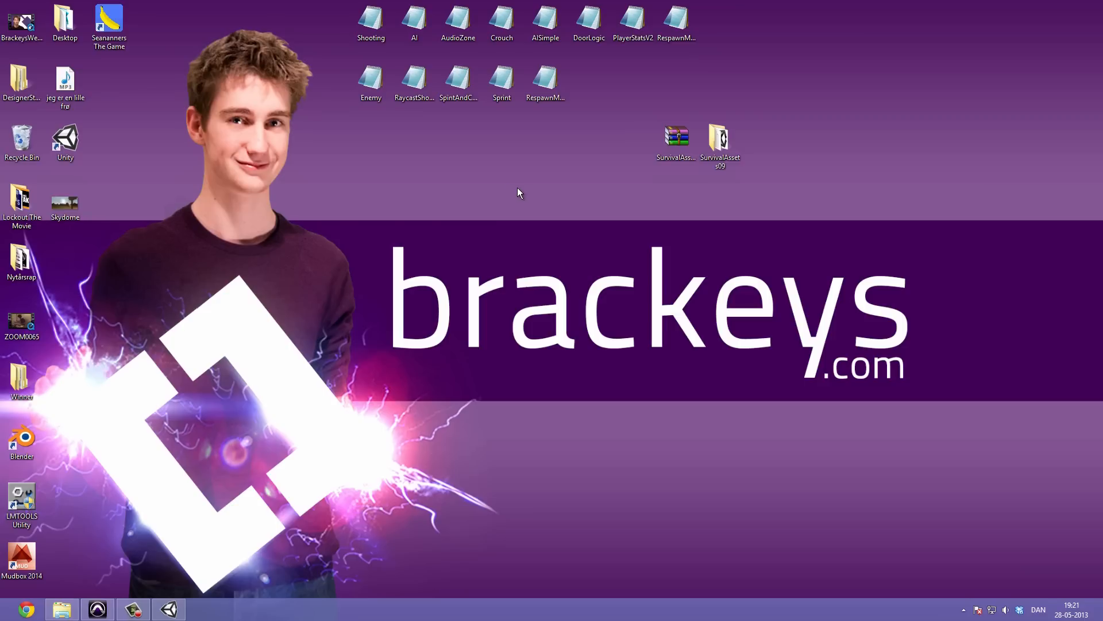
mouse_move(269, 508)
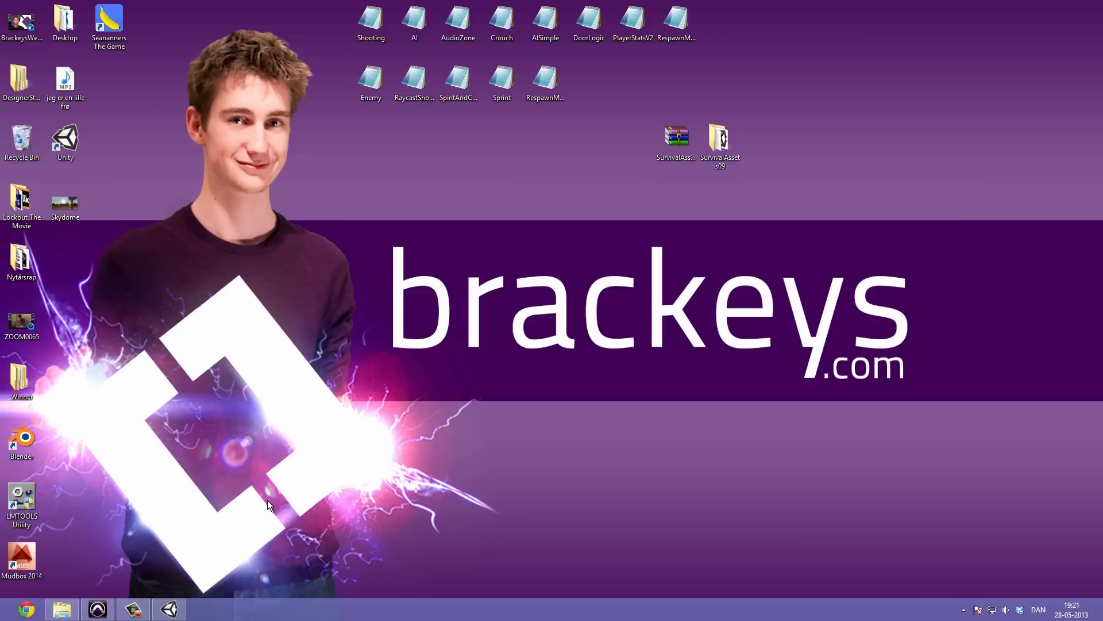
mouse_move(83, 532)
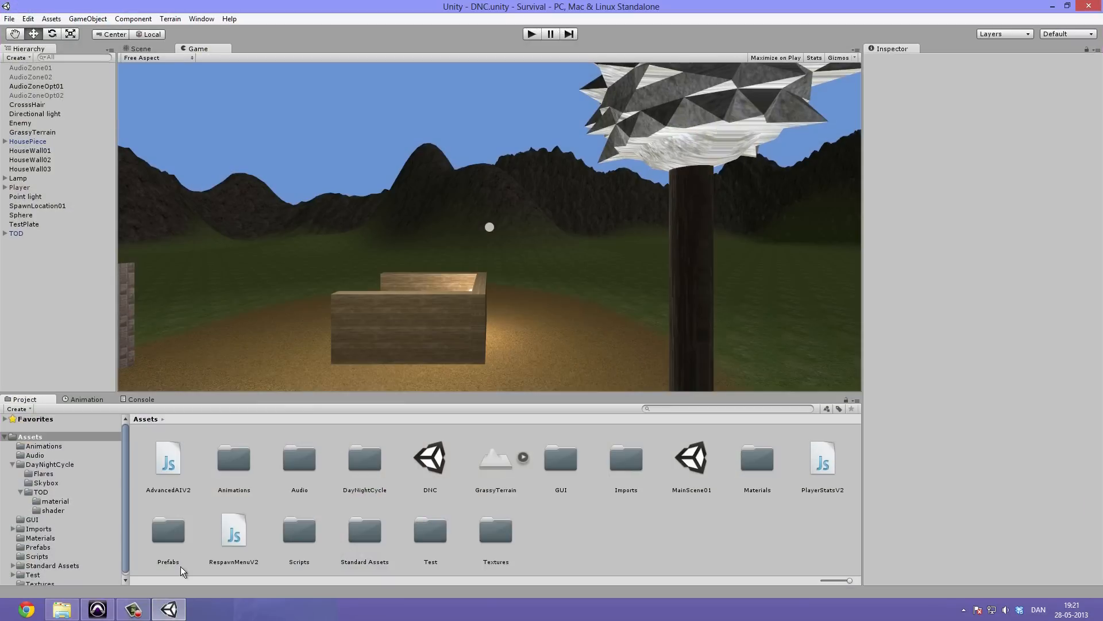
mouse_move(581, 444)
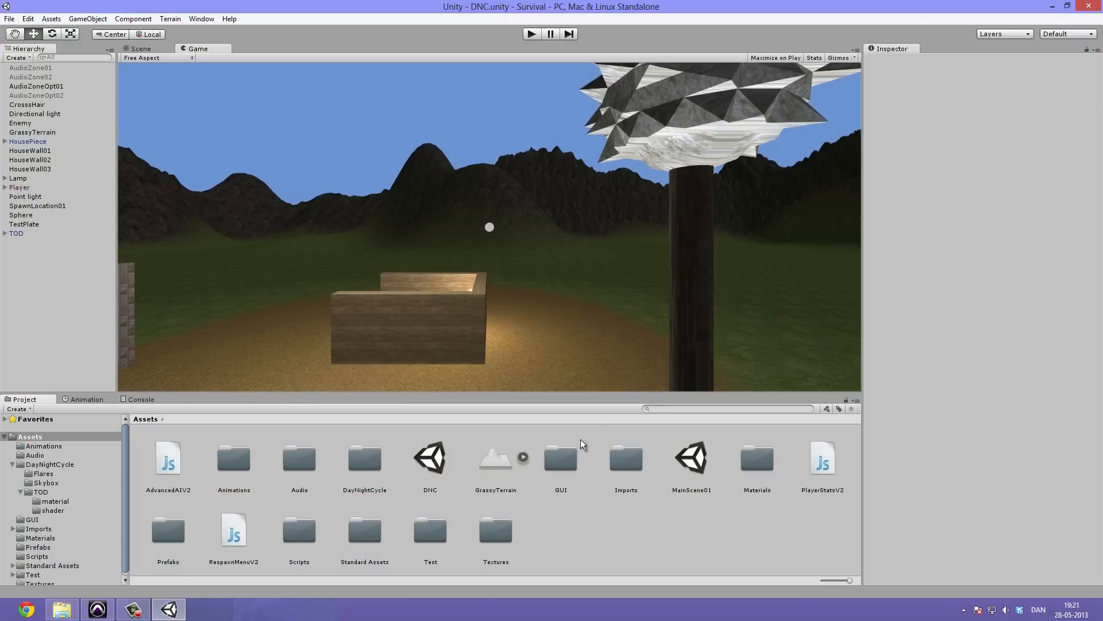
mouse_move(532, 209)
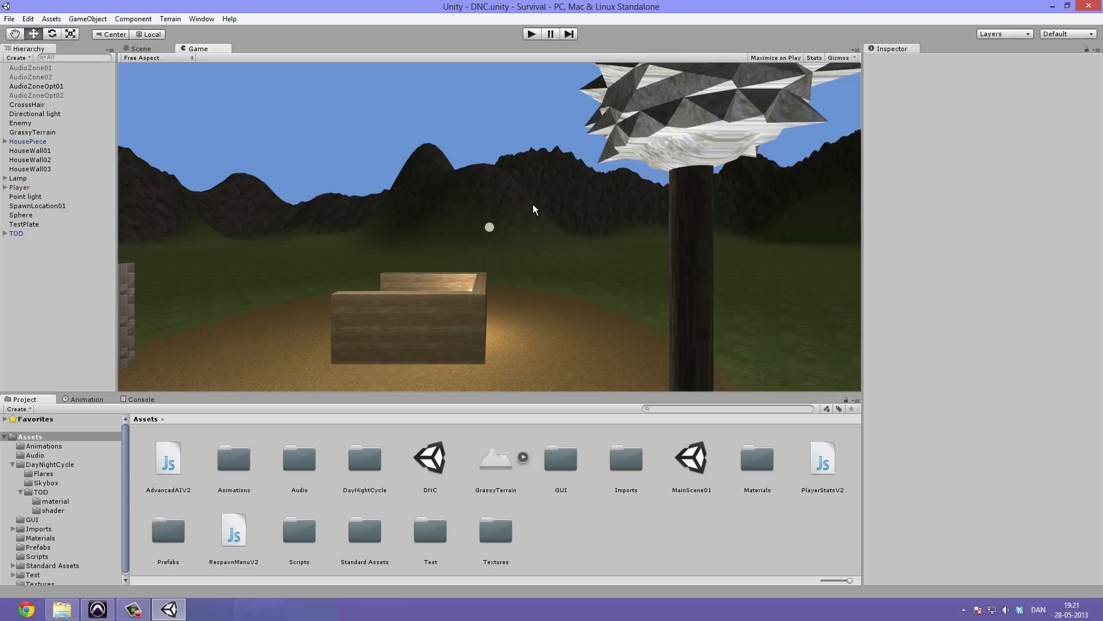
mouse_move(517, 196)
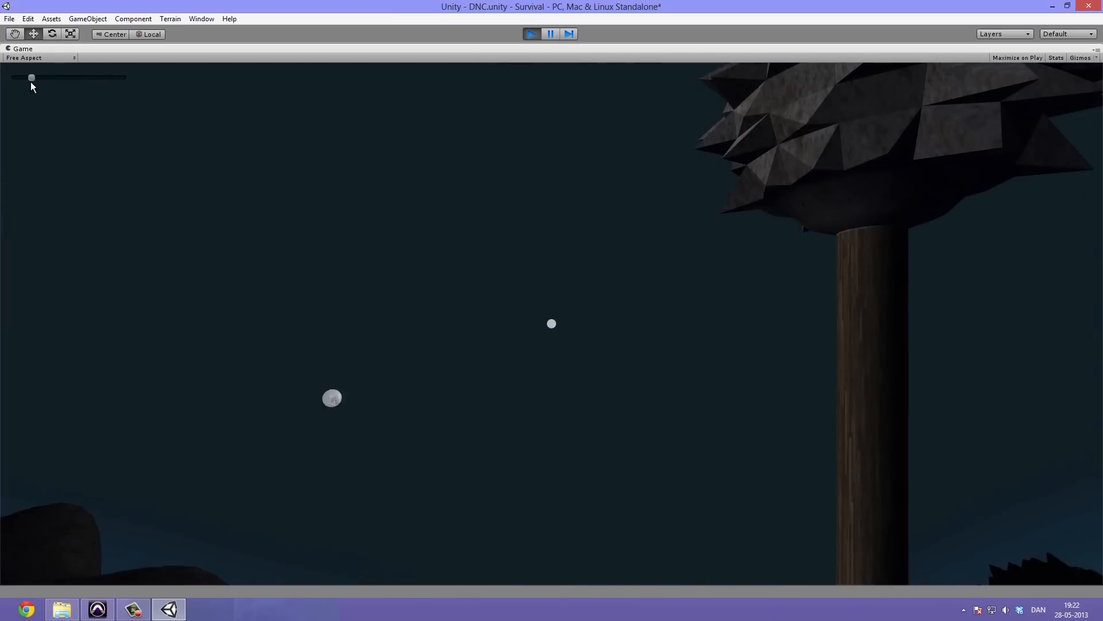
Advance the Game-view time slider from night to daylight, then stop play mode
drag(31, 77, 81, 77)
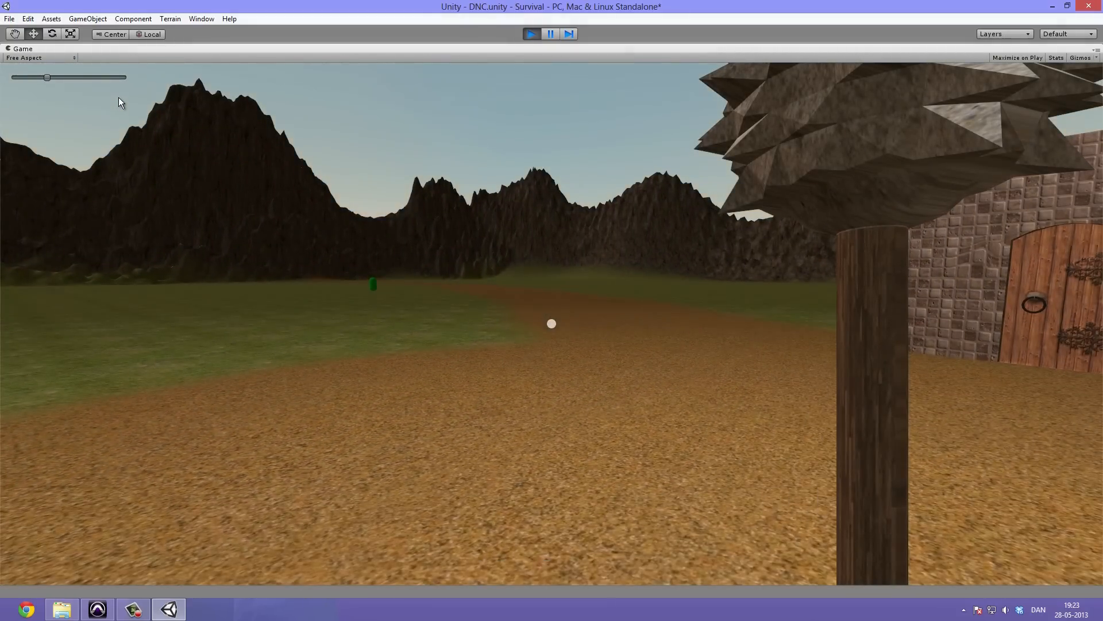
click(531, 34)
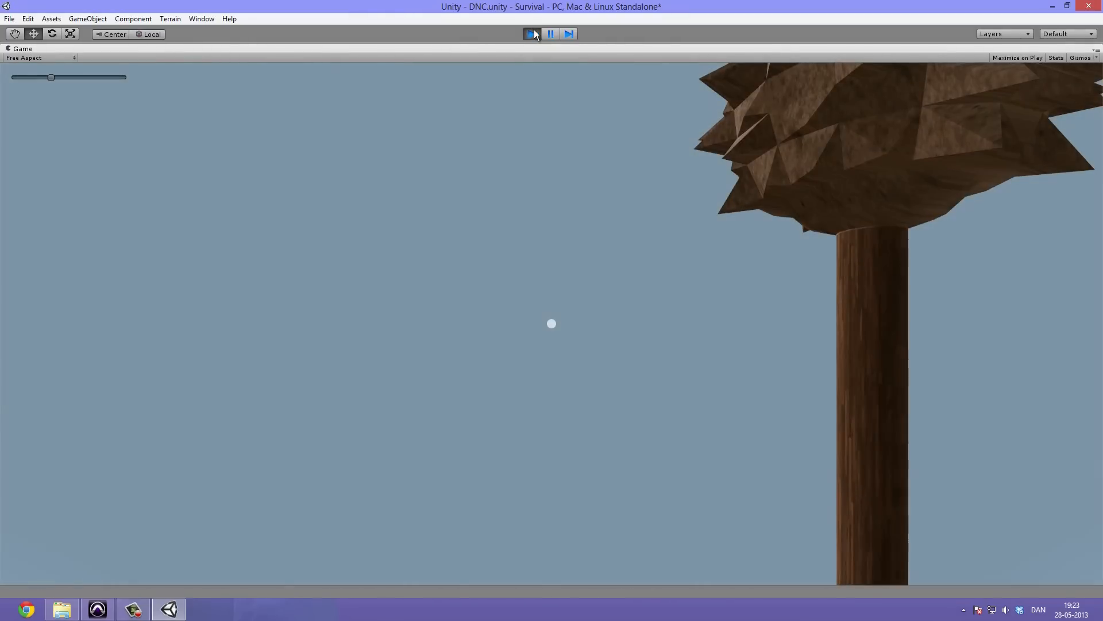
click(531, 33)
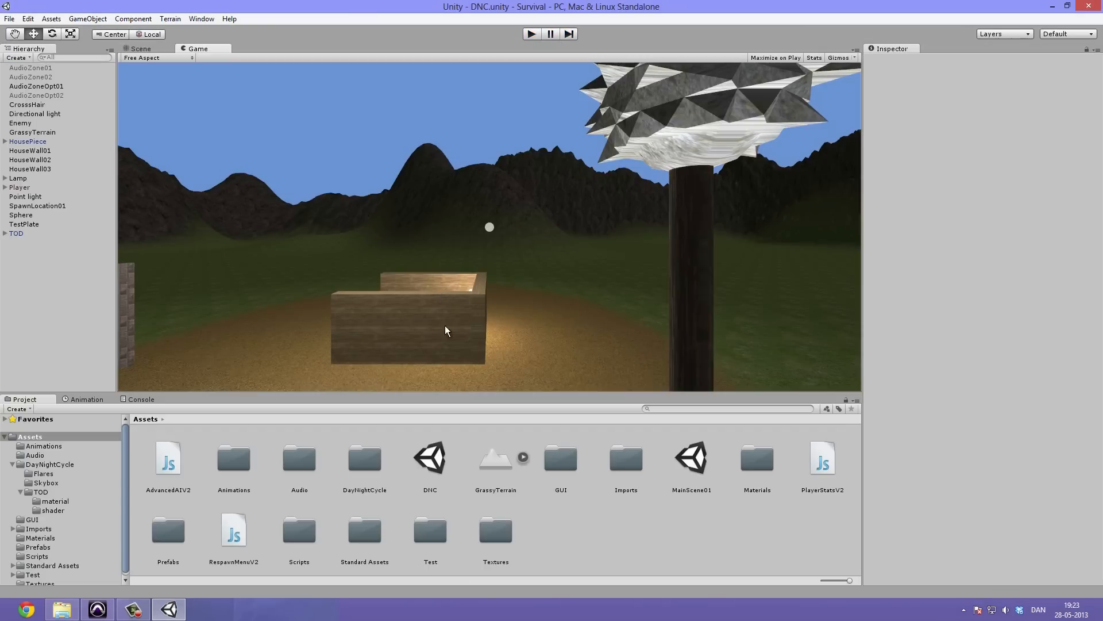
Multi-select the AdvancedAIV2, RespawnMenuV2 and PlayerStatsV2 scripts in Assets and delete them
click(428, 458)
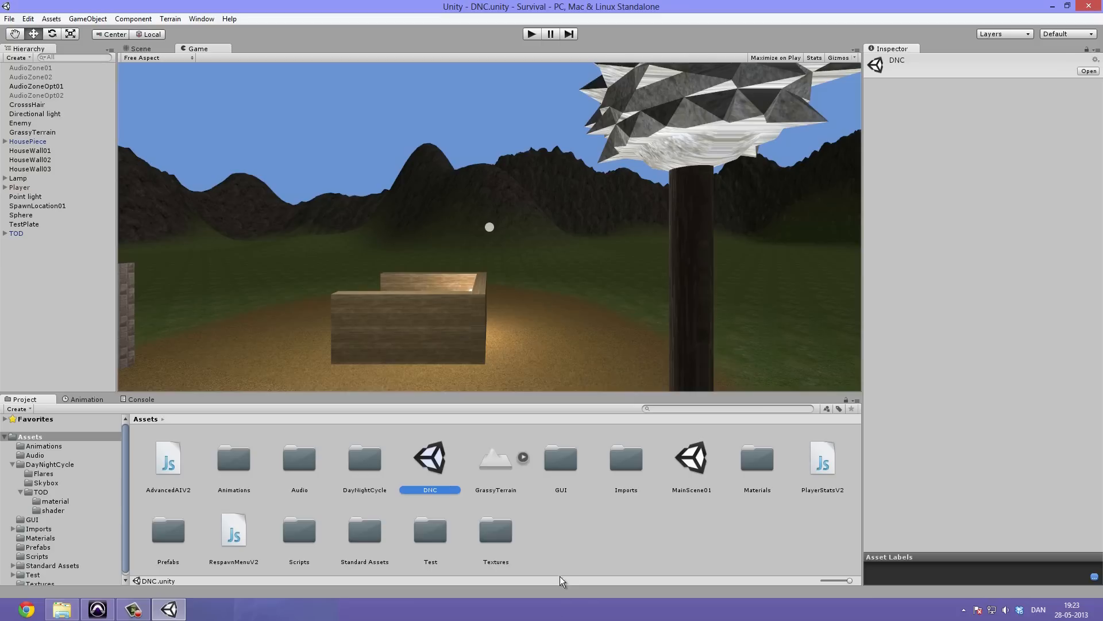
mouse_move(180, 454)
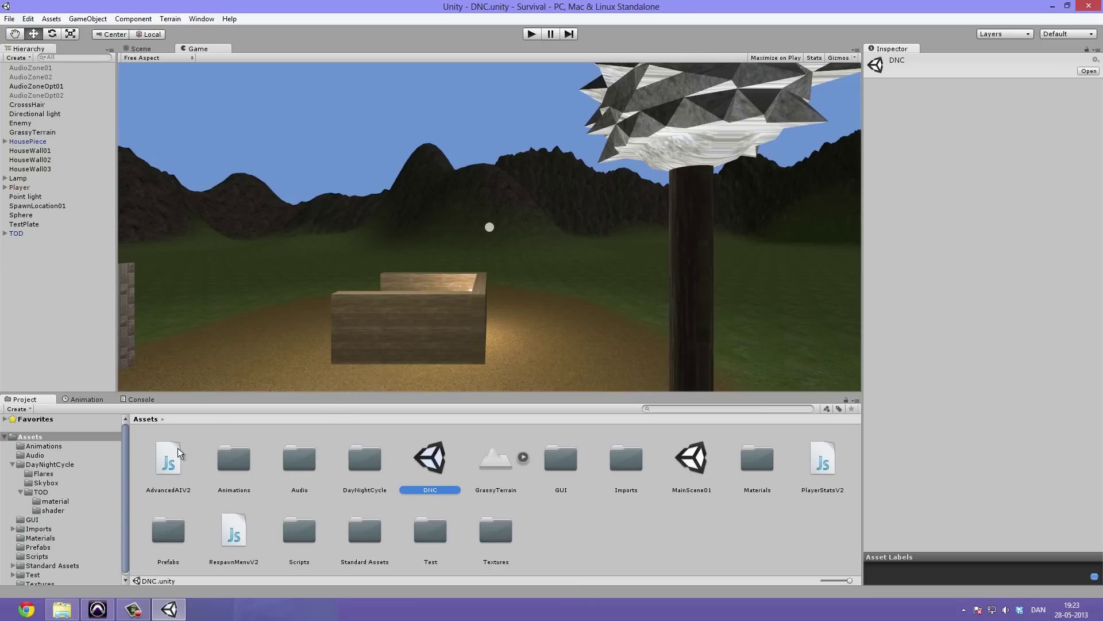
mouse_move(363, 431)
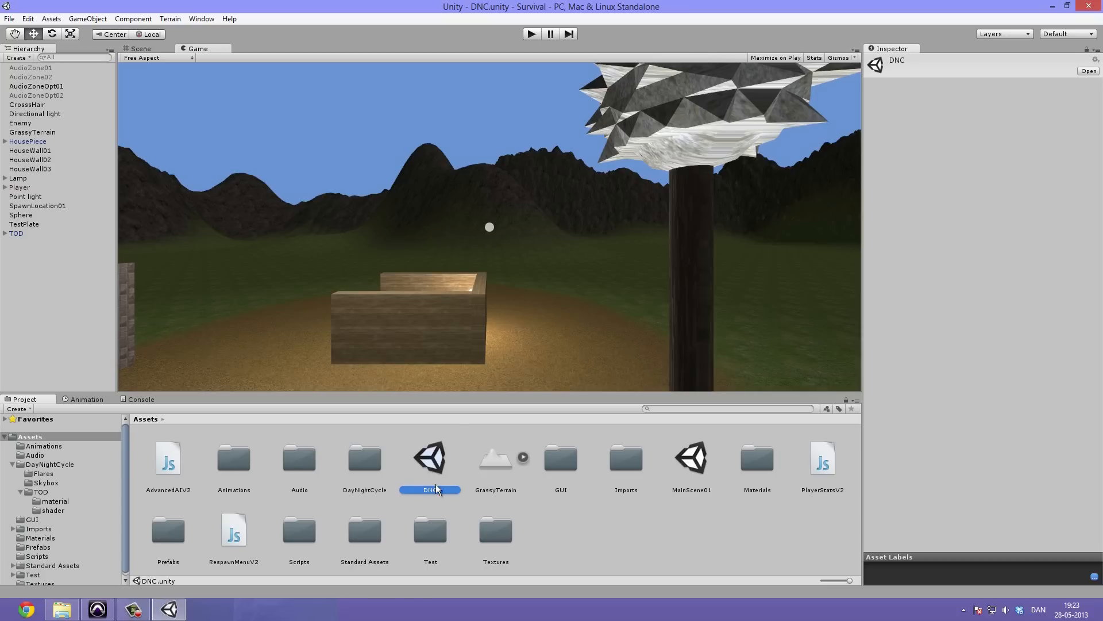
mouse_move(556, 140)
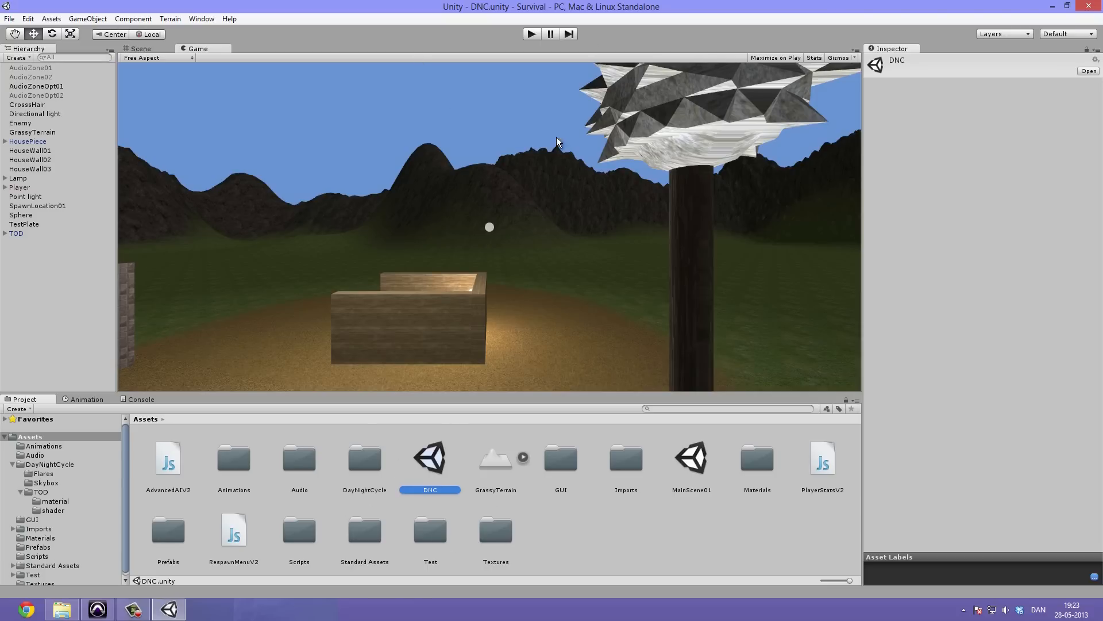
click(470, 537)
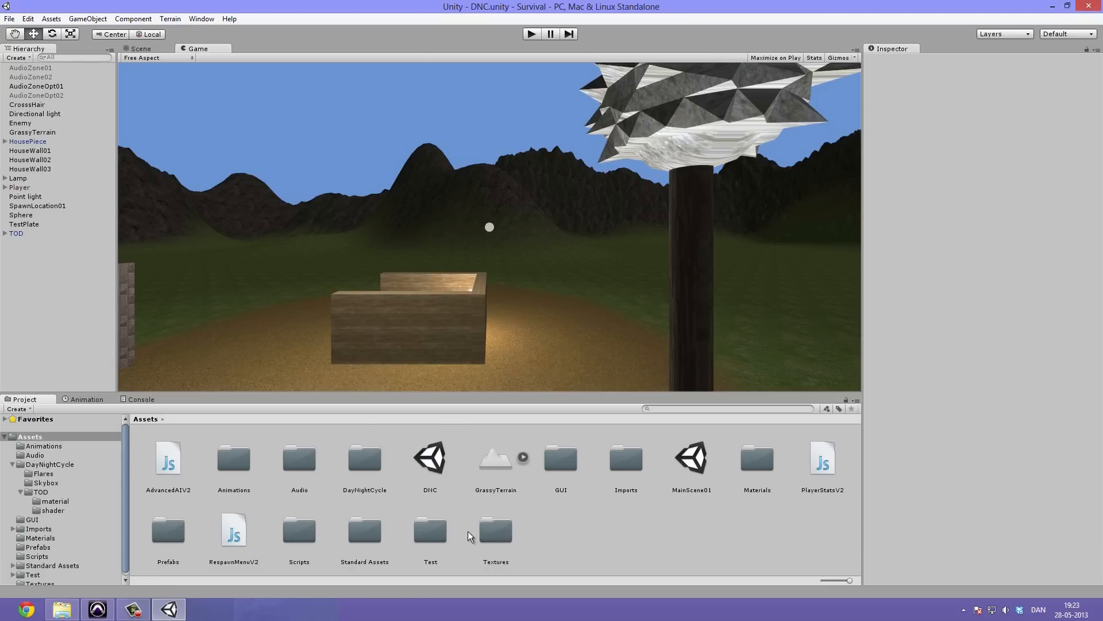
click(168, 457)
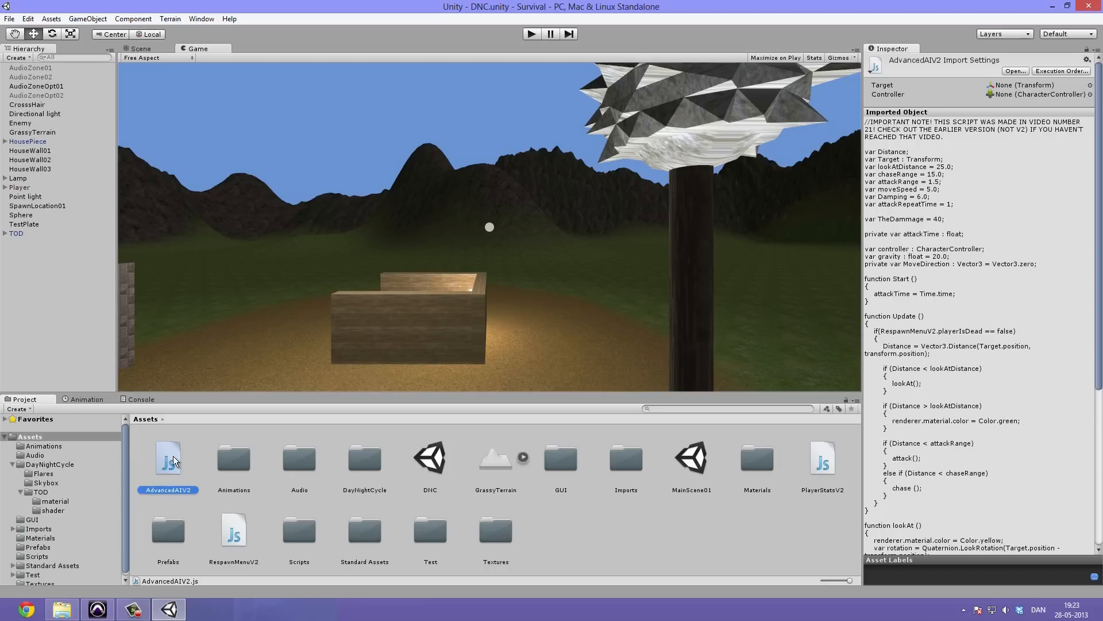
click(233, 529)
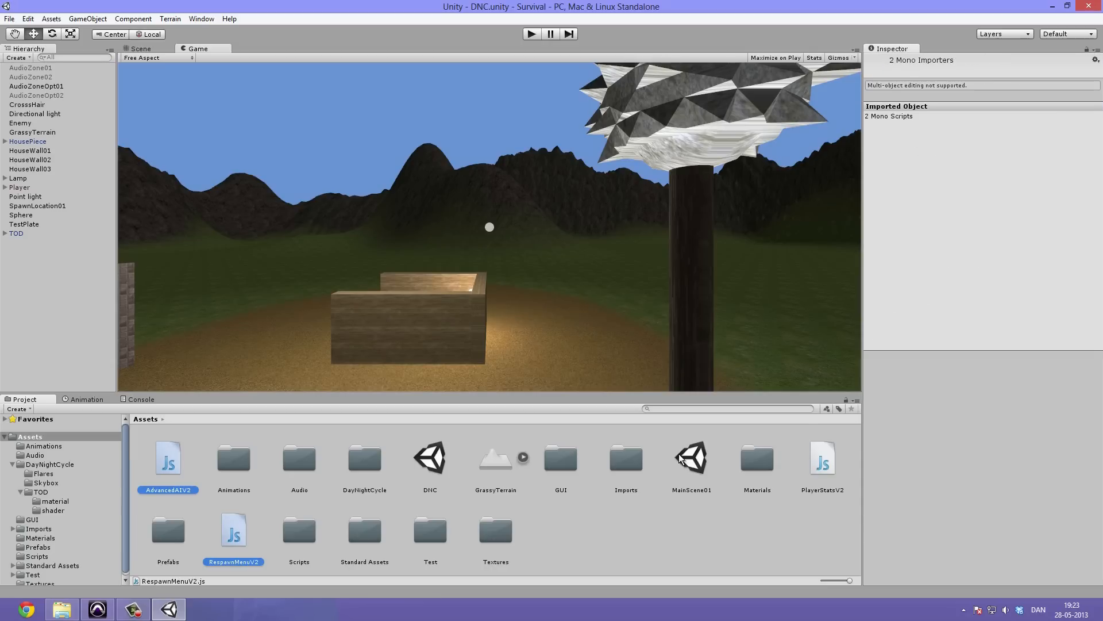
click(821, 457)
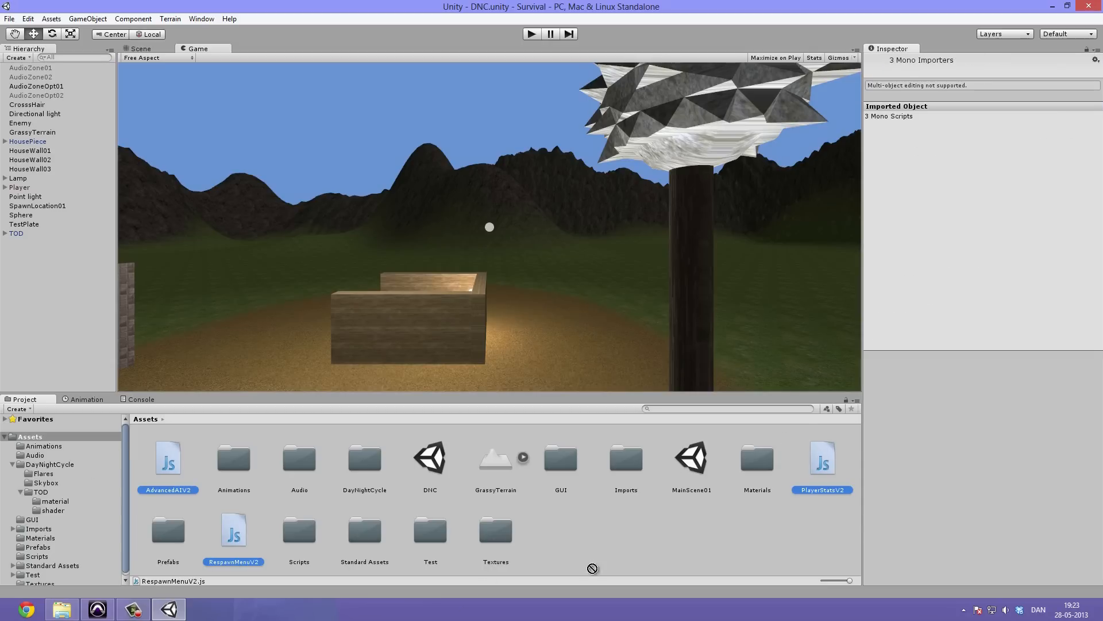
mouse_move(279, 524)
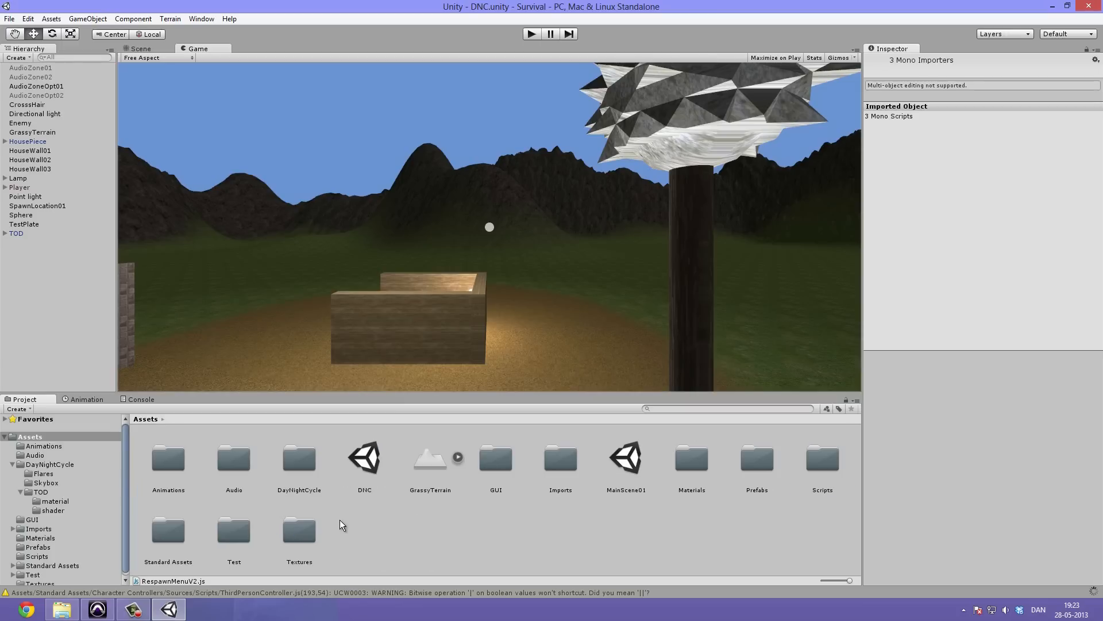
Delete the DayNightCycle folder, then mark the DNC scene asset for deletion
click(299, 457)
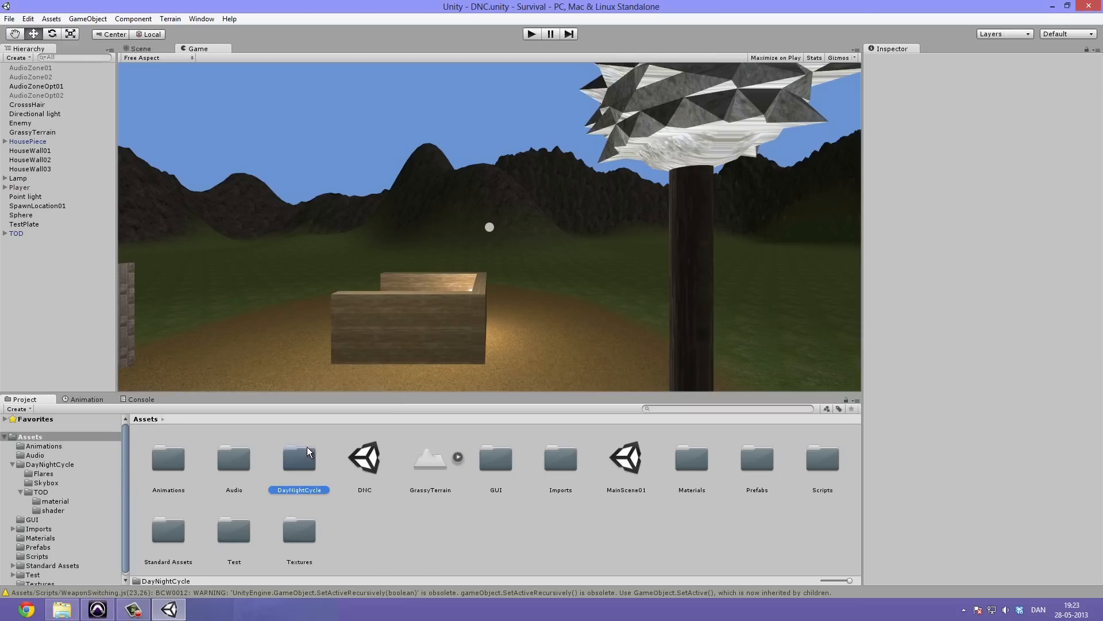
click(299, 460)
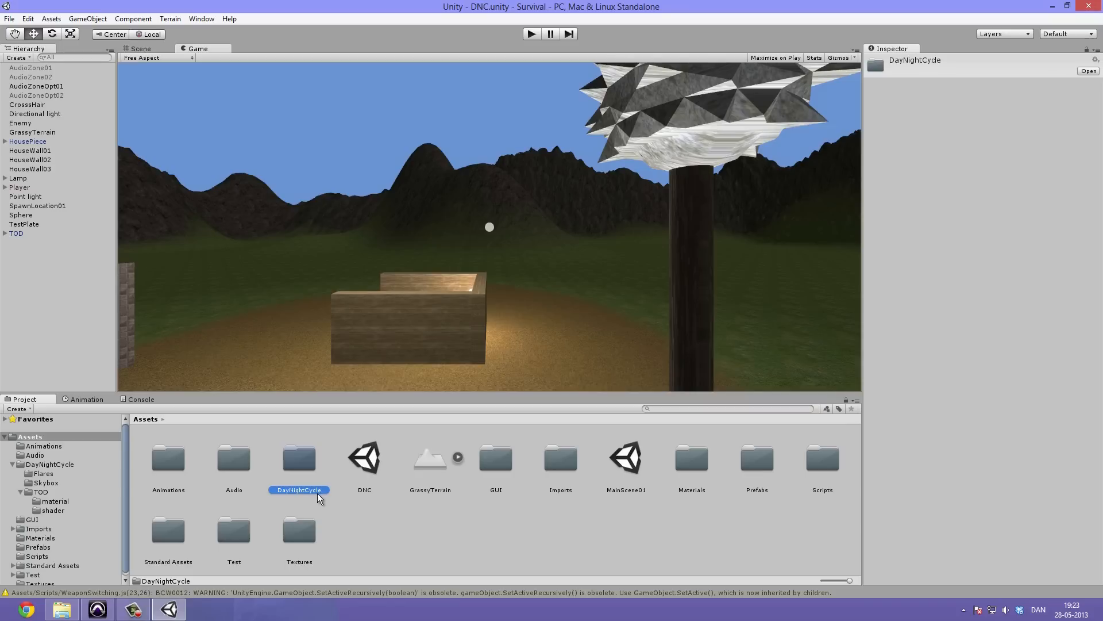
mouse_move(302, 434)
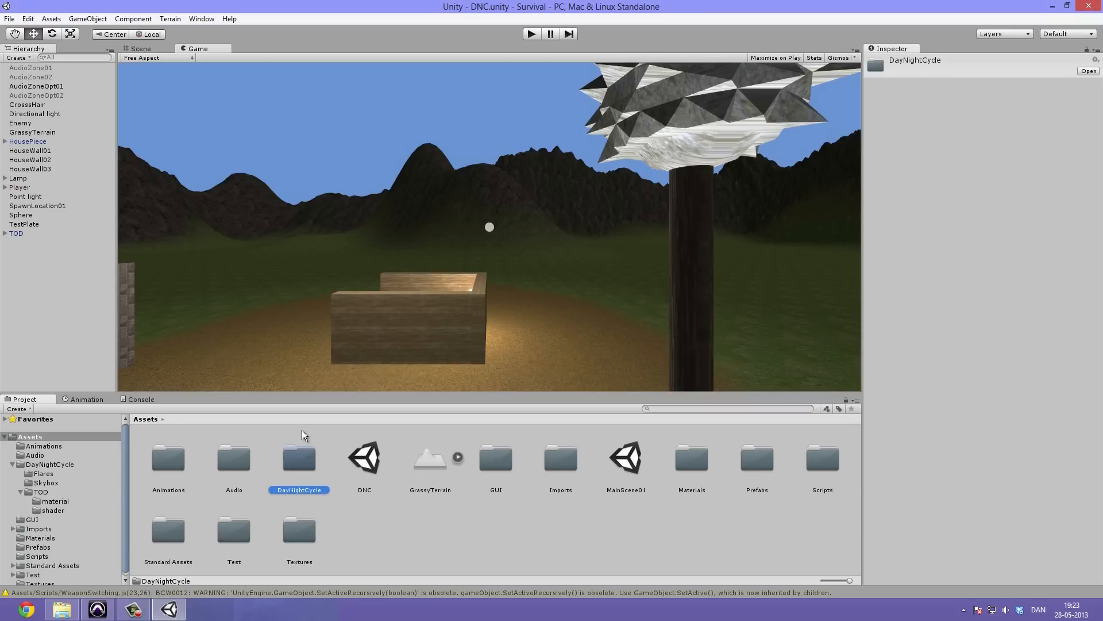
mouse_move(337, 461)
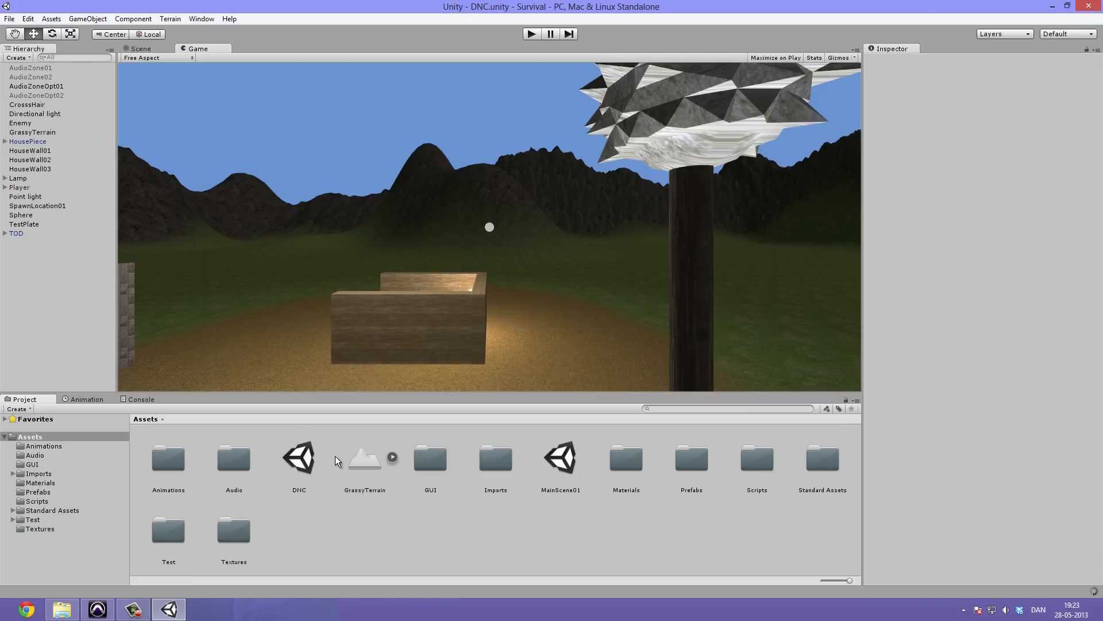
click(299, 458)
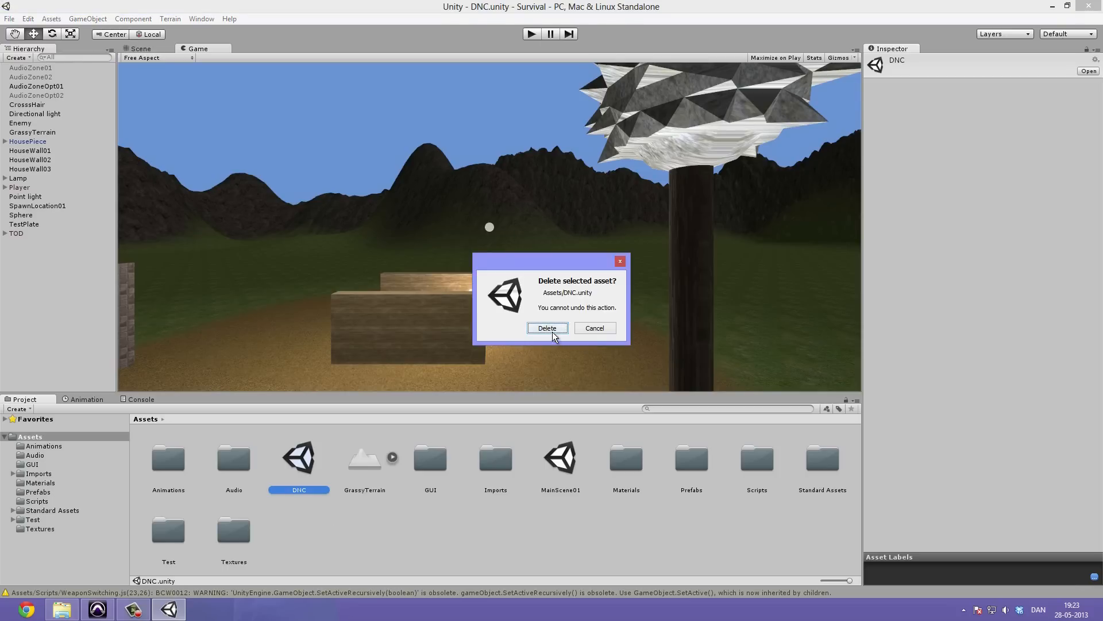
click(547, 328)
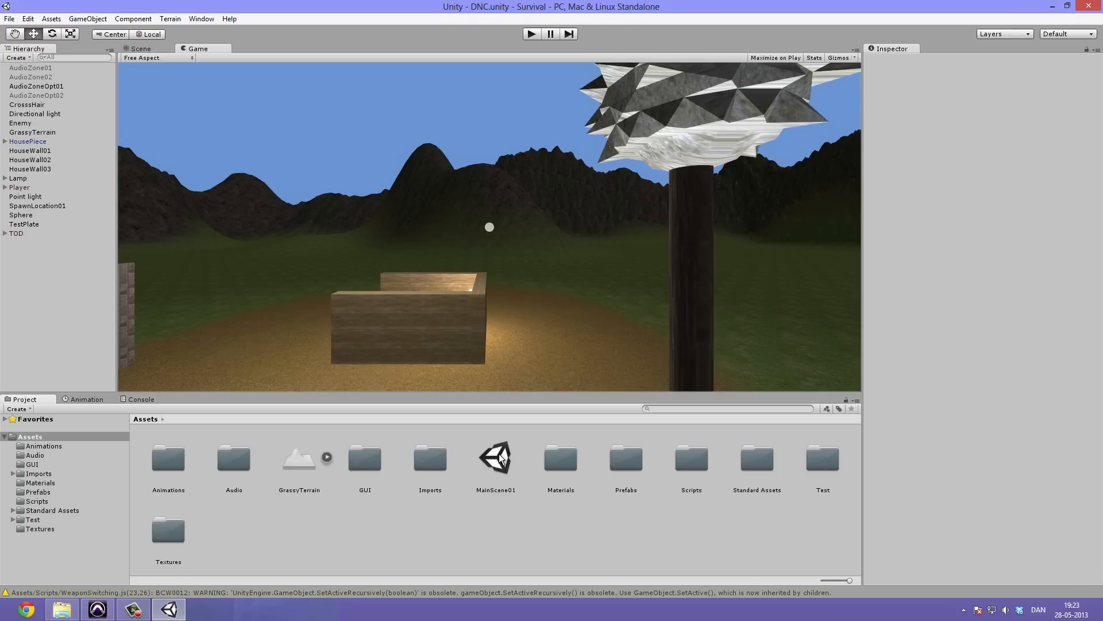
click(494, 457)
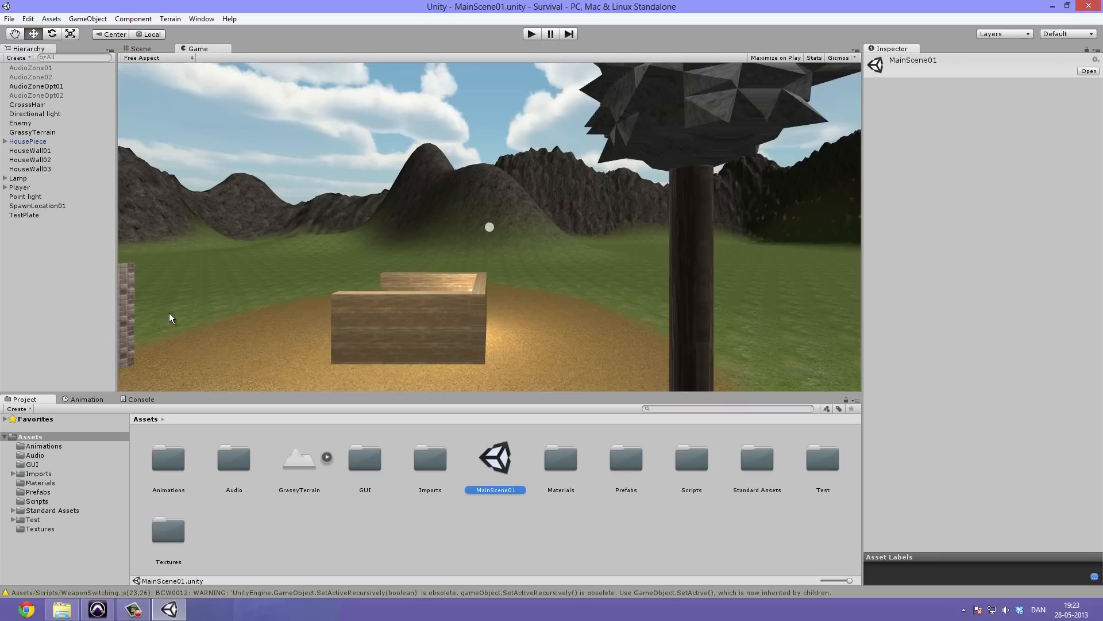
click(480, 505)
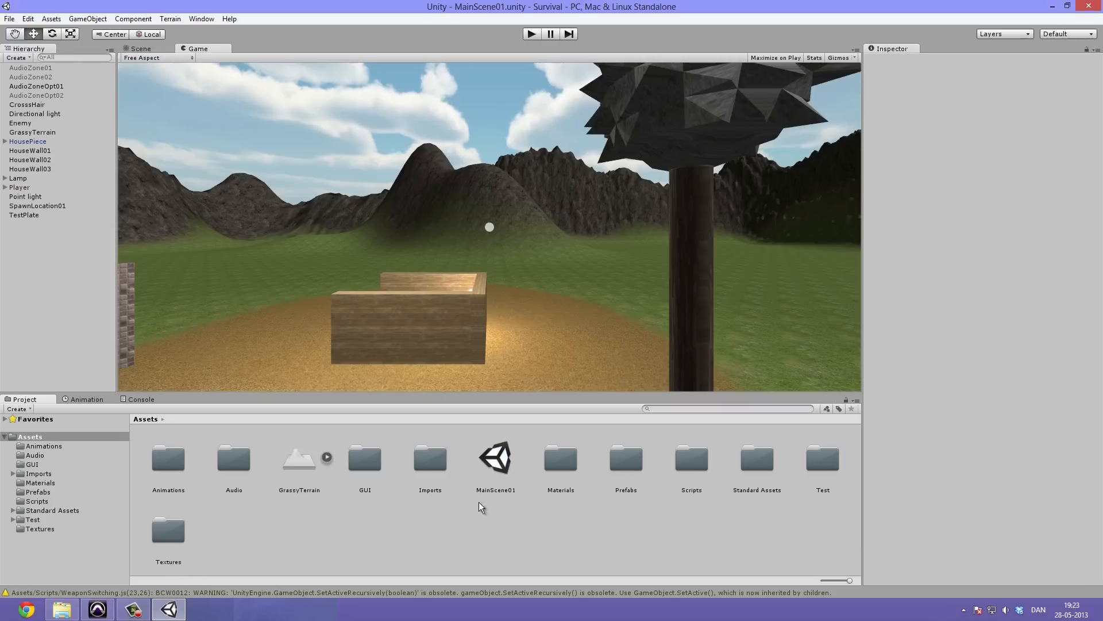
mouse_move(822, 466)
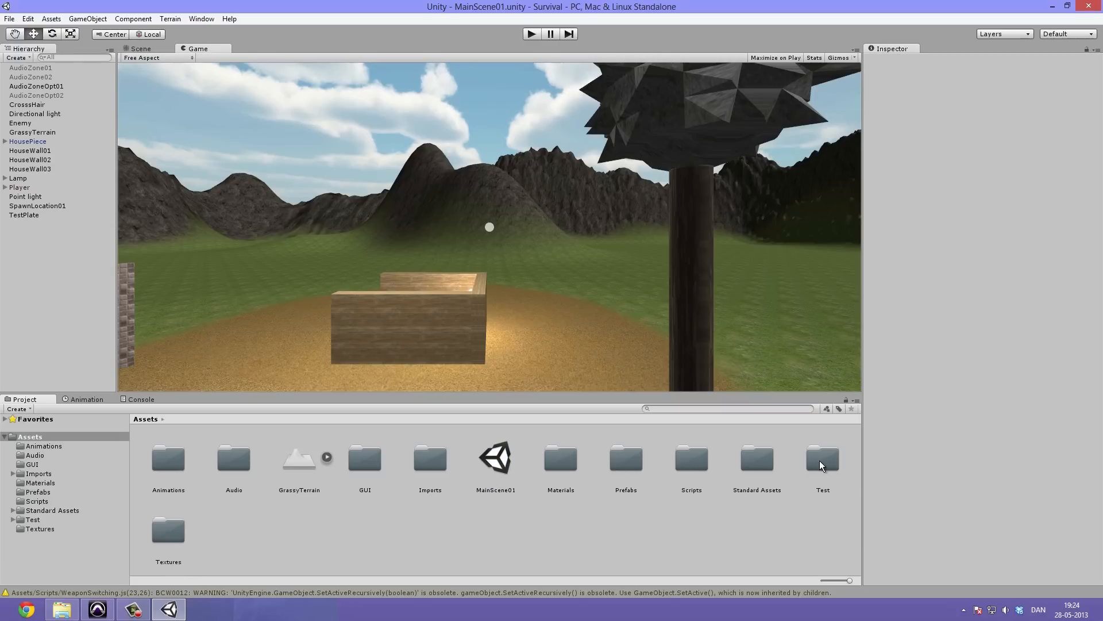
click(822, 461)
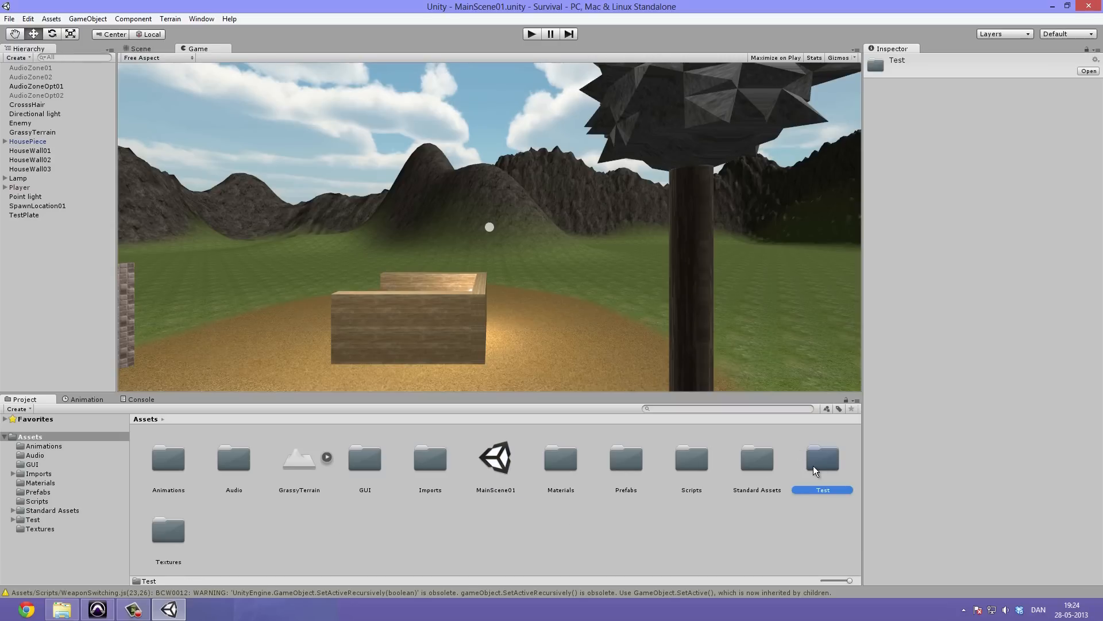
double_click(822, 458)
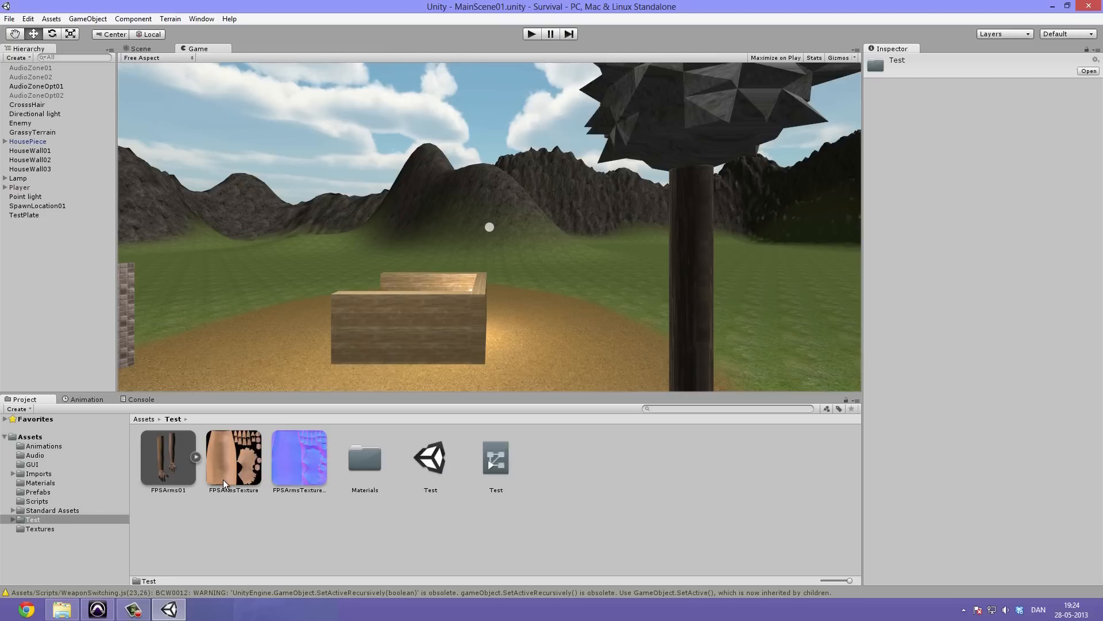
mouse_move(146, 428)
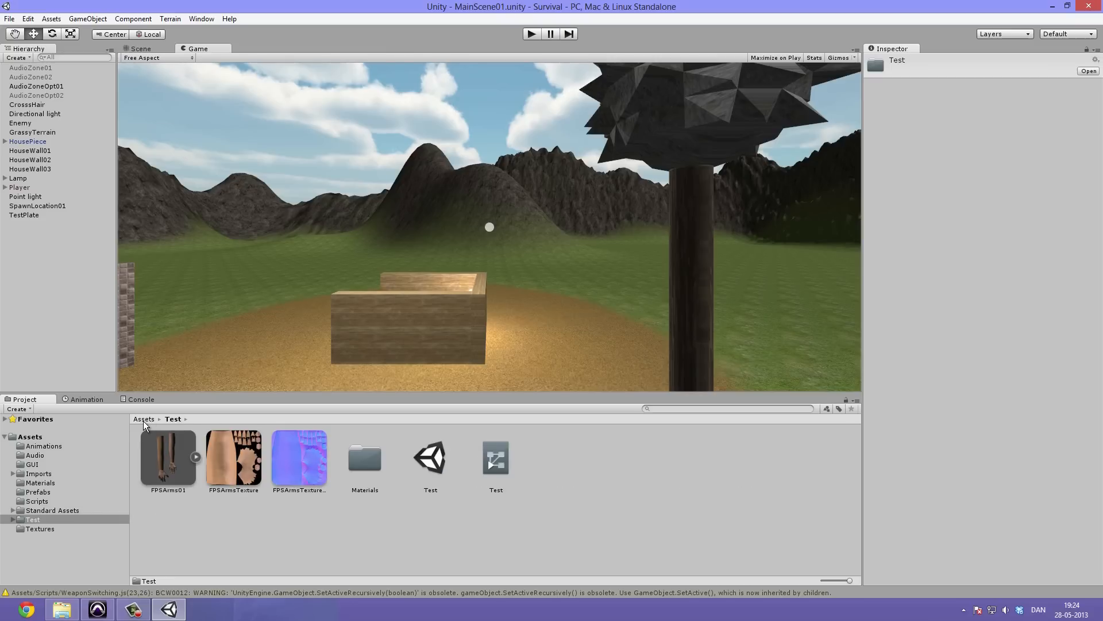
click(144, 418)
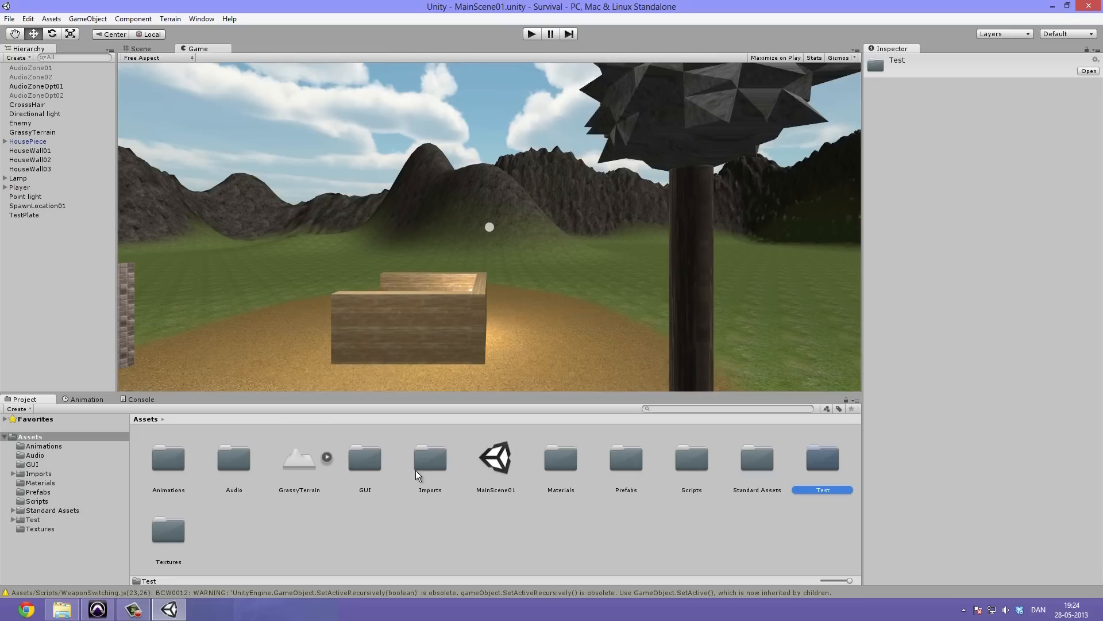
click(490, 563)
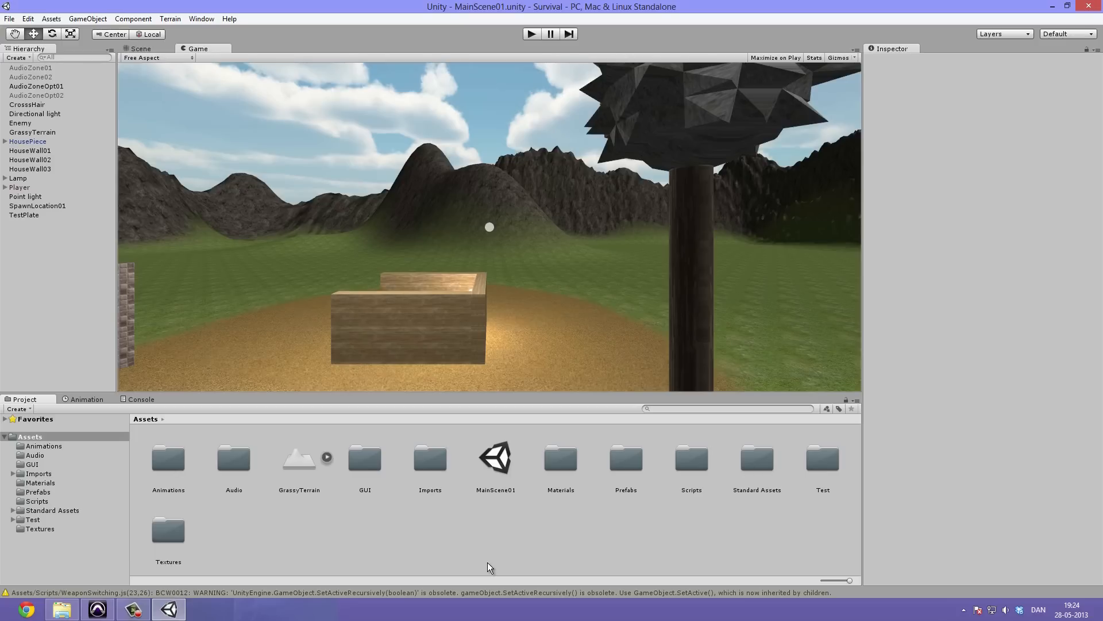
mouse_move(352, 514)
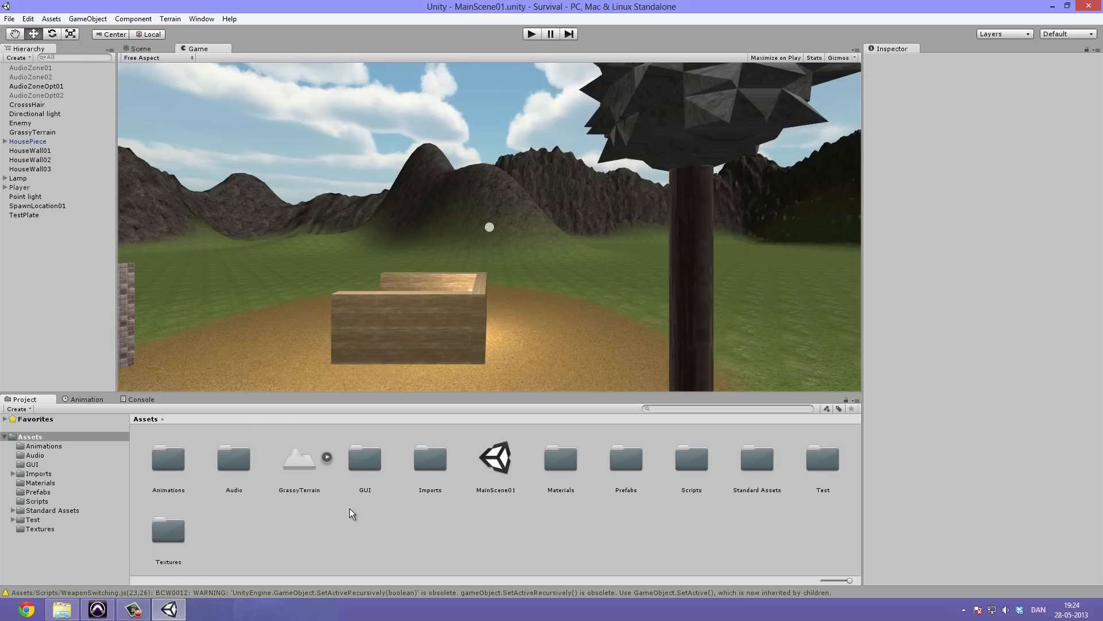
mouse_move(328, 290)
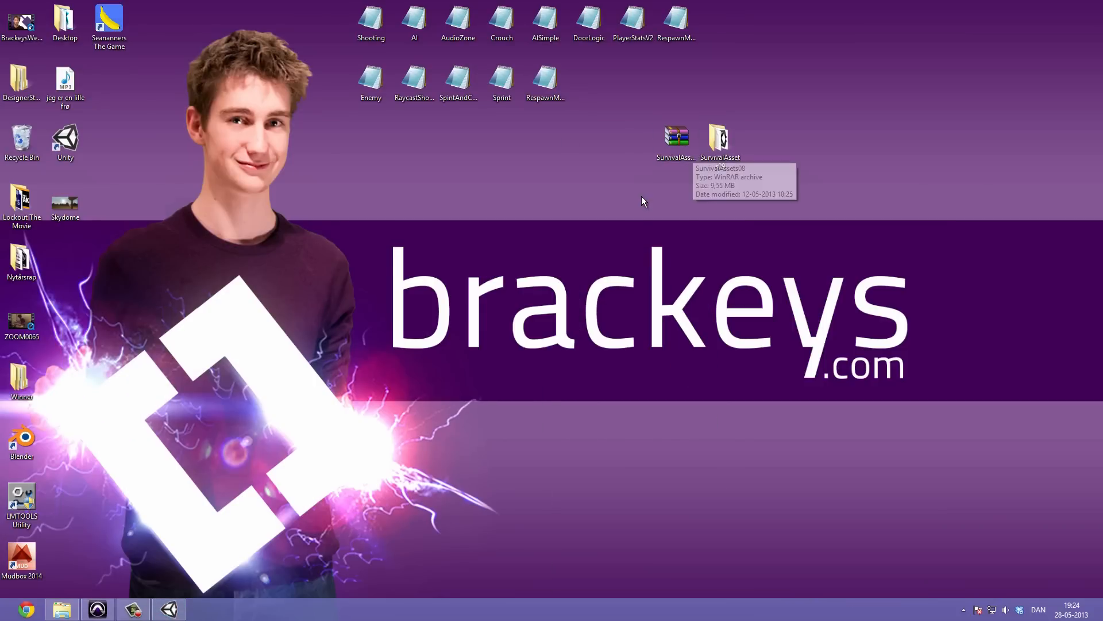
mouse_move(718, 136)
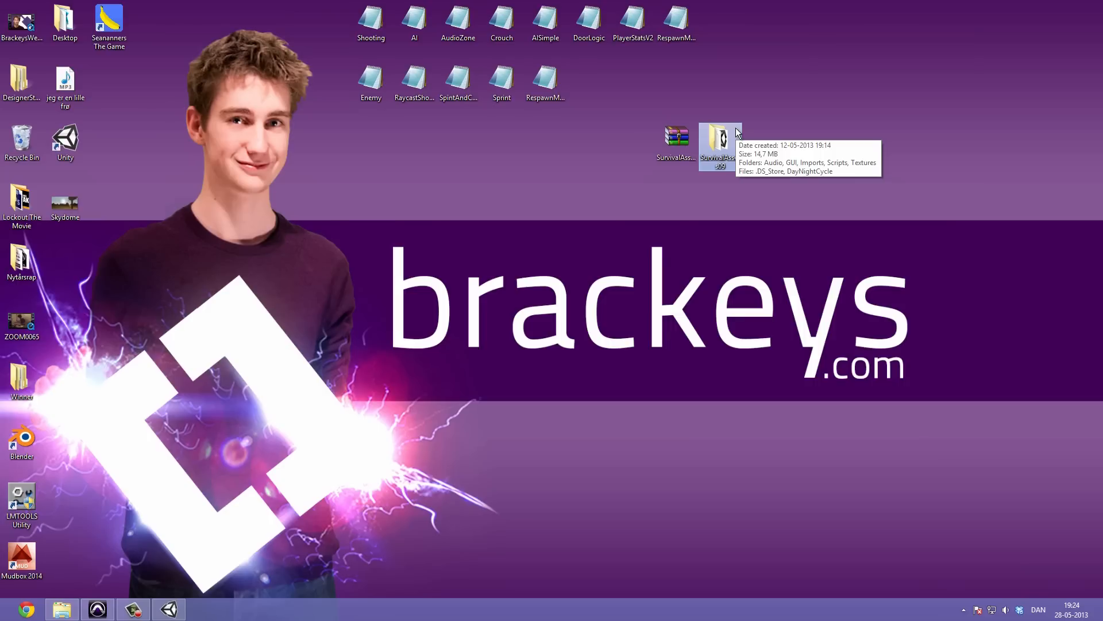
mouse_move(720, 141)
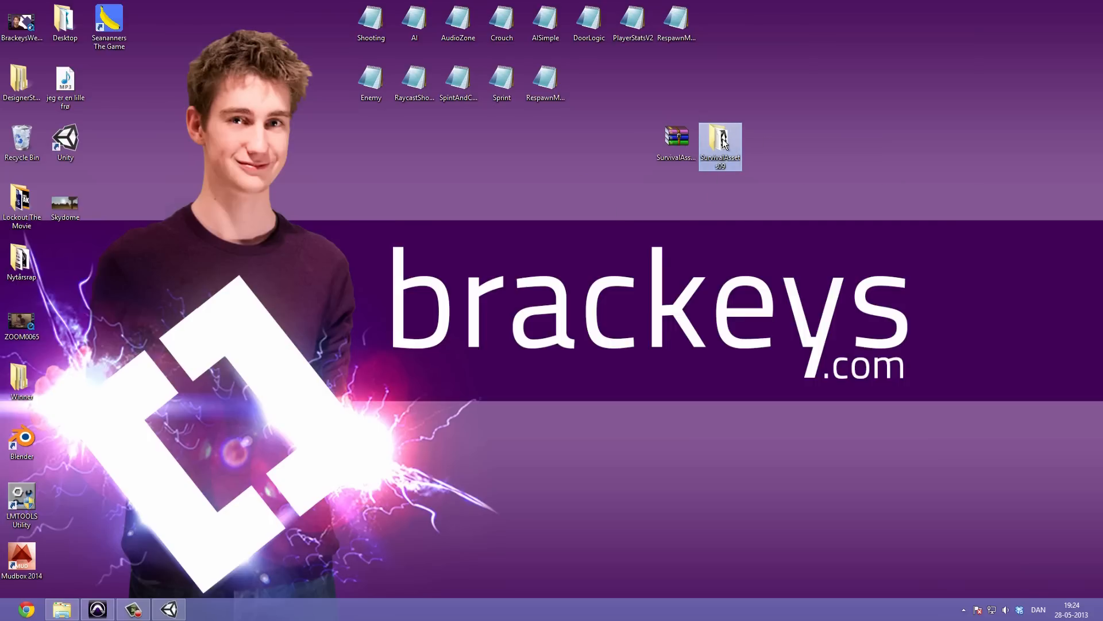
Open the SurvivalAssets09 folder from the desktop in File Explorer
double_click(719, 141)
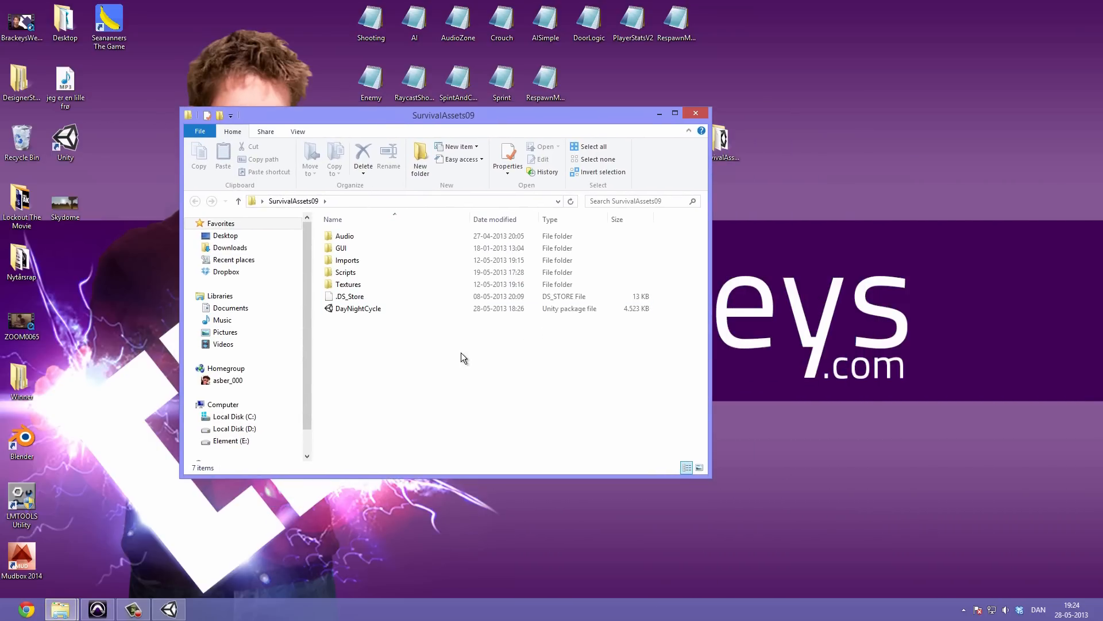
Select DayNightCycle.unitypackage inside SurvivalAssets09 for import
click(357, 308)
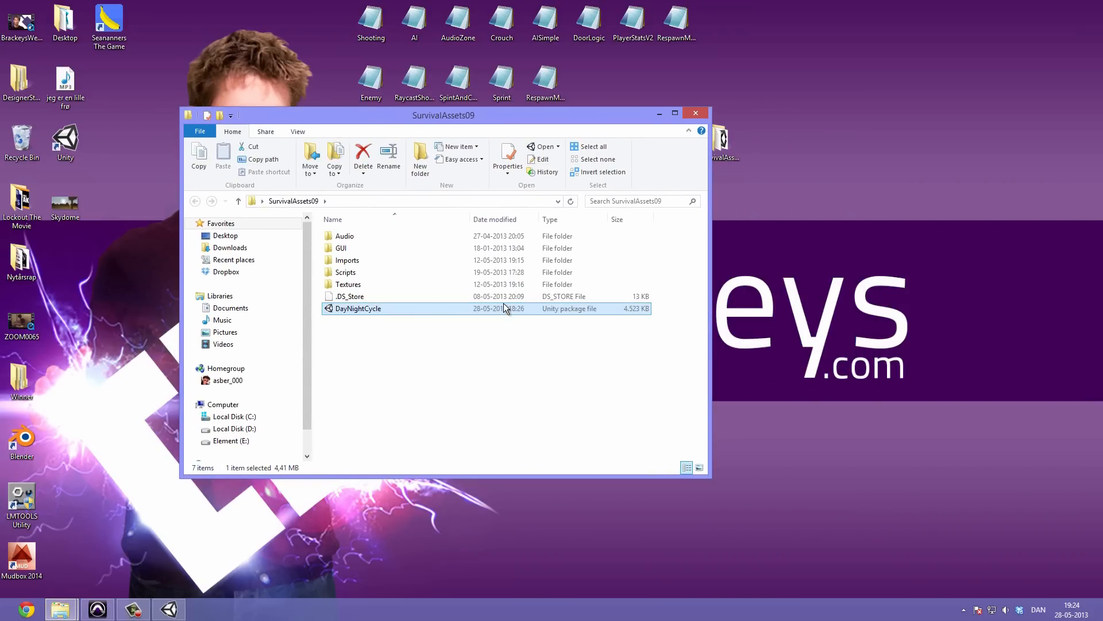
mouse_move(473, 322)
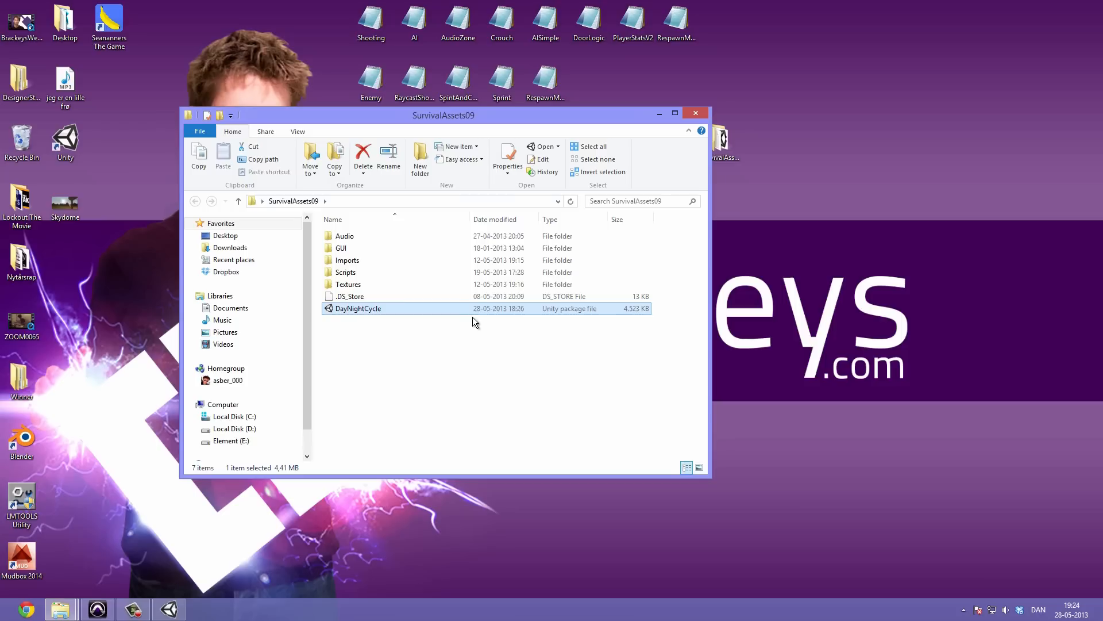
mouse_move(401, 323)
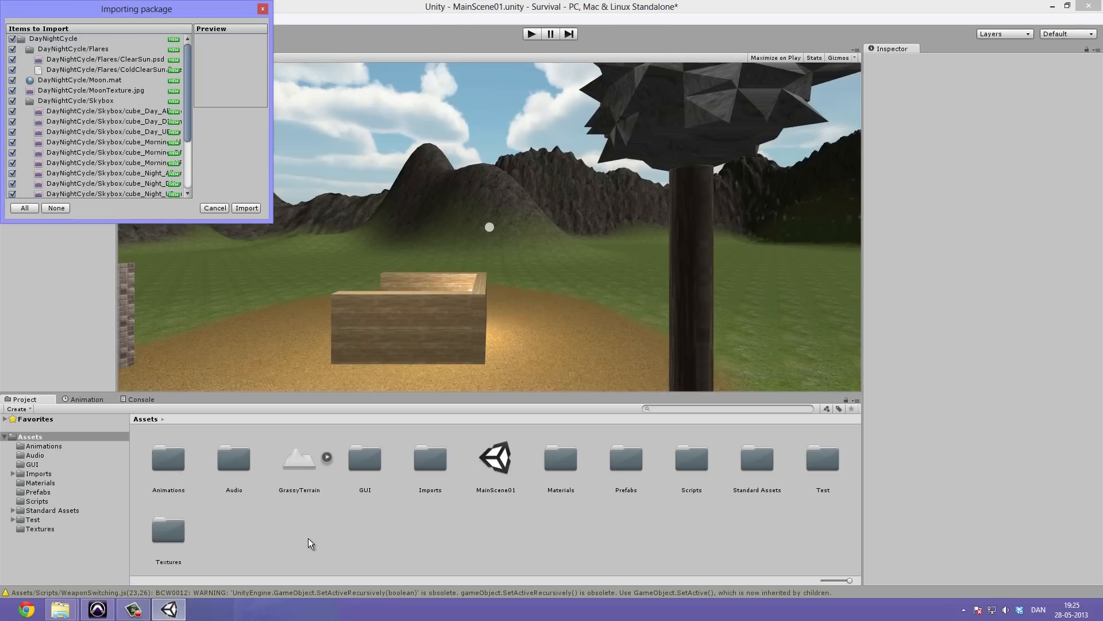
Import all DayNightCycle package contents, adding a DayNightCycle folder to Assets
scroll(down, 3)
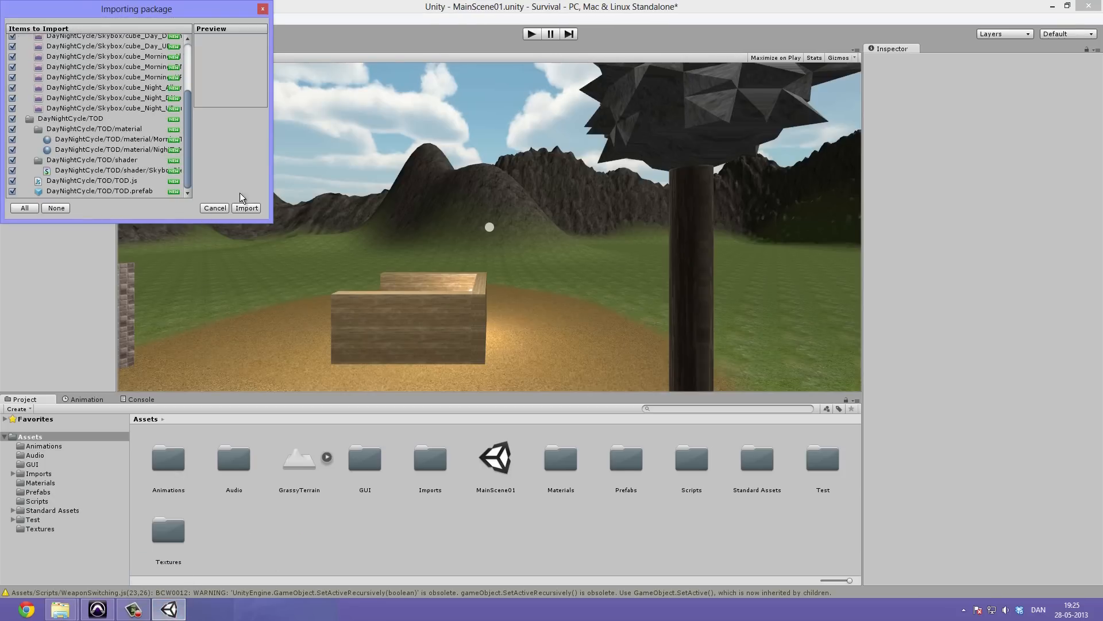
click(246, 208)
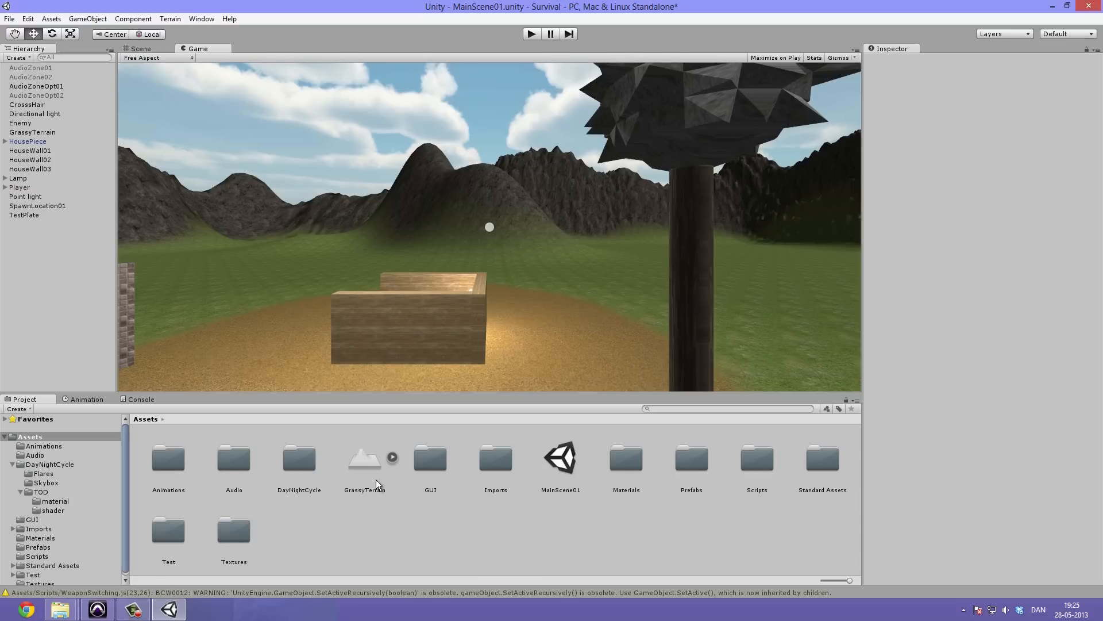
Open the DayNightCycle folder showing Flares, Moon, MoonTexture, Skybox and TOD
click(298, 461)
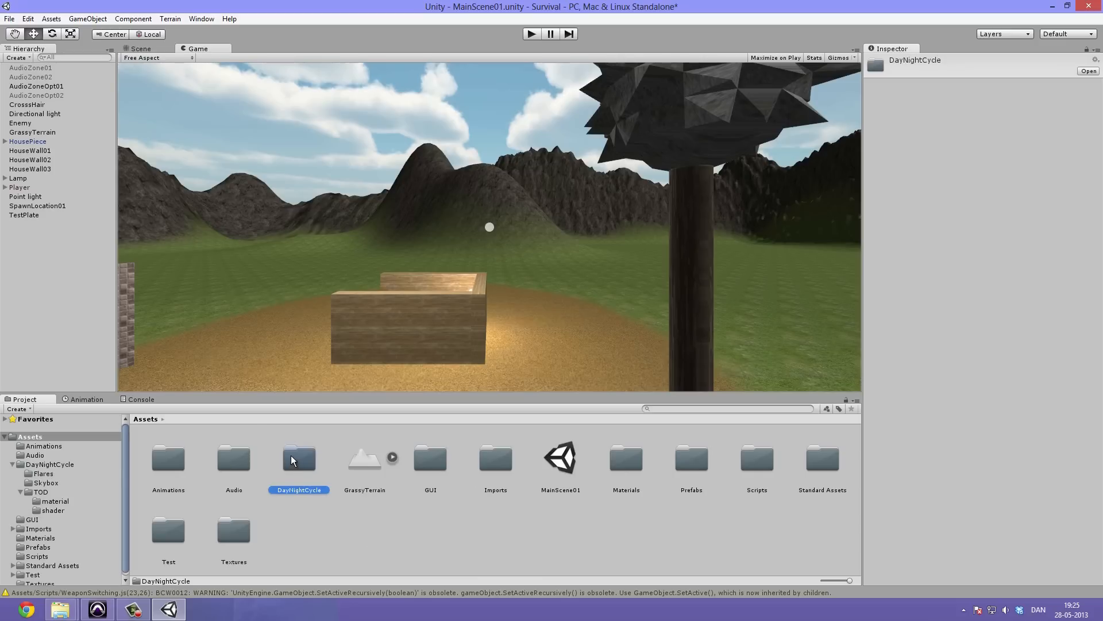
double_click(298, 457)
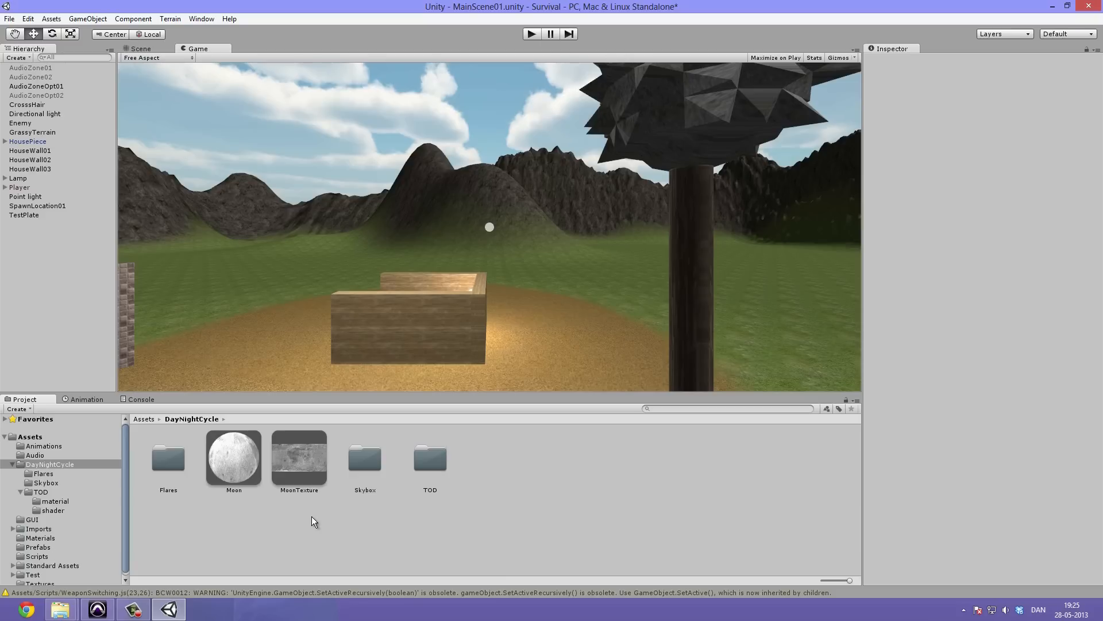
mouse_move(169, 425)
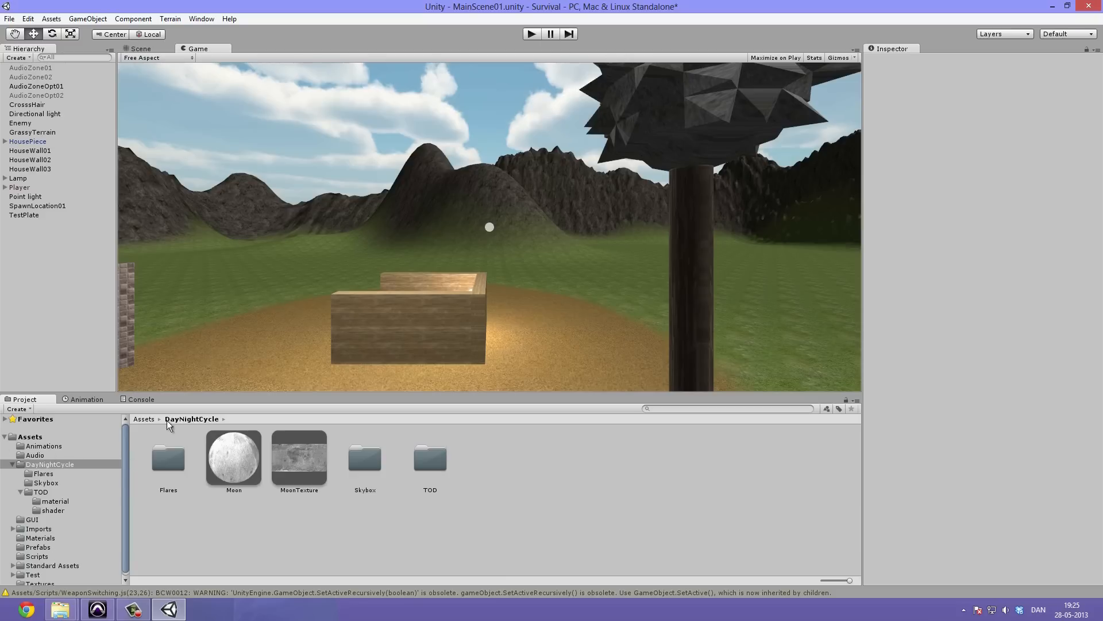
mouse_move(240, 447)
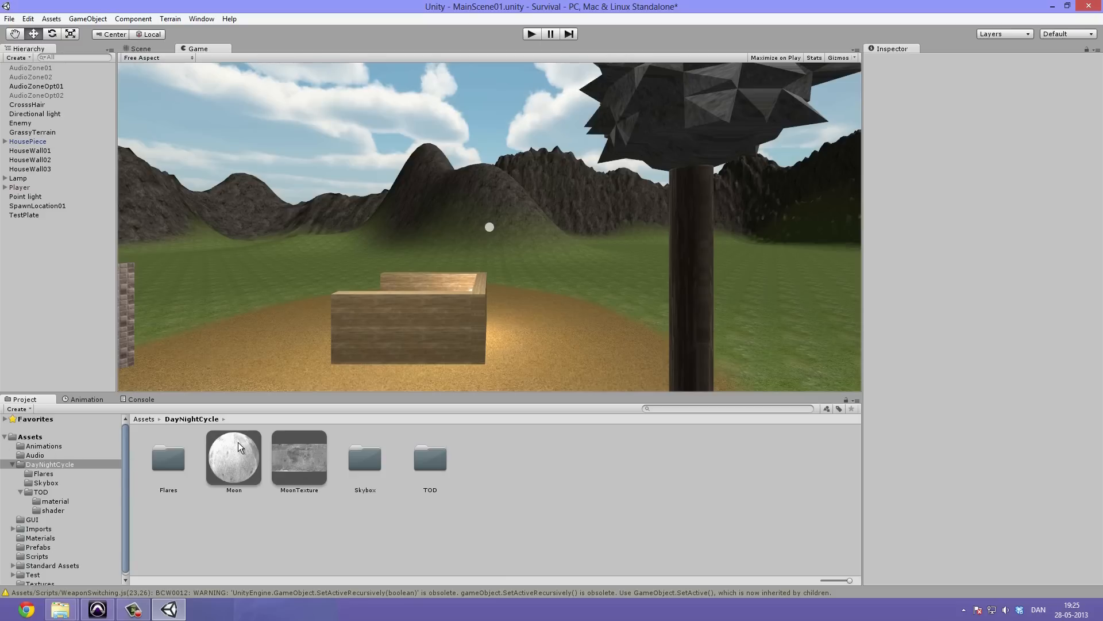
mouse_move(386, 470)
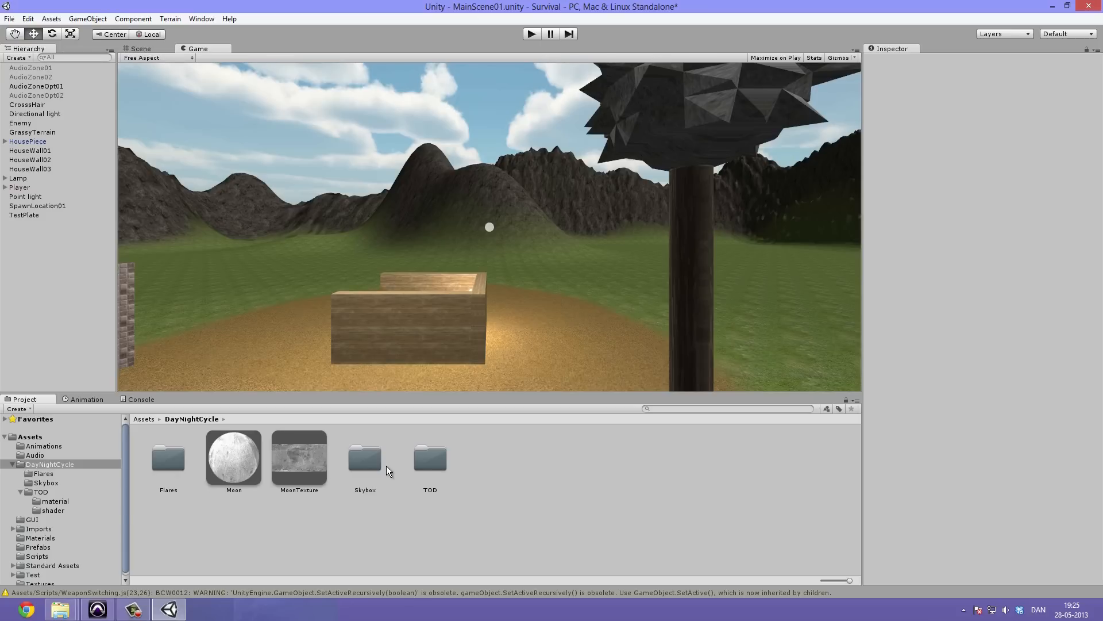
mouse_move(425, 457)
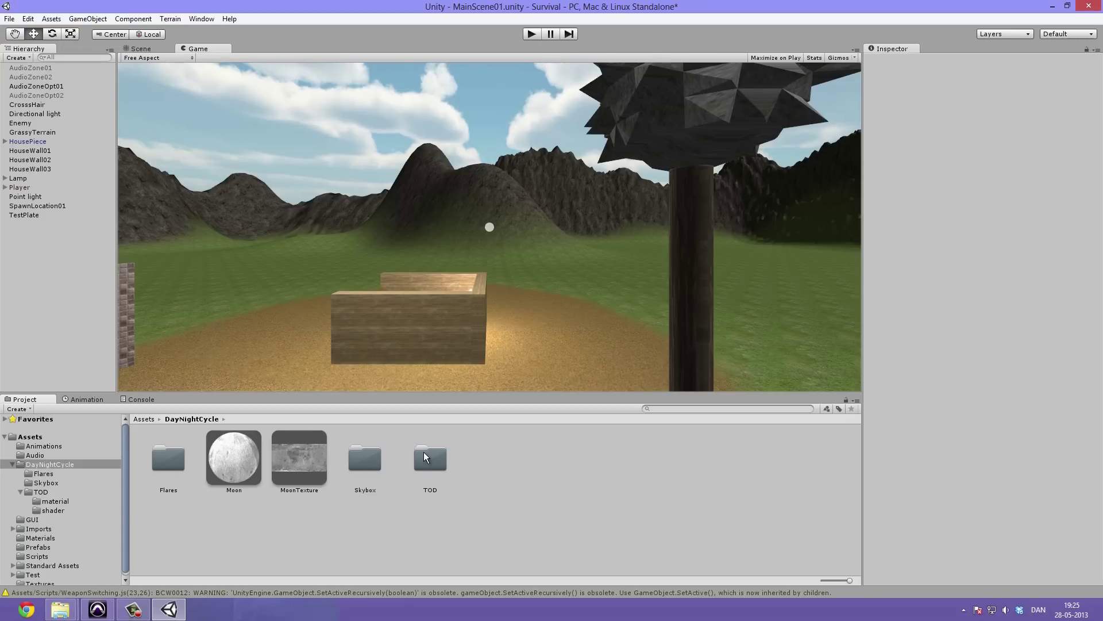
mouse_move(248, 287)
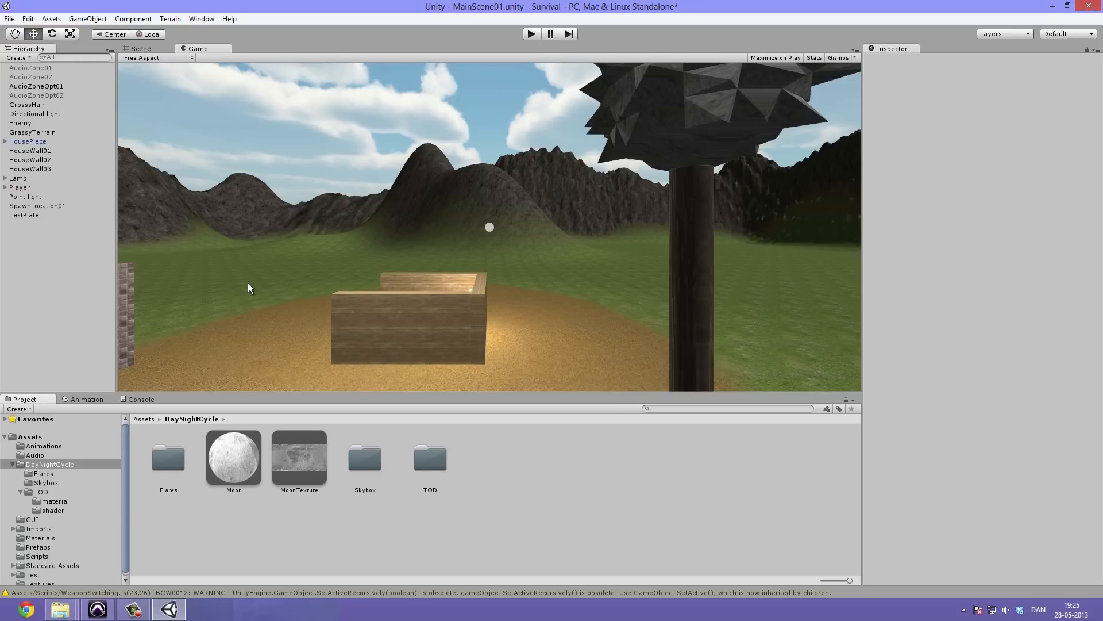
mouse_move(449, 468)
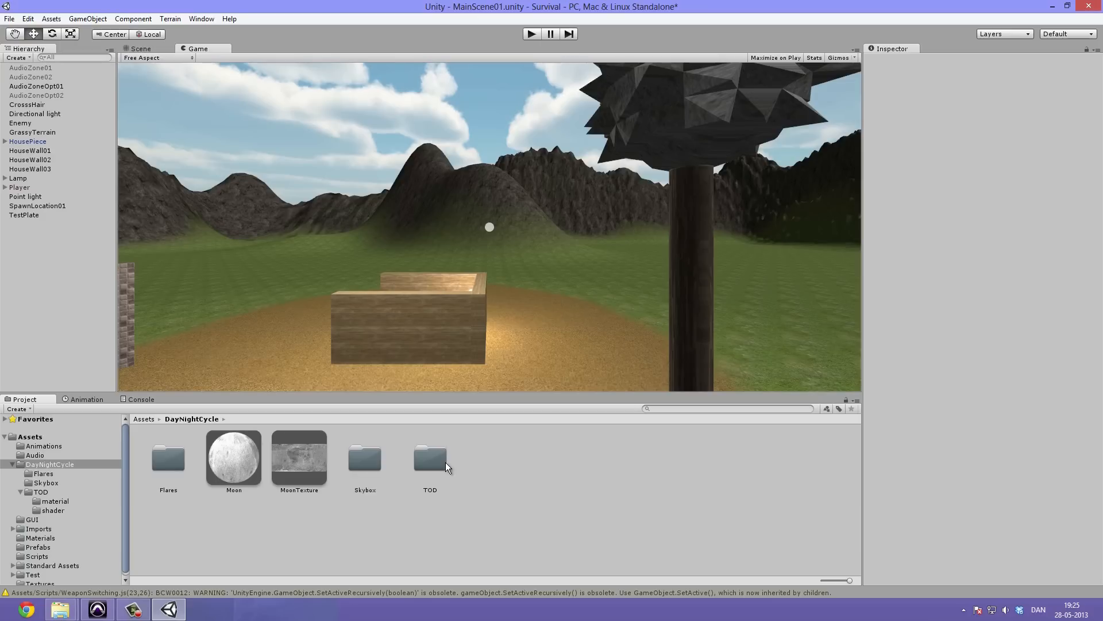
mouse_move(532, 493)
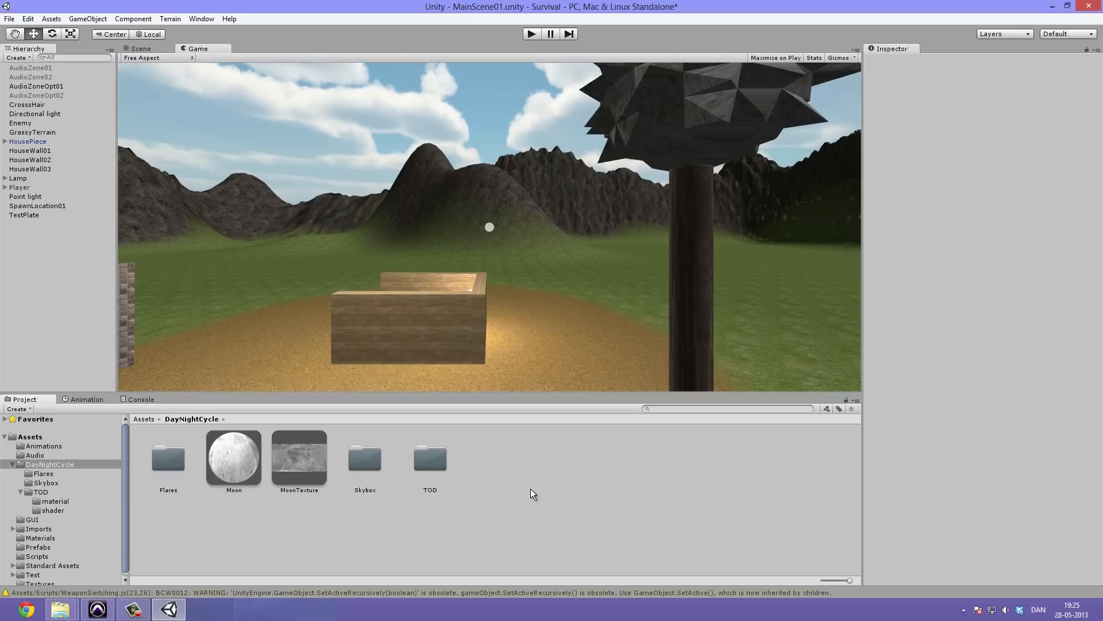
Browse TOD/material to inspect the MorningToMidday skybox material, then enter the shader folder for SkyboxBlend
double_click(430, 457)
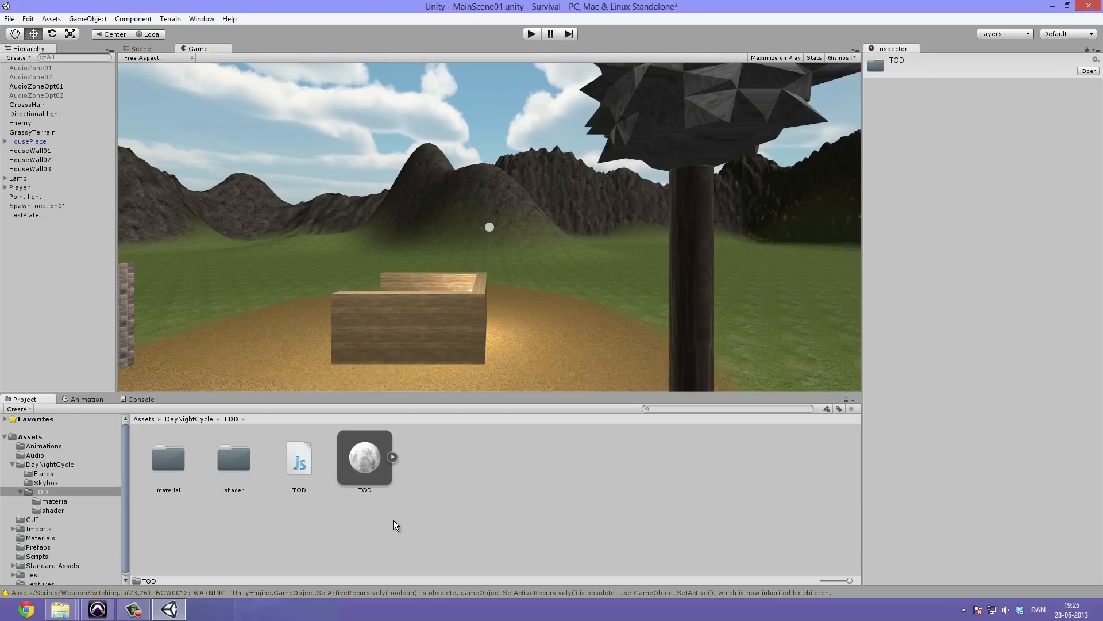
click(395, 525)
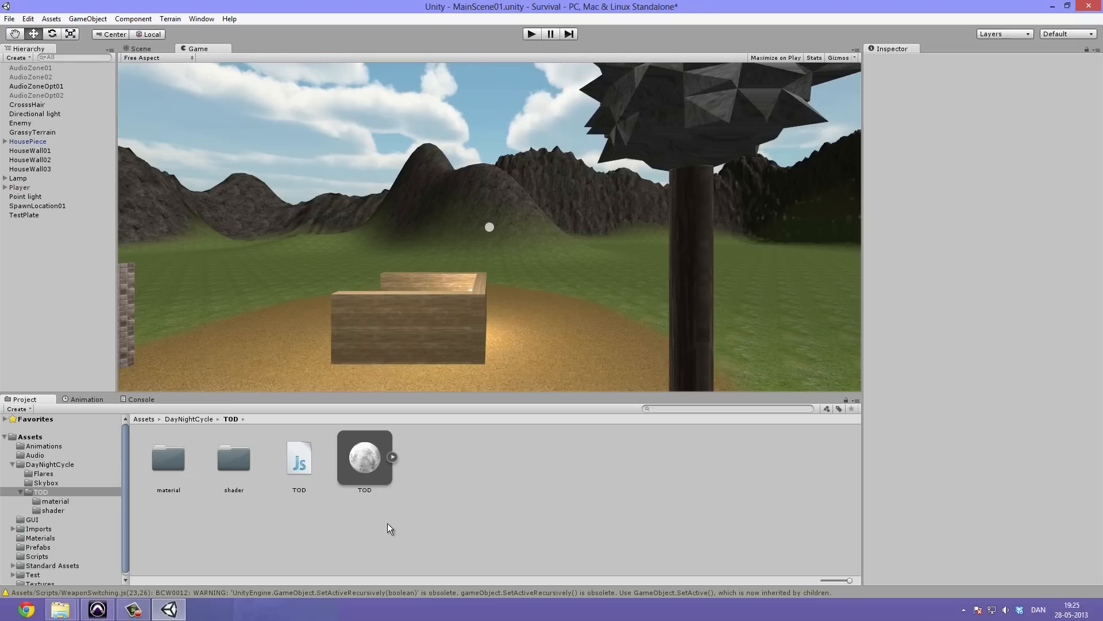
mouse_move(372, 485)
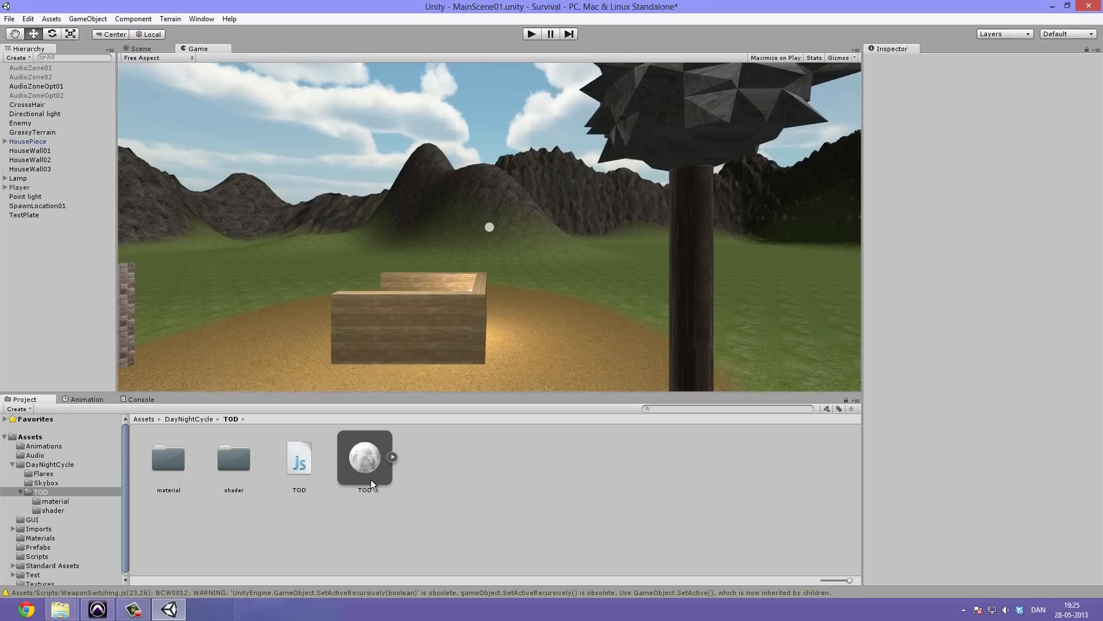
click(167, 457)
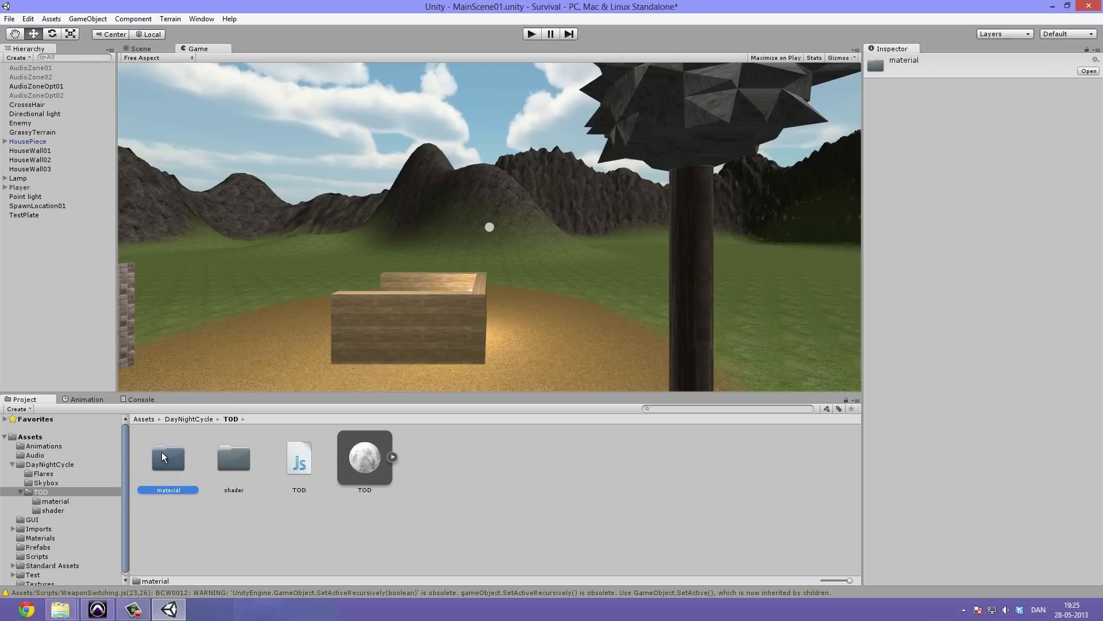
double_click(167, 457)
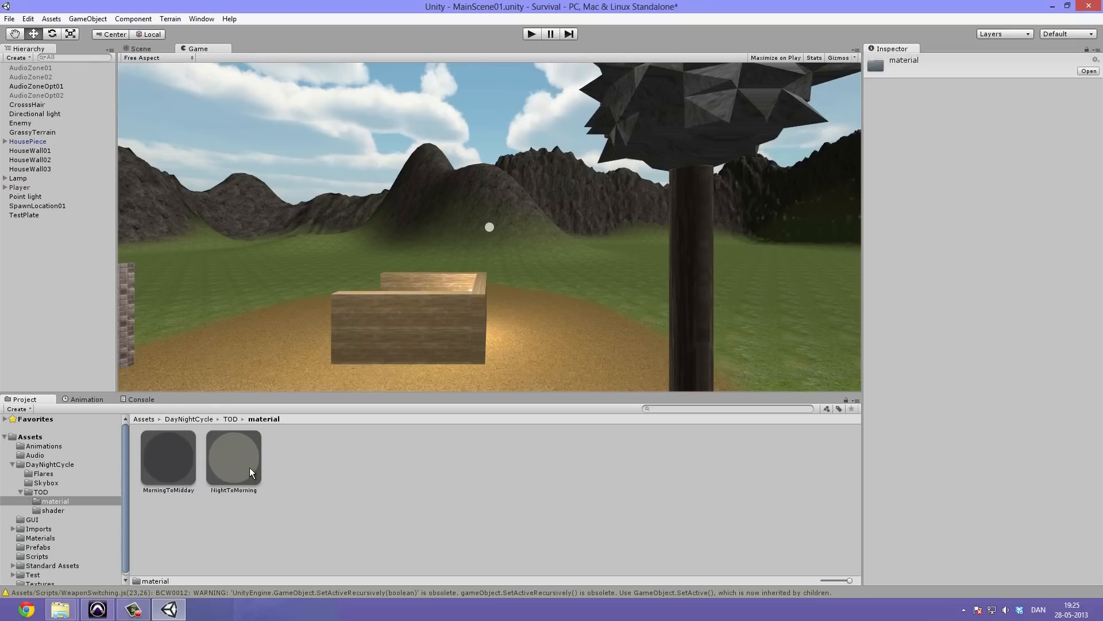
click(168, 457)
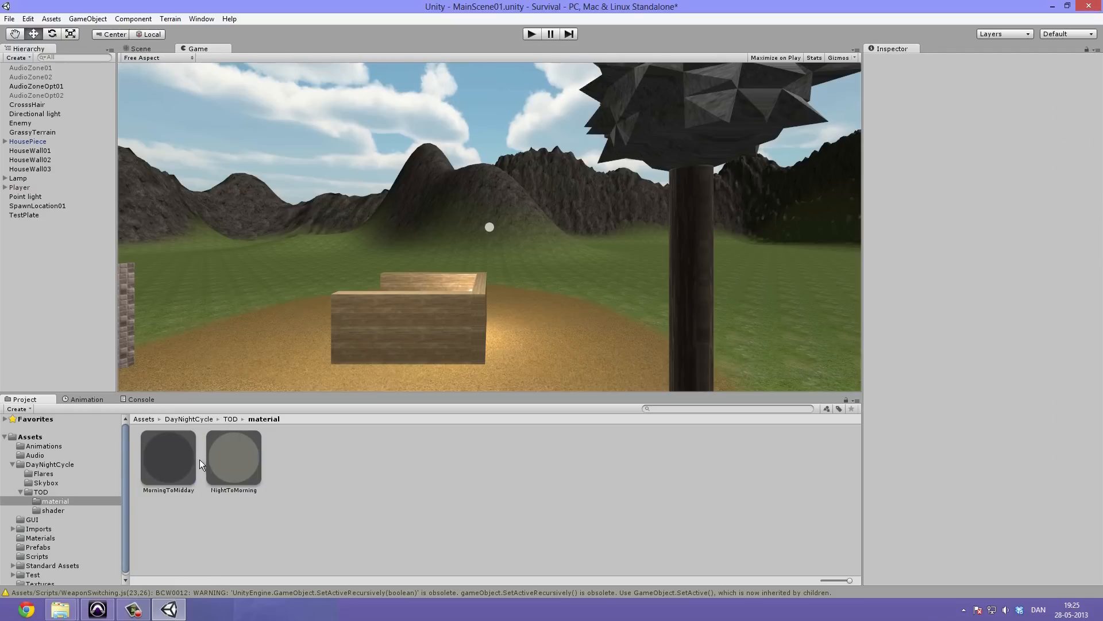
click(168, 456)
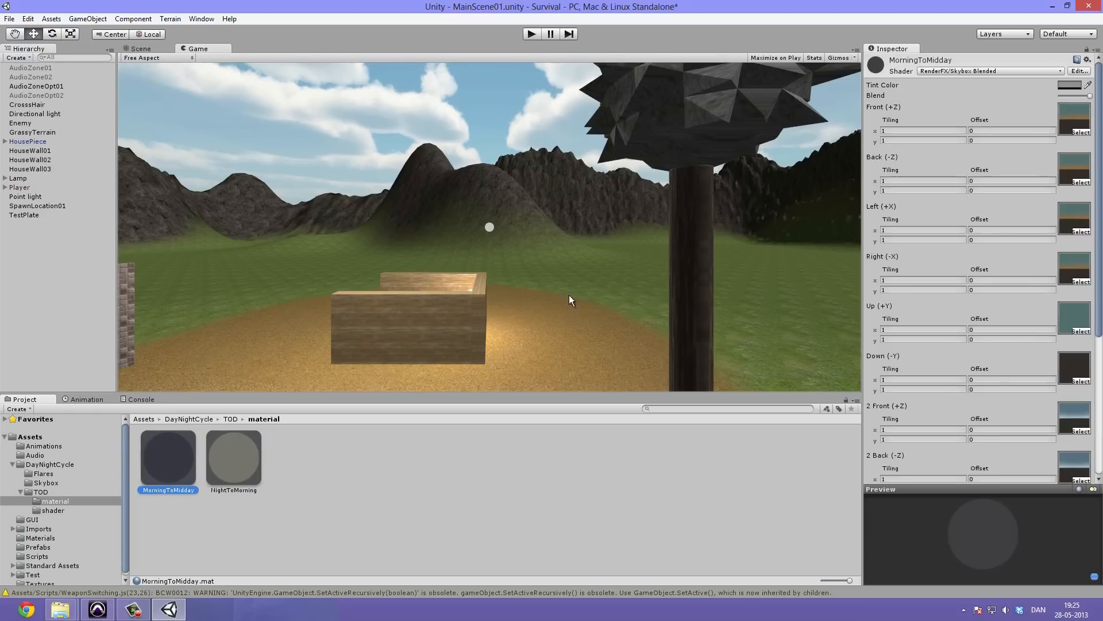
click(230, 418)
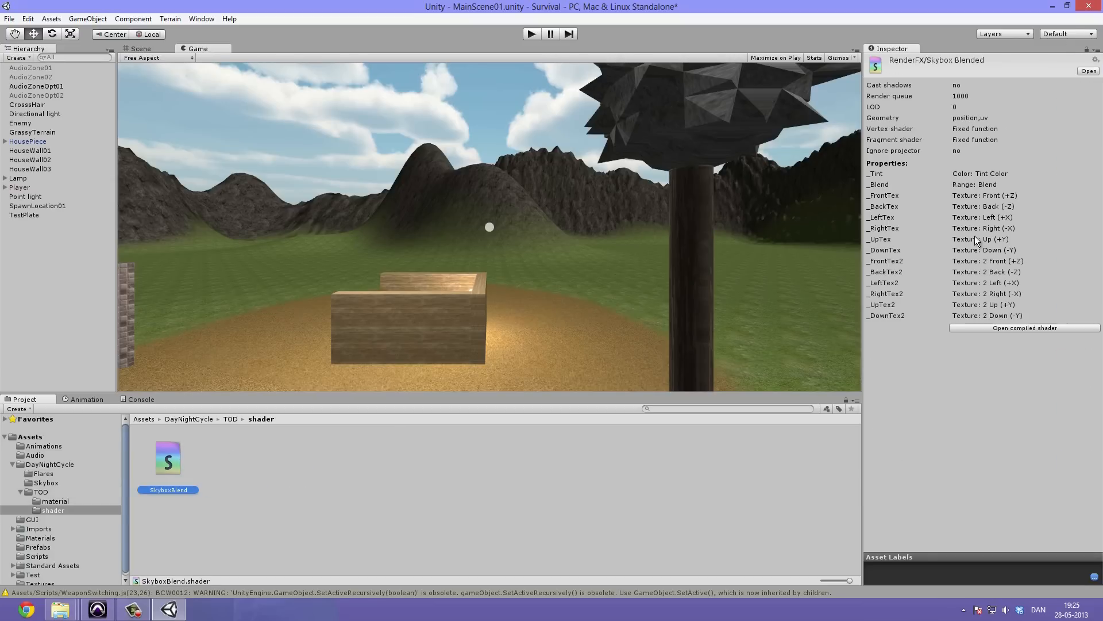
mouse_move(951, 290)
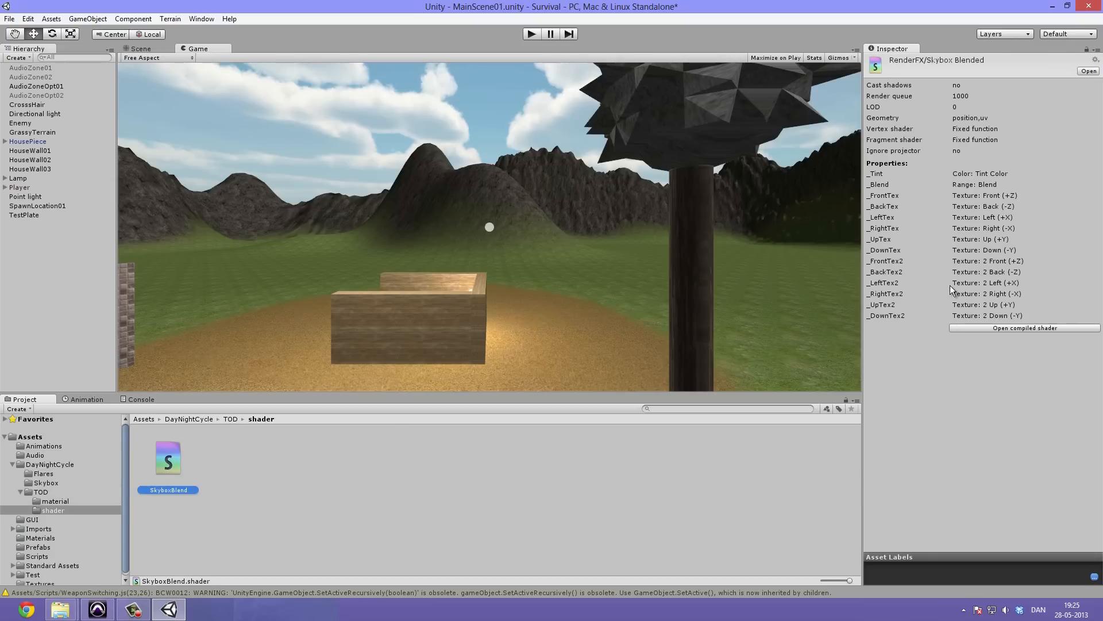
mouse_move(619, 332)
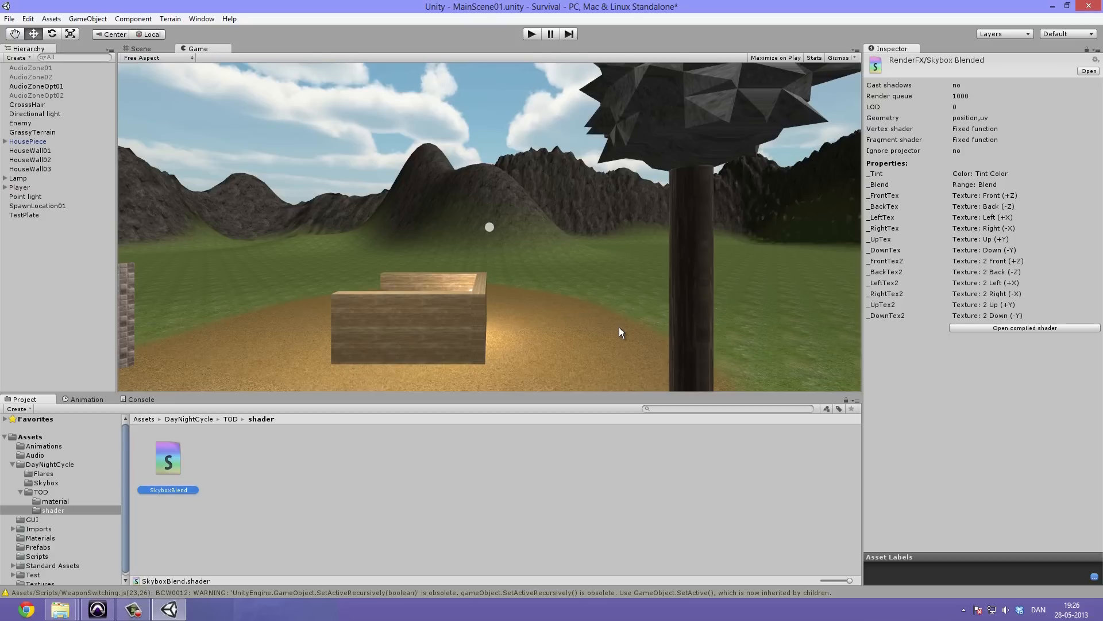
mouse_move(225, 408)
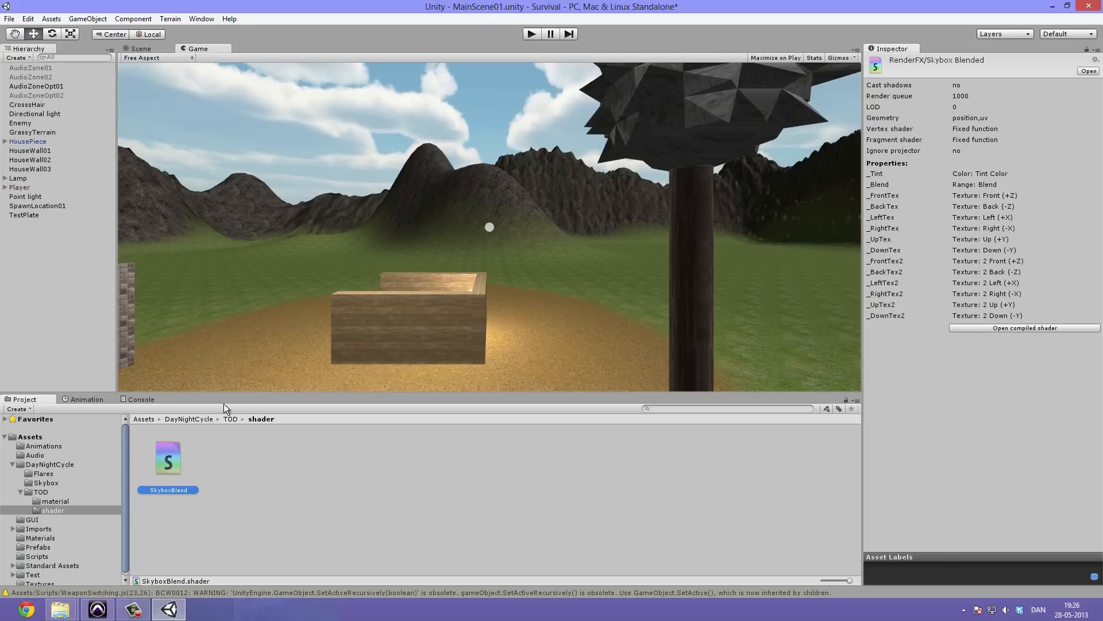
mouse_move(235, 425)
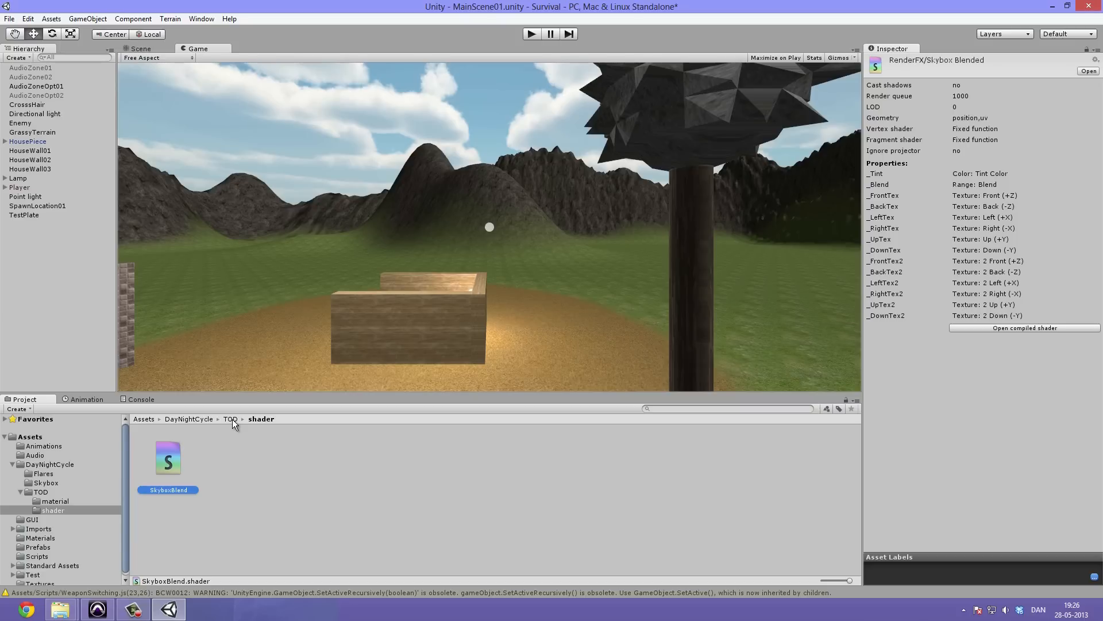
Review the TOD.js script code, then view the TOD prefab's fog, tint and skybox settings
click(229, 419)
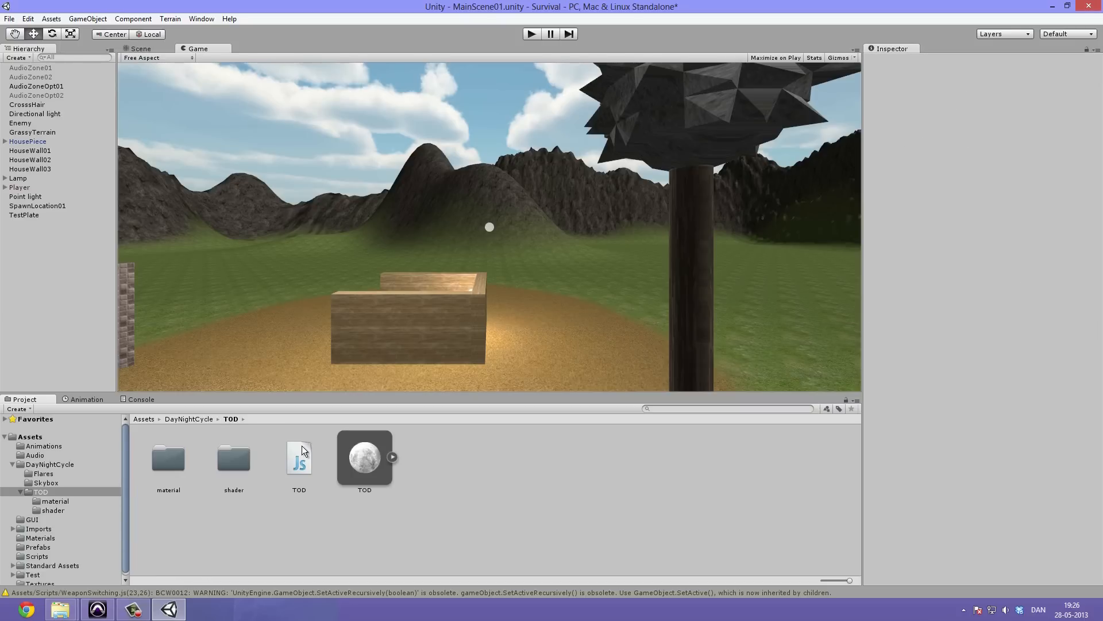
click(298, 457)
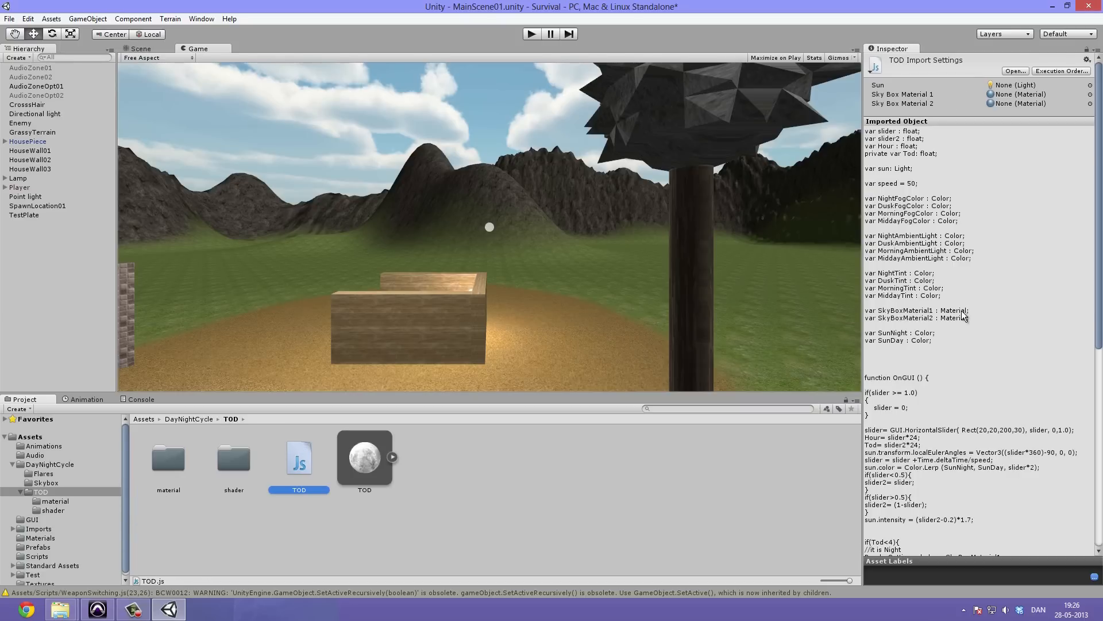
mouse_move(942, 324)
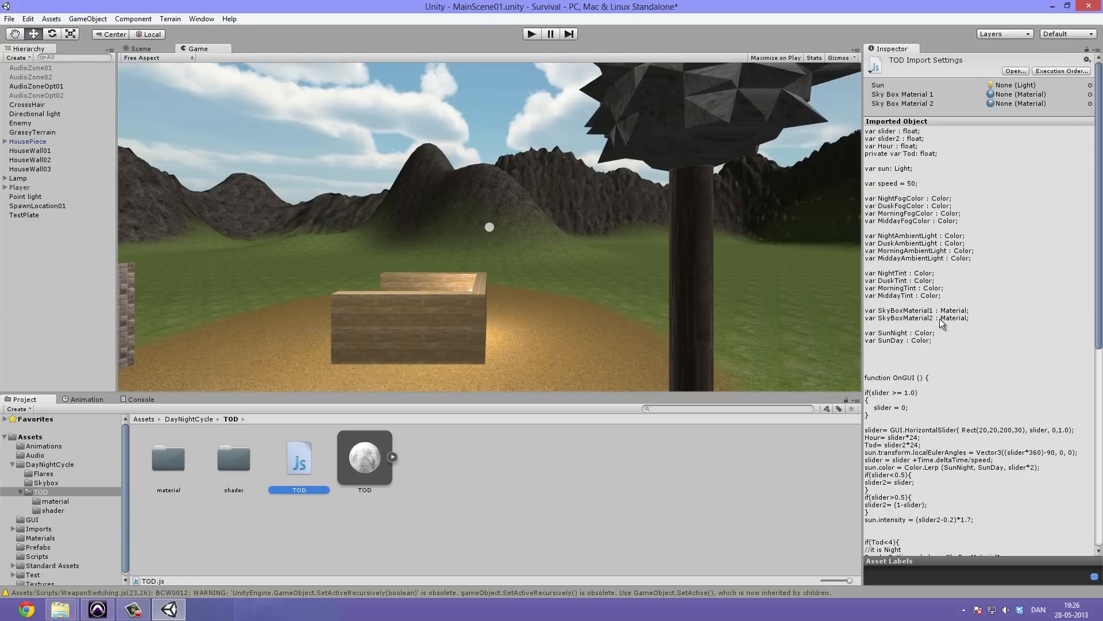
scroll(down, 3)
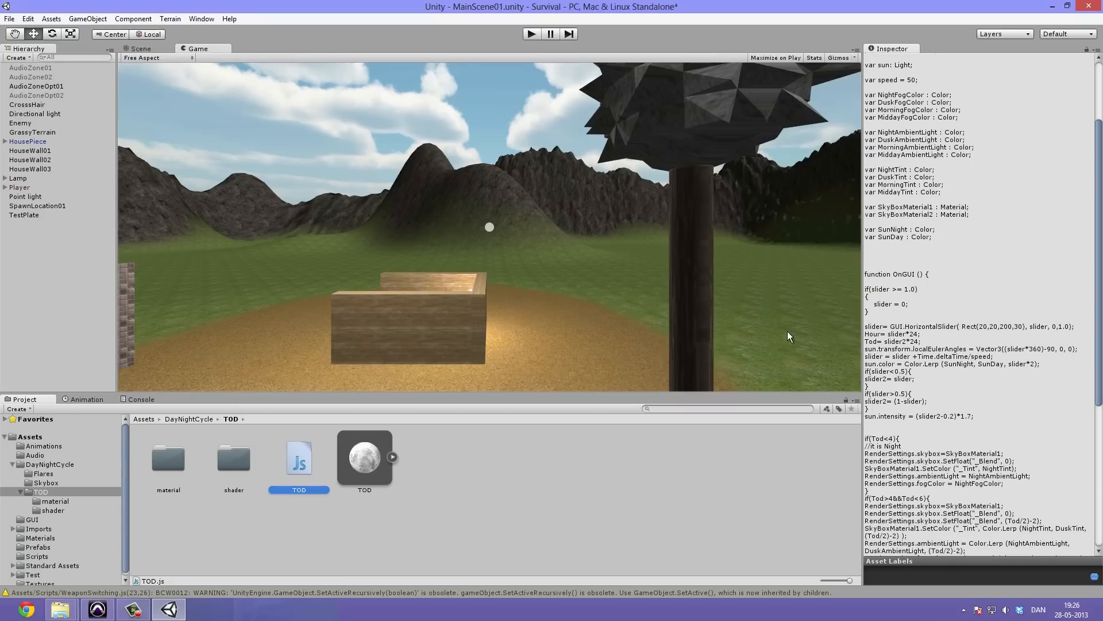
scroll(down, 3)
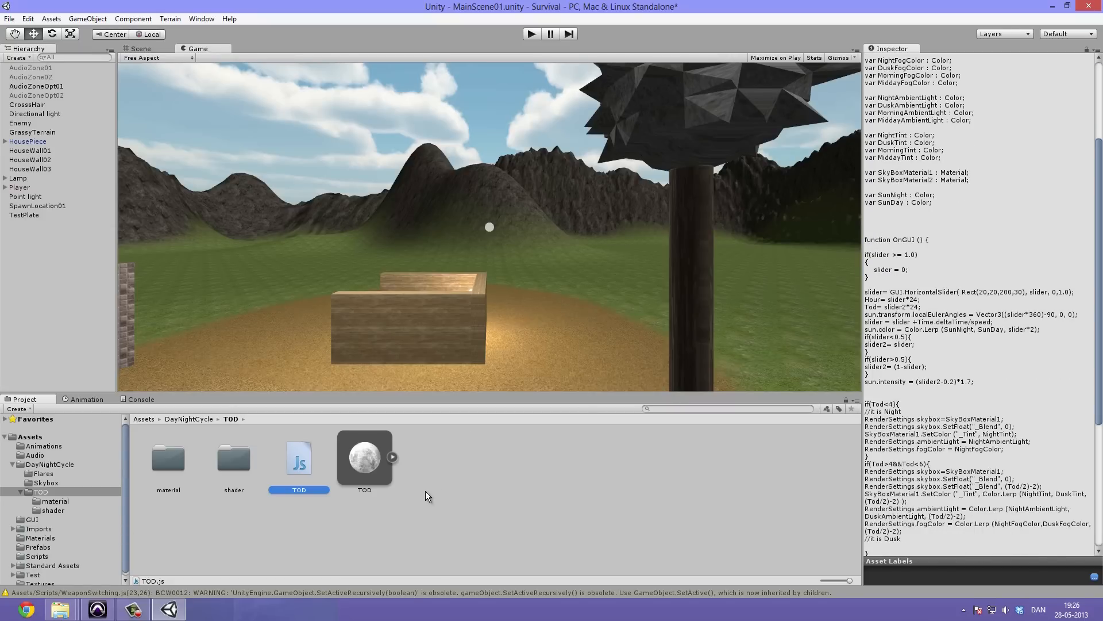
click(364, 456)
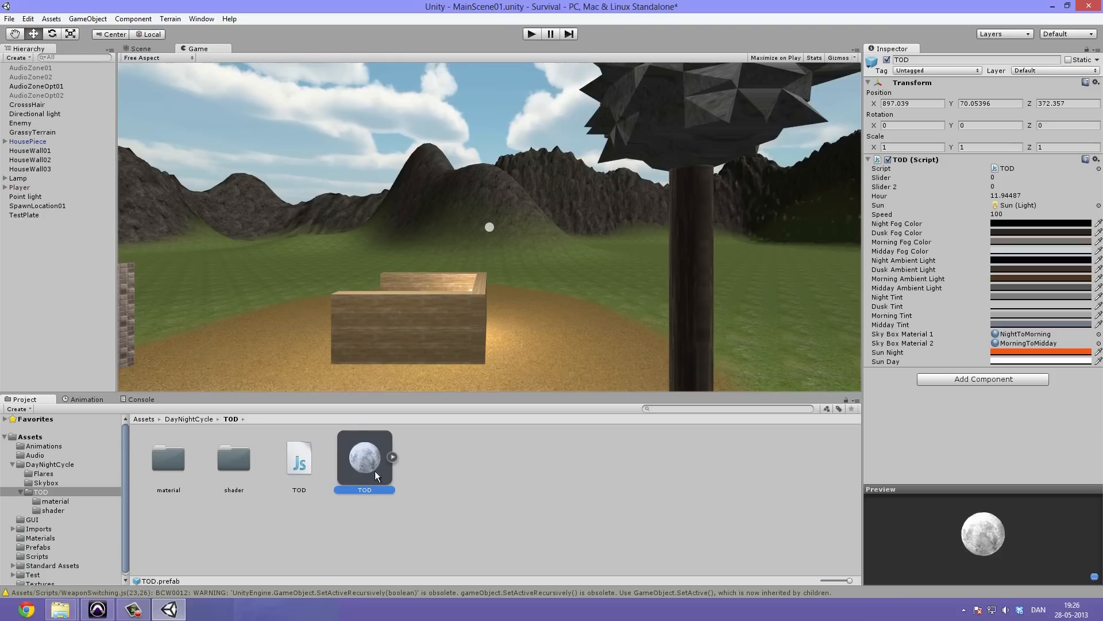
mouse_move(372, 467)
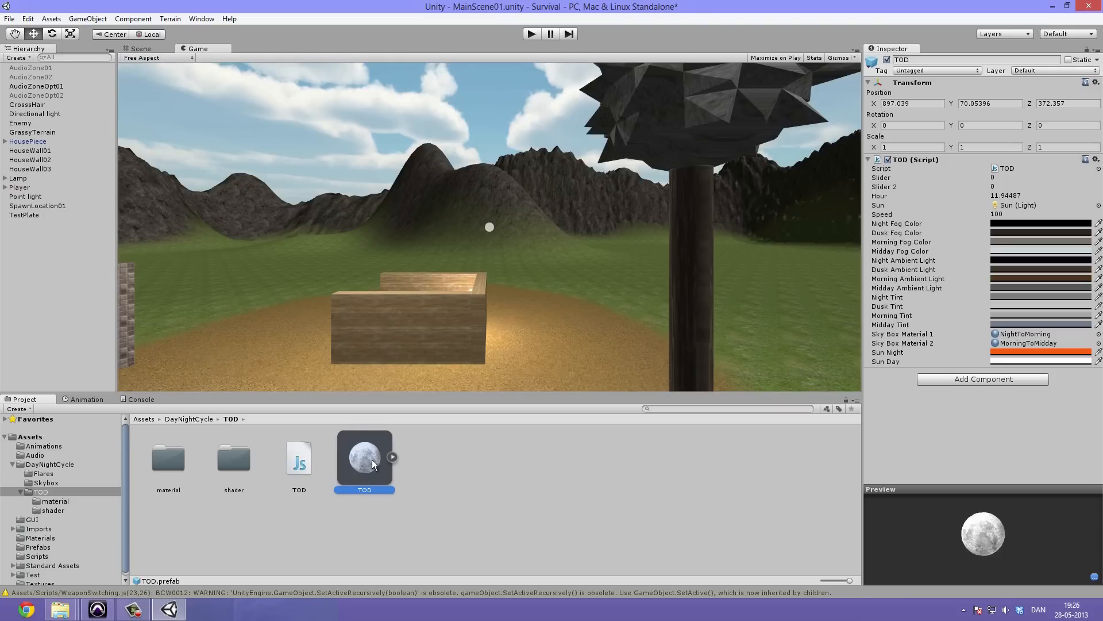
Place a TOD prefab instance into the MainScene01 Hierarchy
click(392, 457)
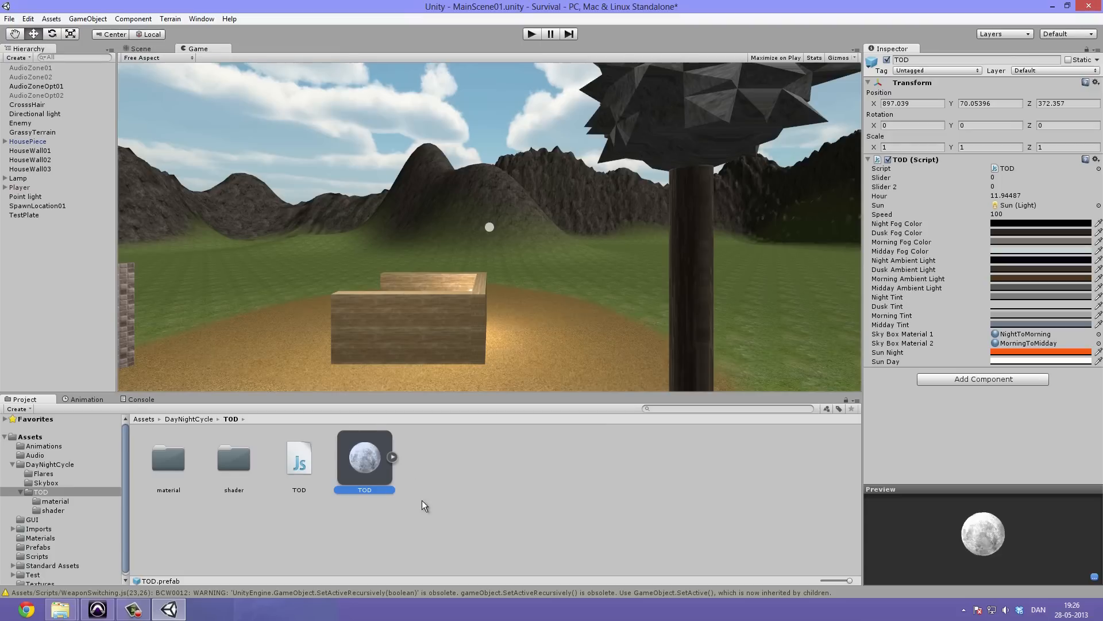
mouse_move(394, 482)
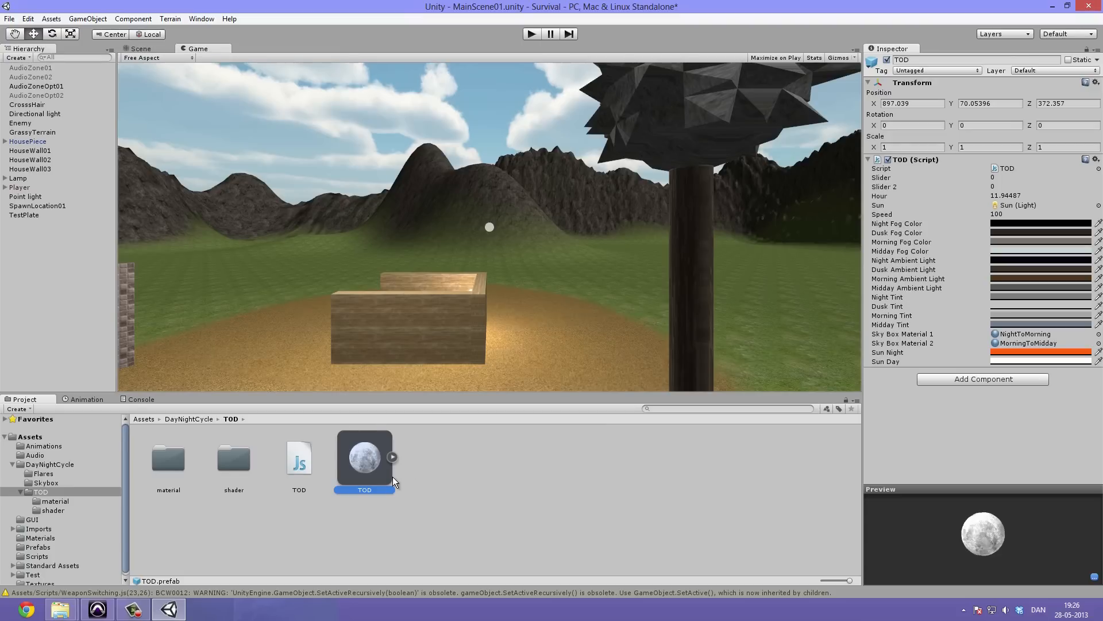
mouse_move(1025, 238)
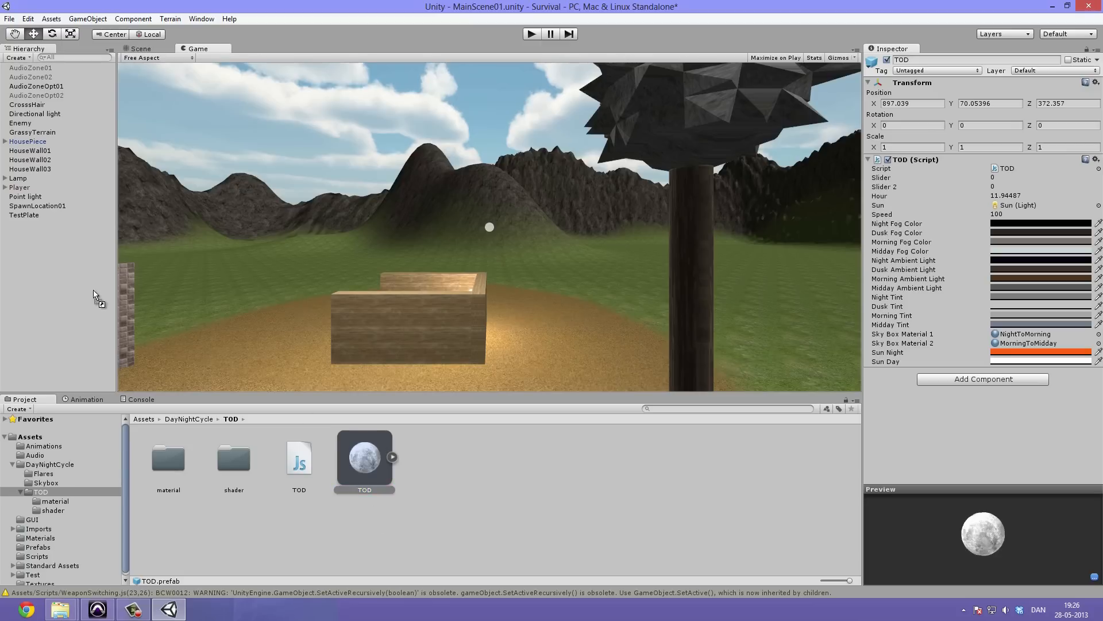
click(15, 224)
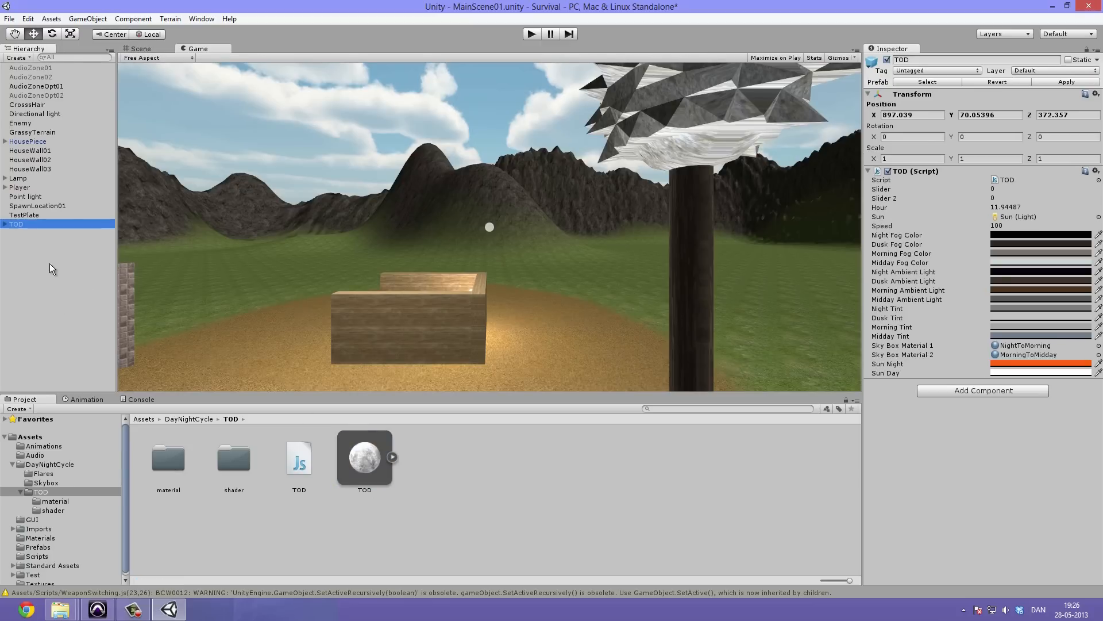
mouse_move(738, 110)
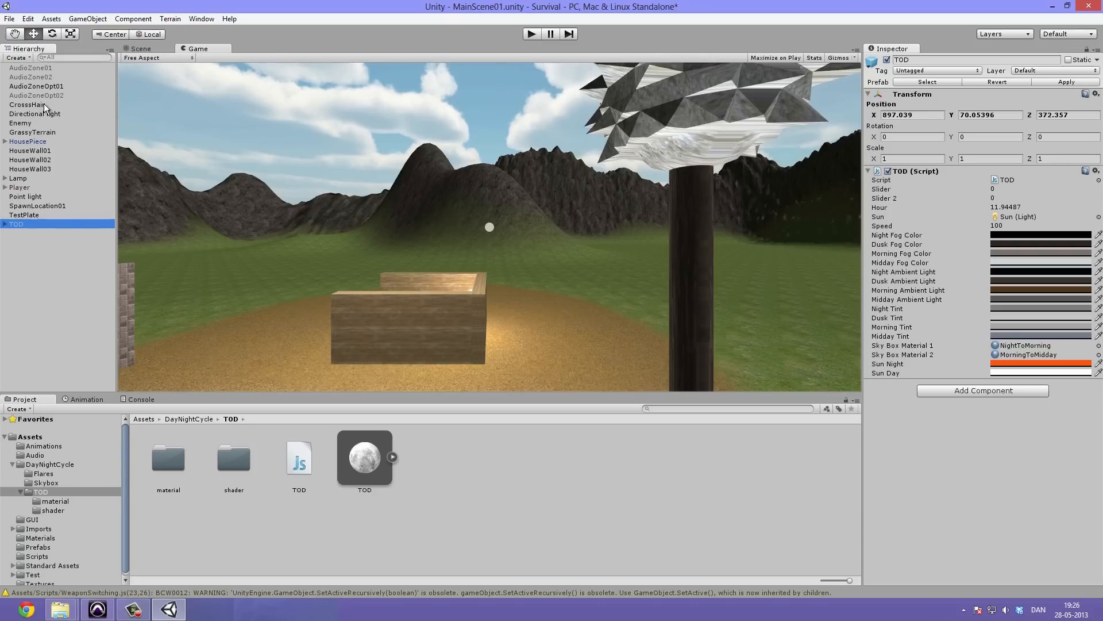
Lower the Directional light intensity from 0.3 to 0.05, darkening the terrain
click(36, 114)
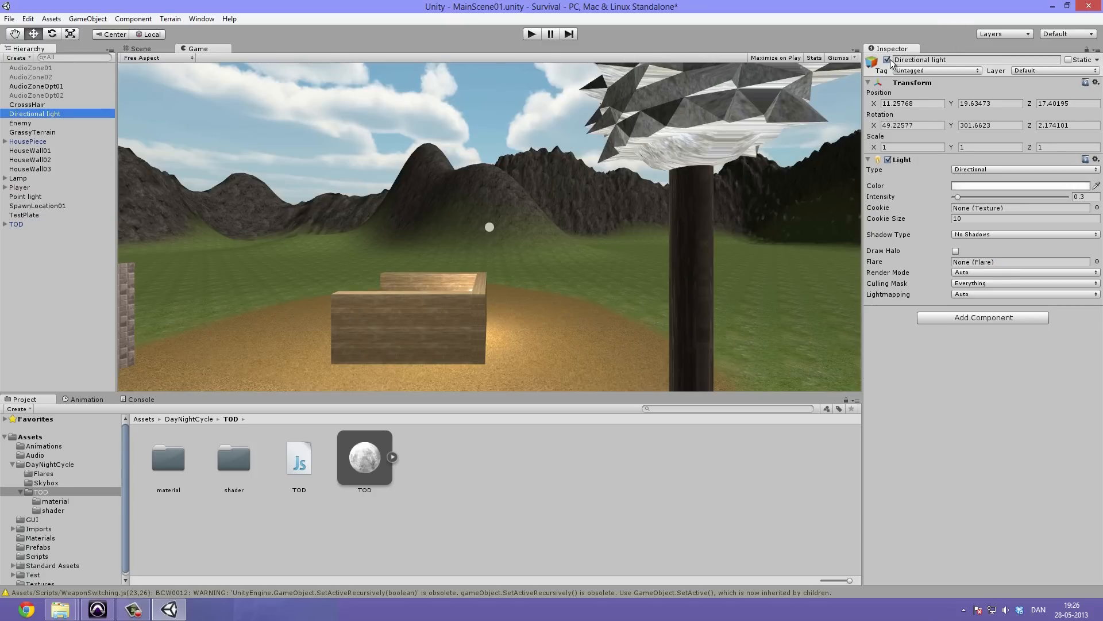
click(886, 60)
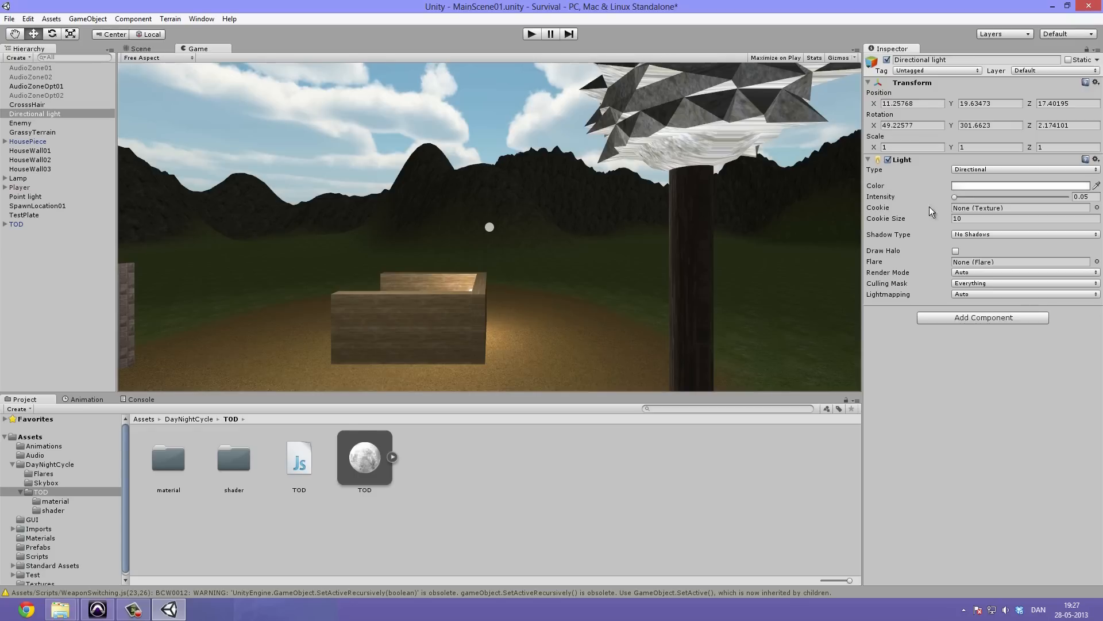
click(1022, 233)
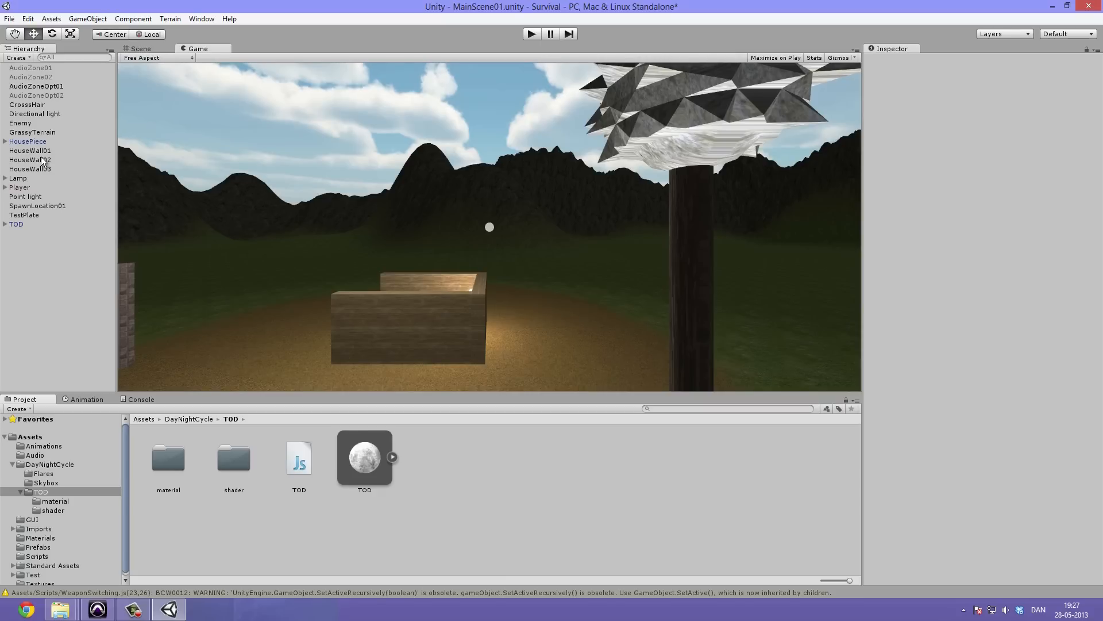
mouse_move(97, 217)
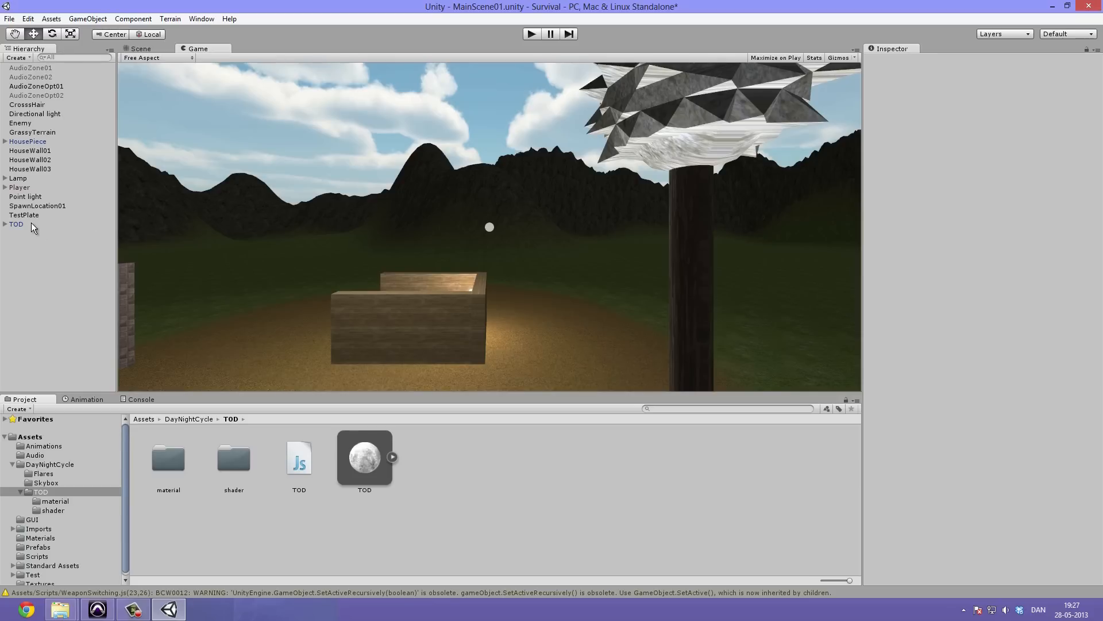
Select the TOD object to show its script settings (hour 11.94487, speed 100)
click(15, 224)
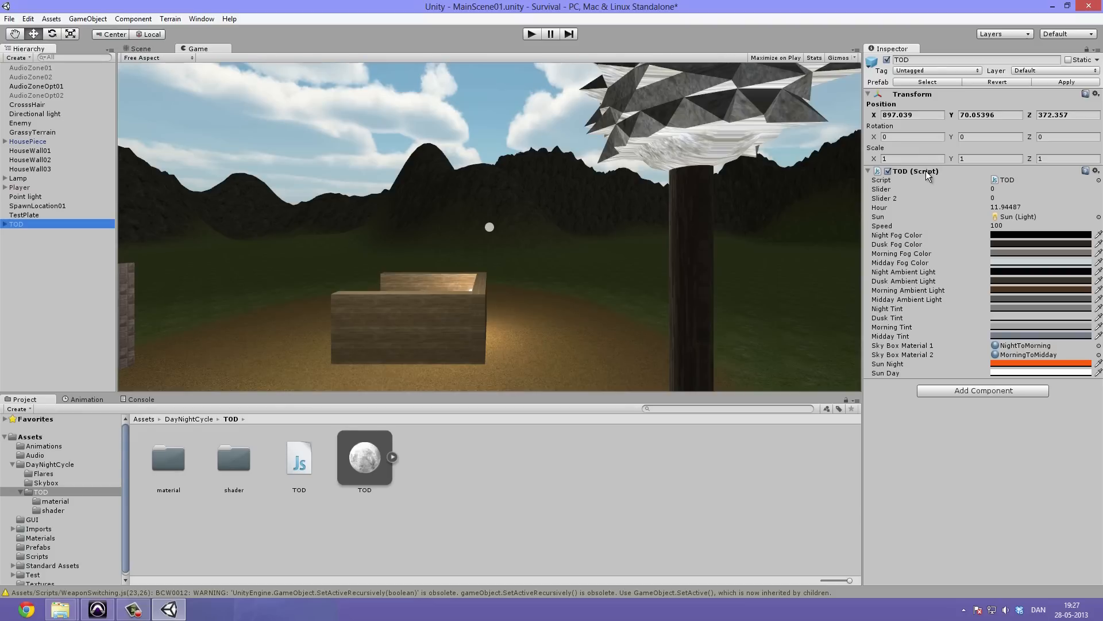
mouse_move(635, 281)
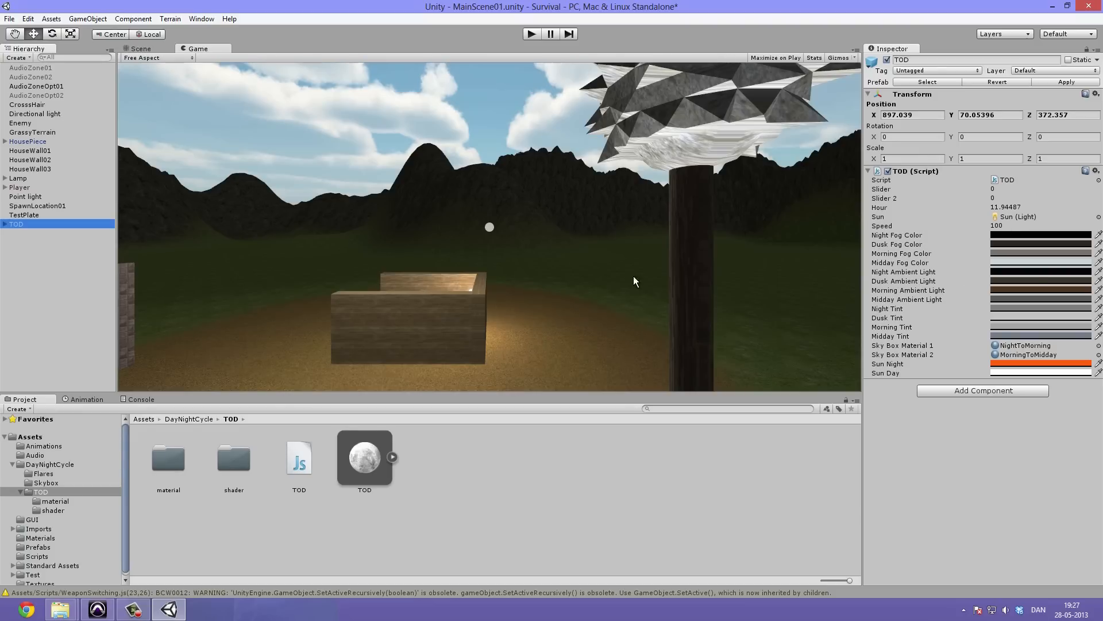
mouse_move(948, 233)
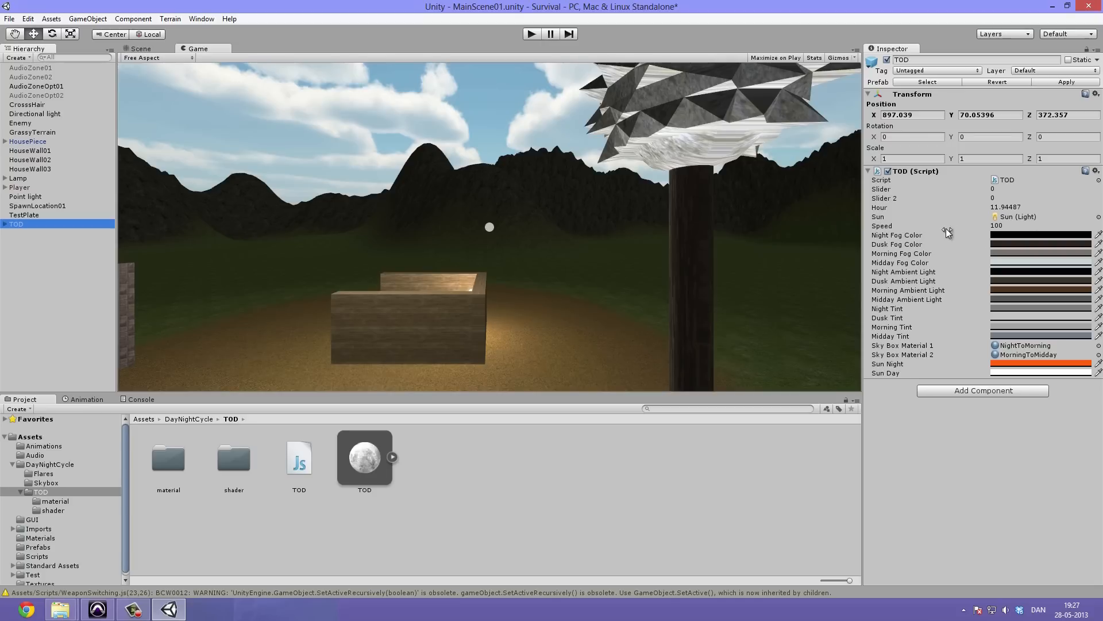
mouse_move(456, 122)
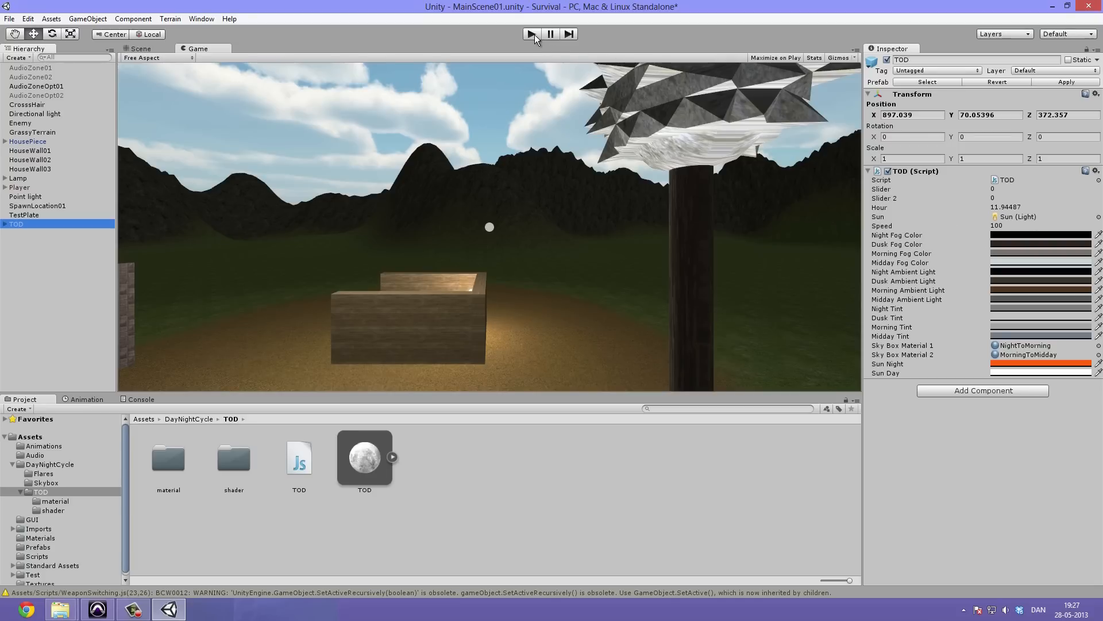
click(531, 34)
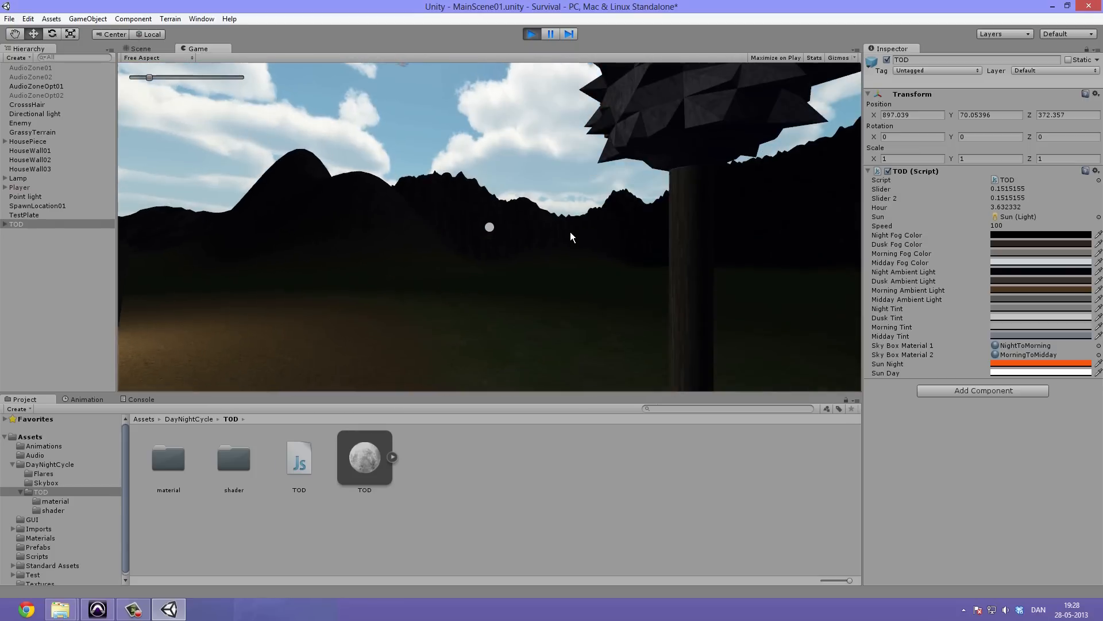
click(531, 34)
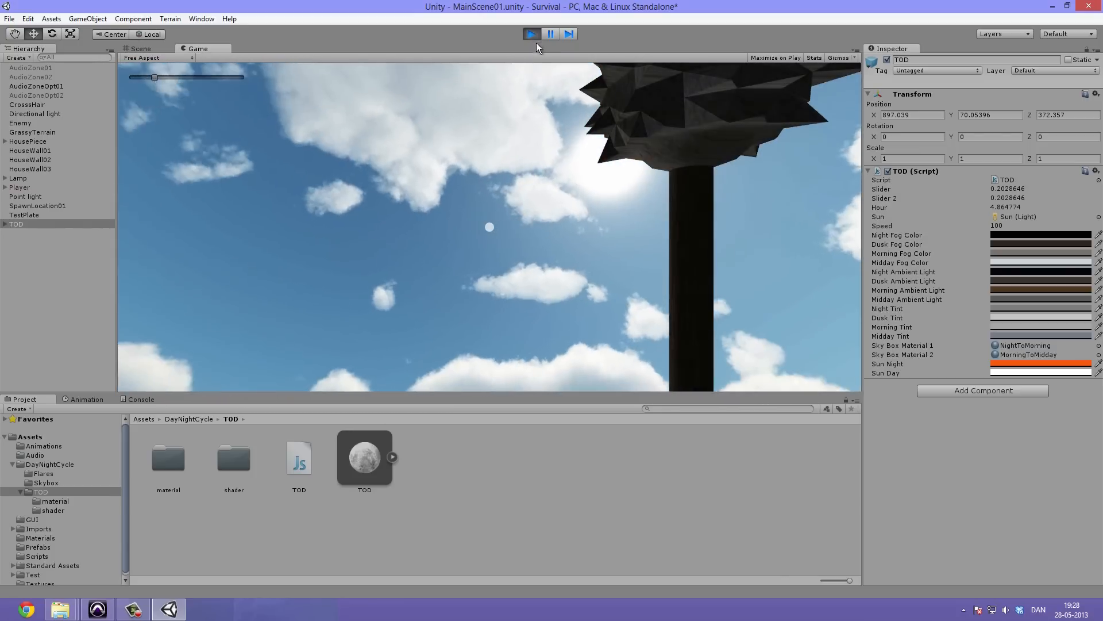
click(531, 34)
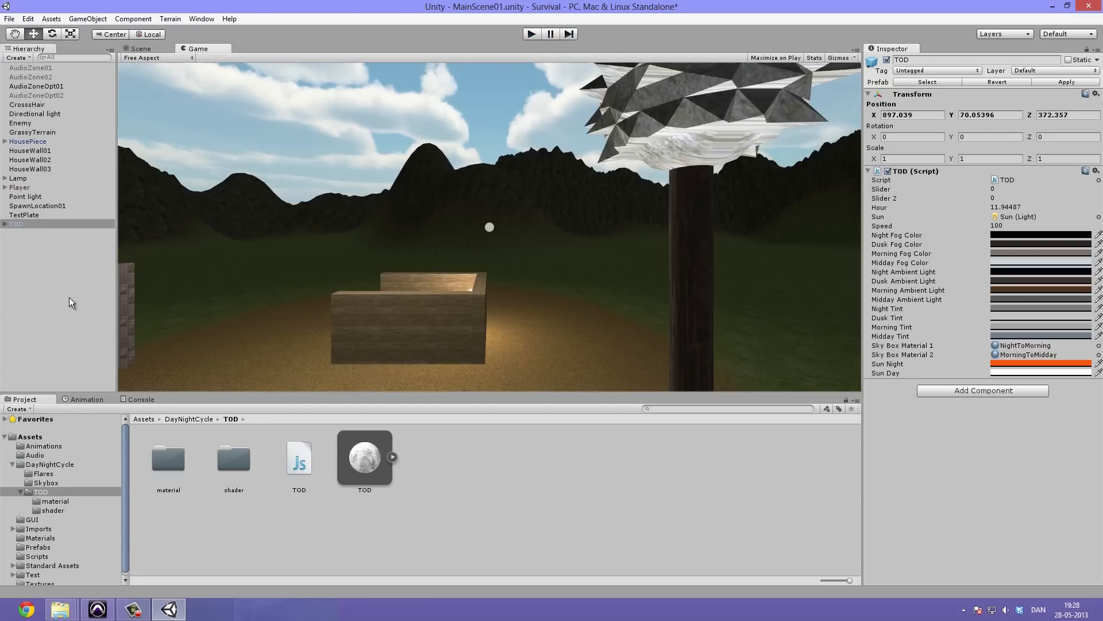
mouse_move(44, 202)
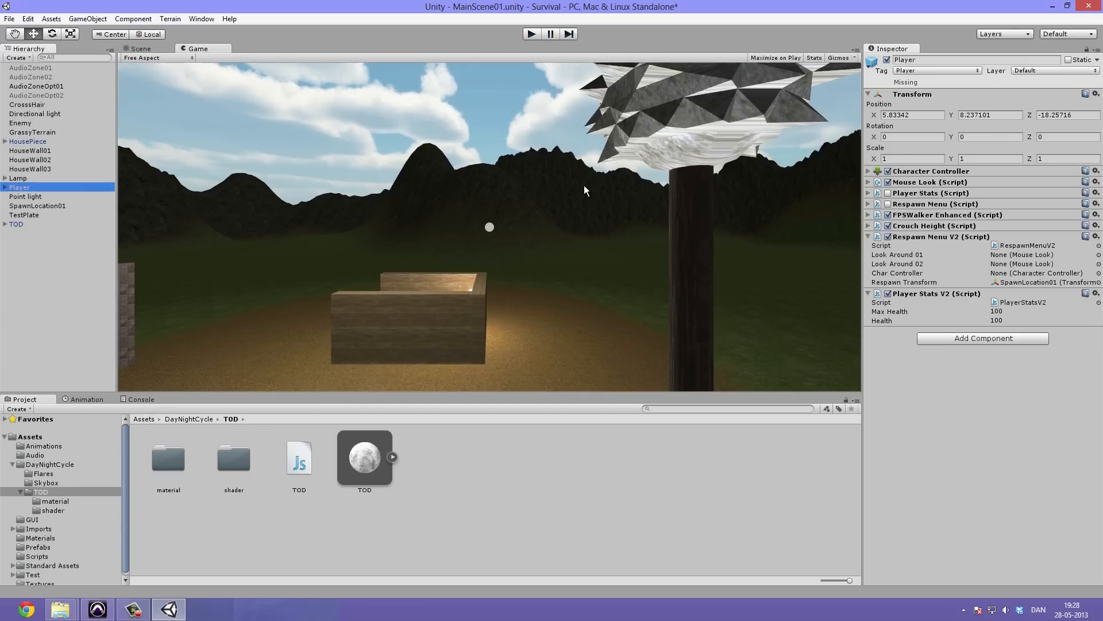
Expand Player and select its MainCamera to show the Camera component with Skybox clear mode
click(5, 187)
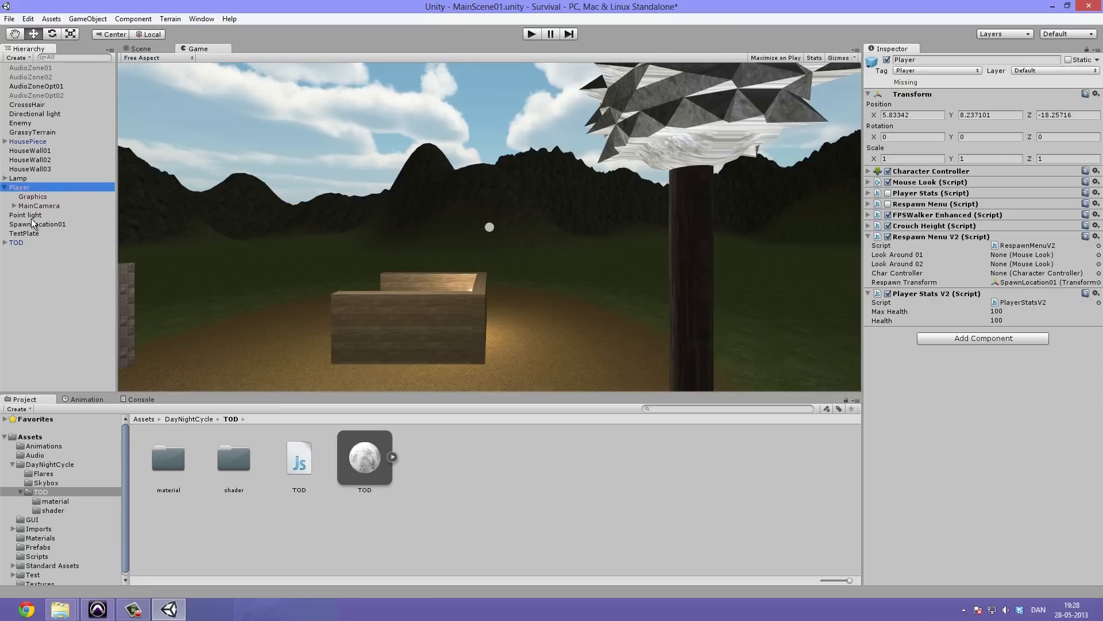
click(39, 206)
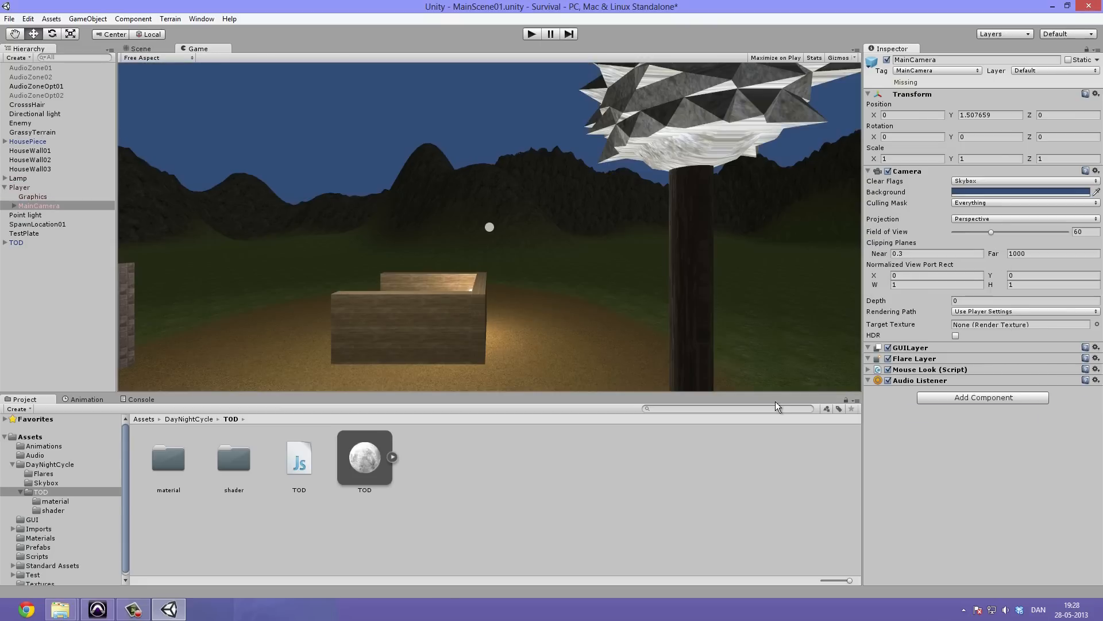
Change MainCamera's background colour to light blue (R143 G177 B230)
click(16, 242)
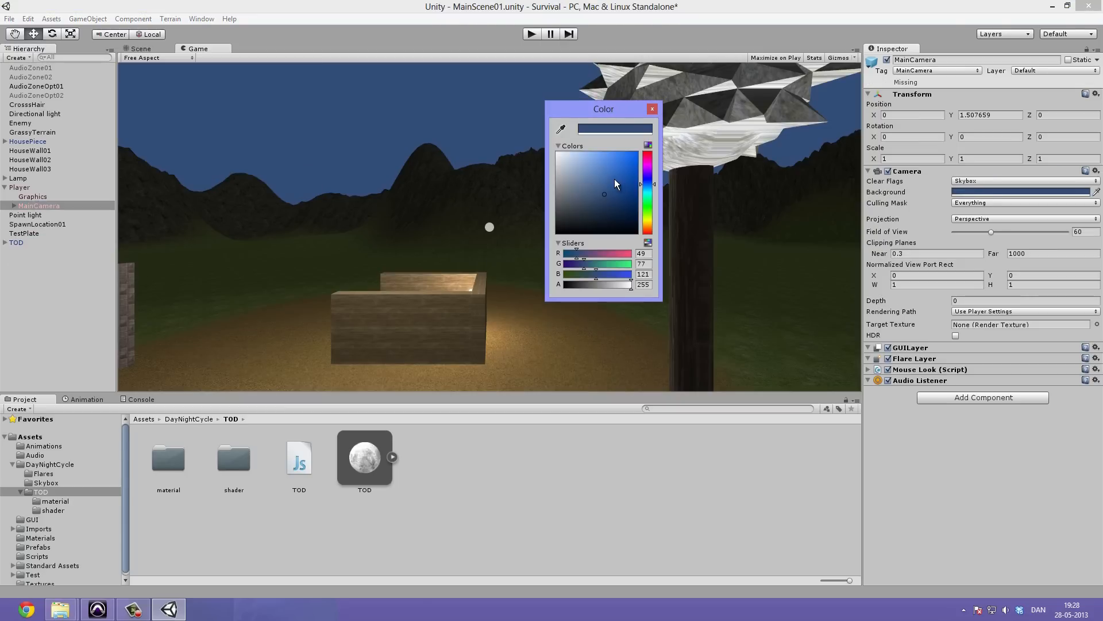
click(613, 160)
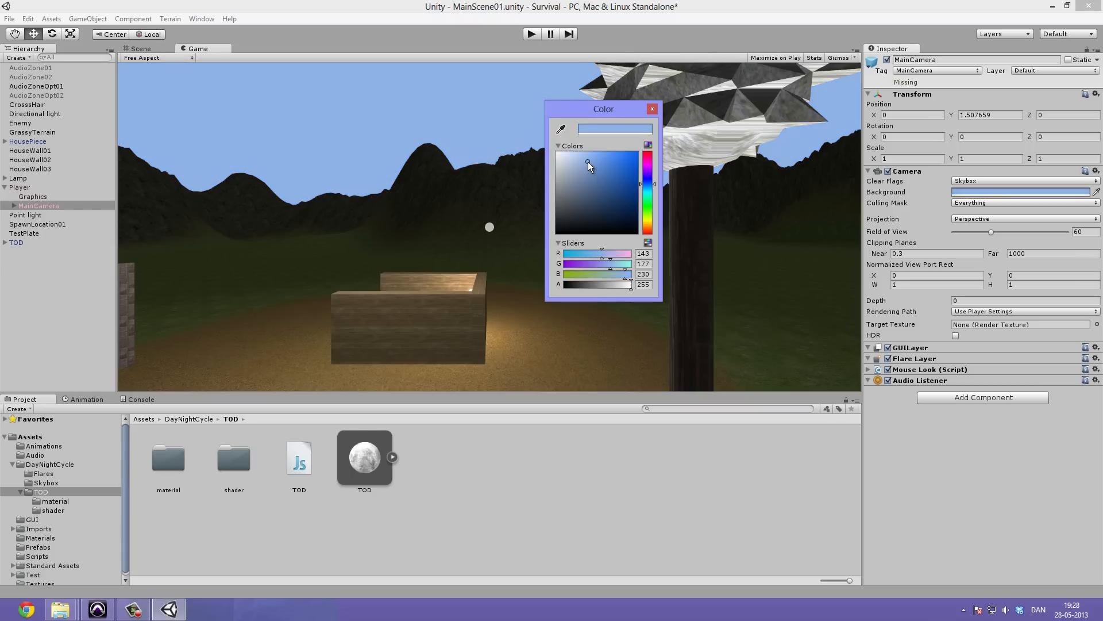
click(650, 108)
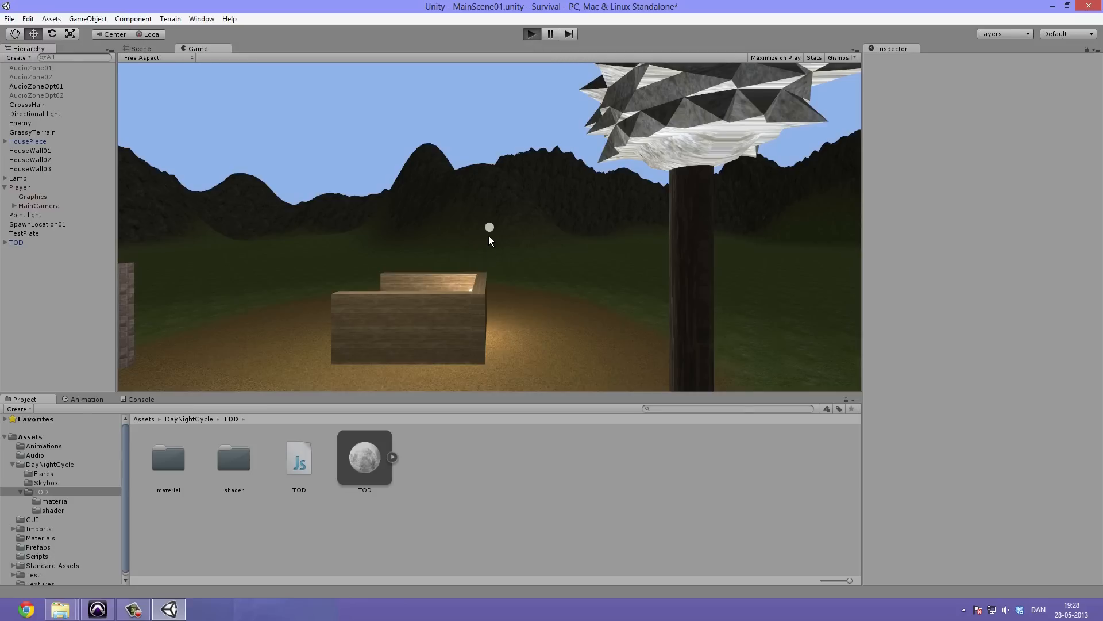
Select TOD and start Play mode to run the day/night cycle
click(531, 33)
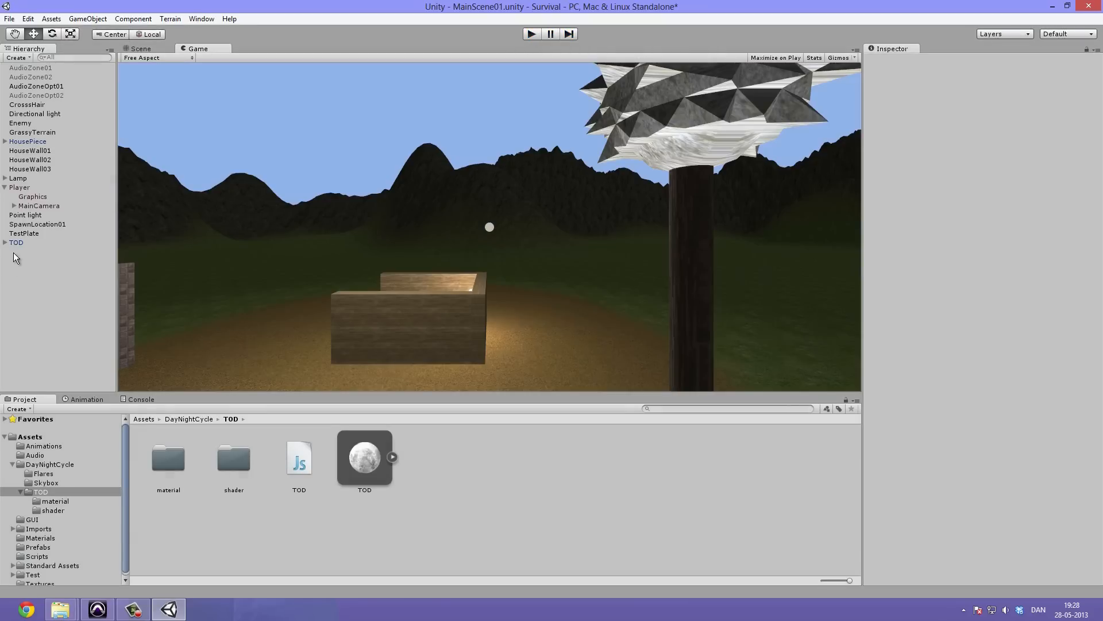
click(15, 243)
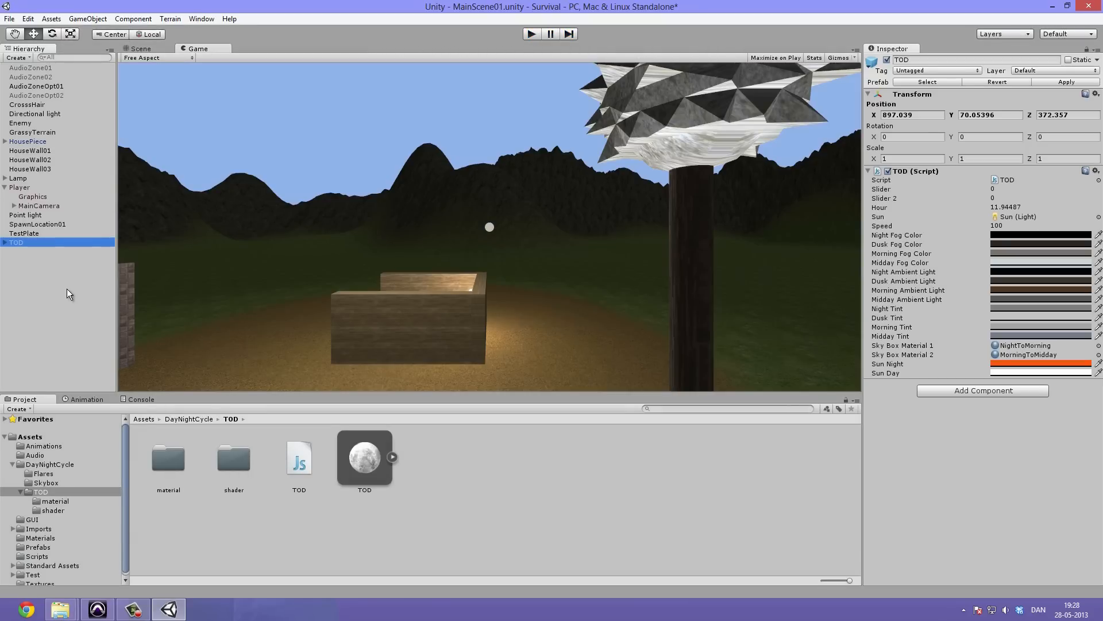
mouse_move(971, 186)
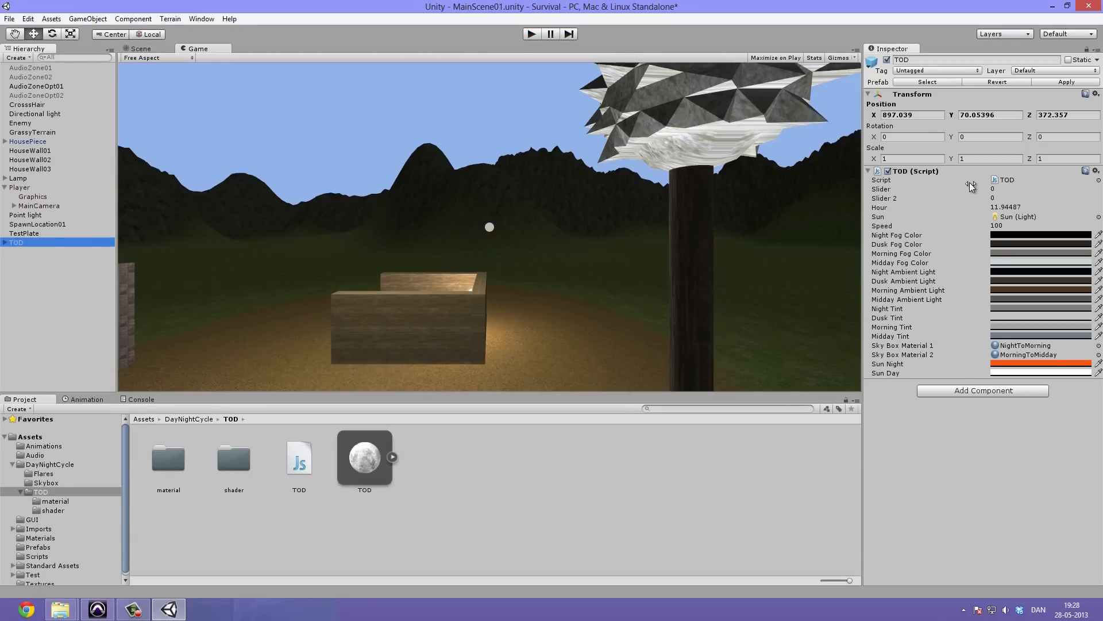
click(531, 33)
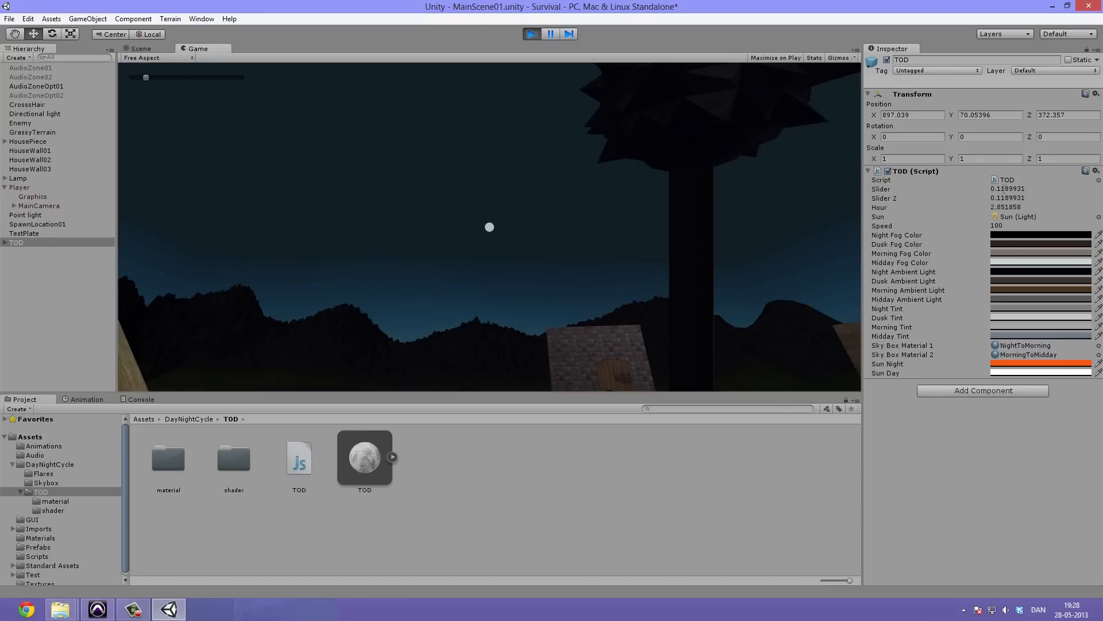
Scrub the TOD slider to move the time of day from night through midday into afternoon
double_click(1006, 189)
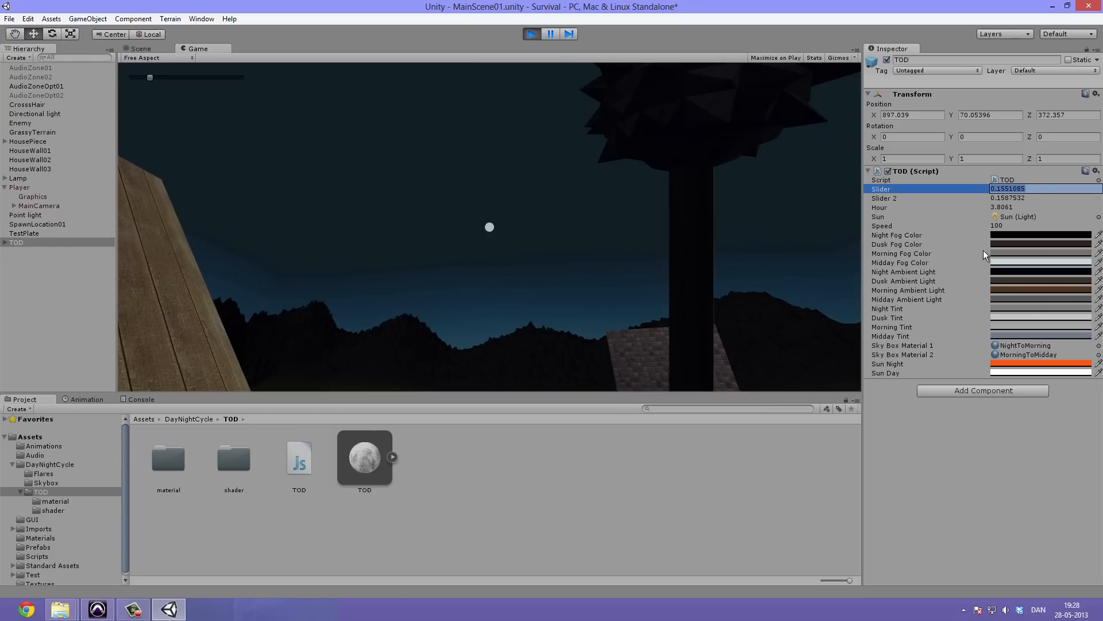
drag(150, 77, 153, 77)
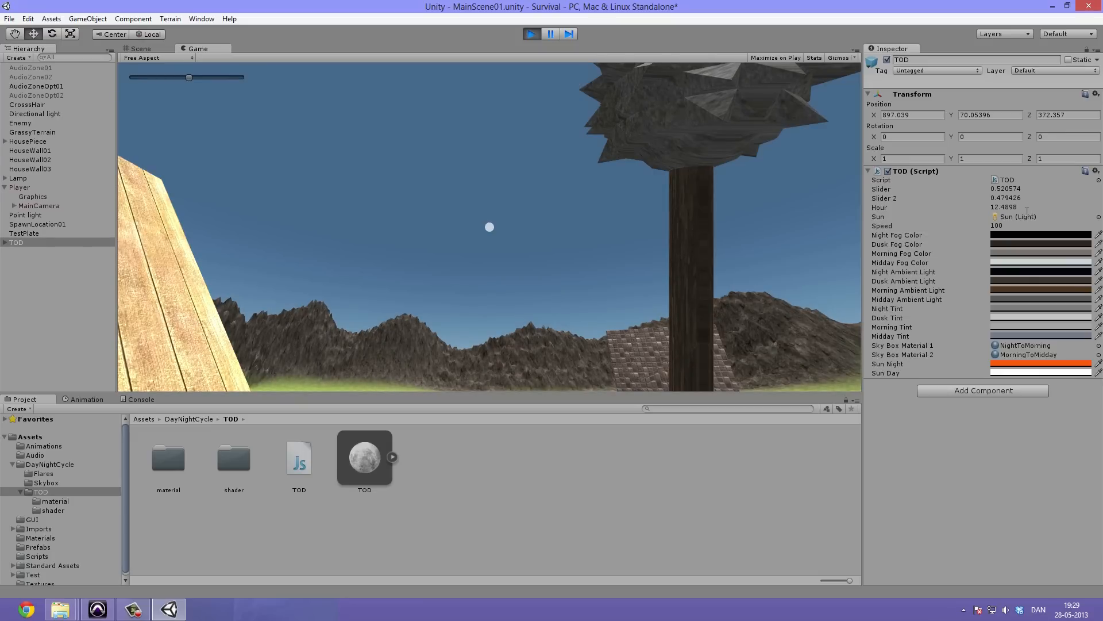
drag(187, 77, 193, 77)
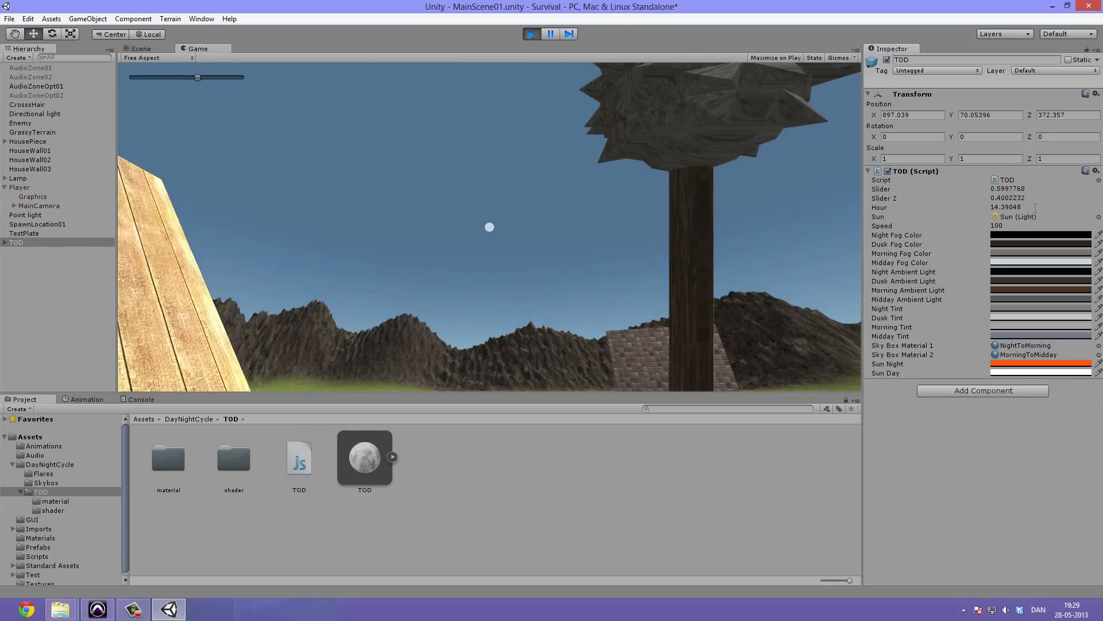
drag(196, 77, 203, 77)
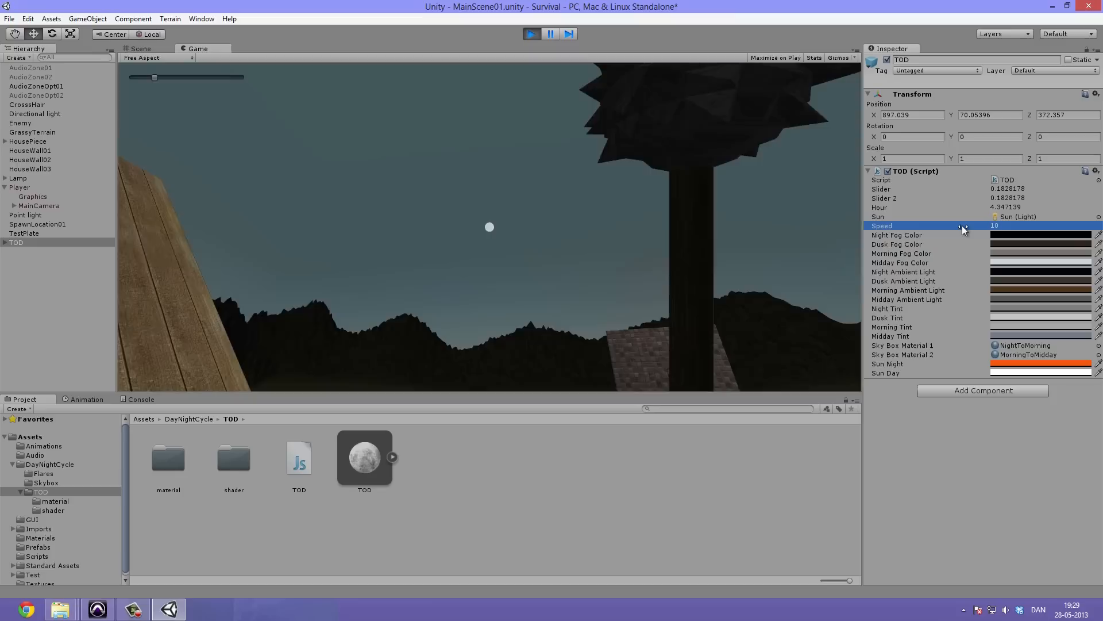
Scrub the time slider toward midnight and set the TOD cycle Speed to 600
drag(153, 77, 197, 77)
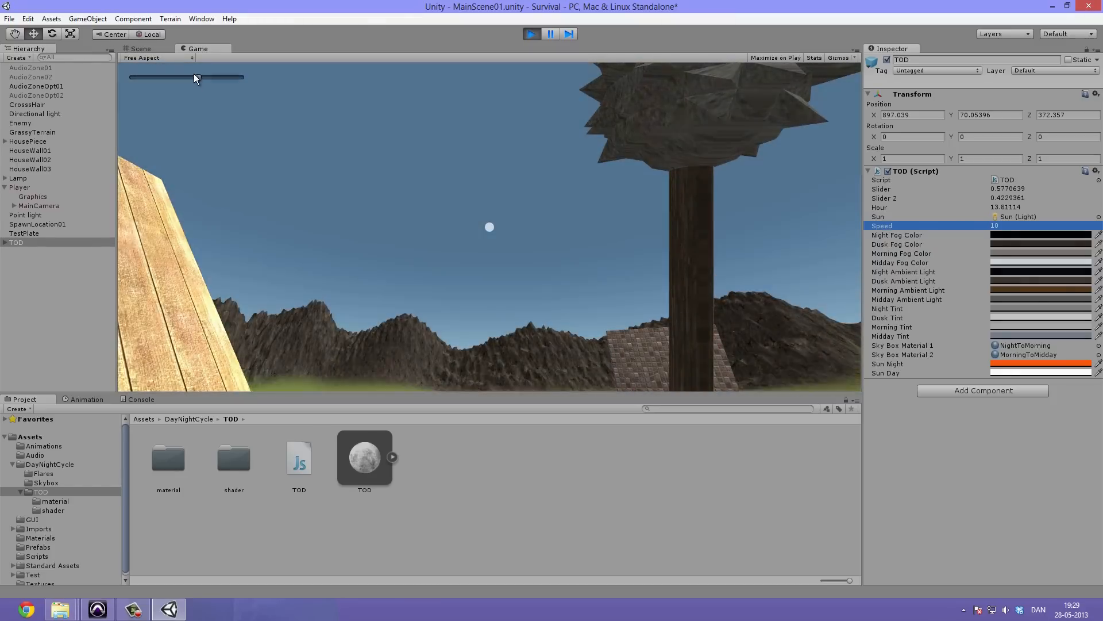
drag(193, 77, 239, 77)
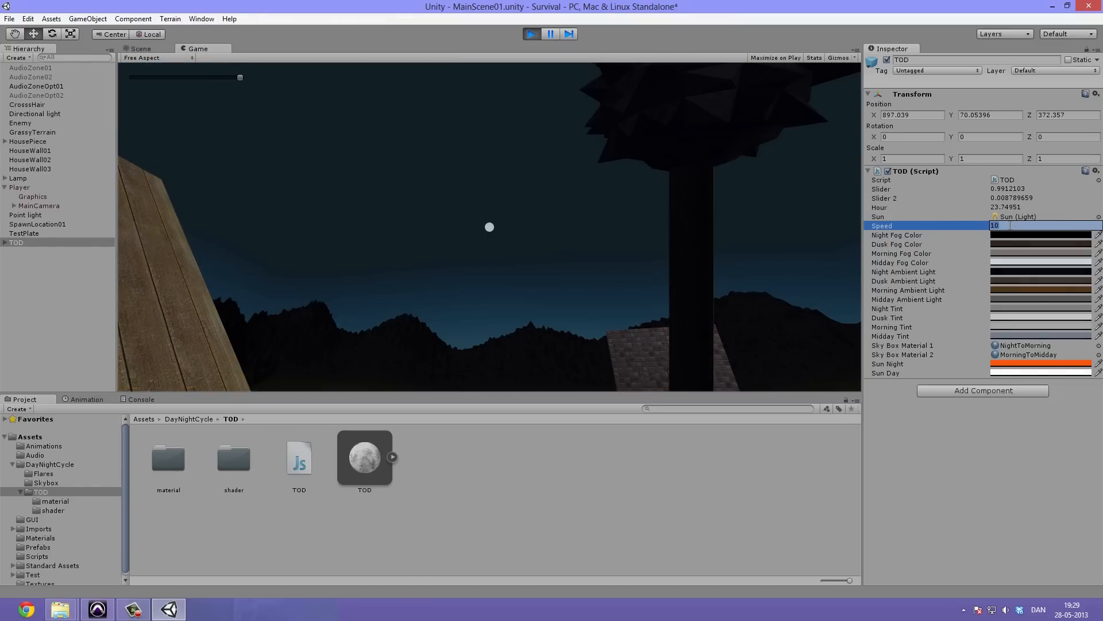
drag(239, 77, 175, 77)
text(2000)
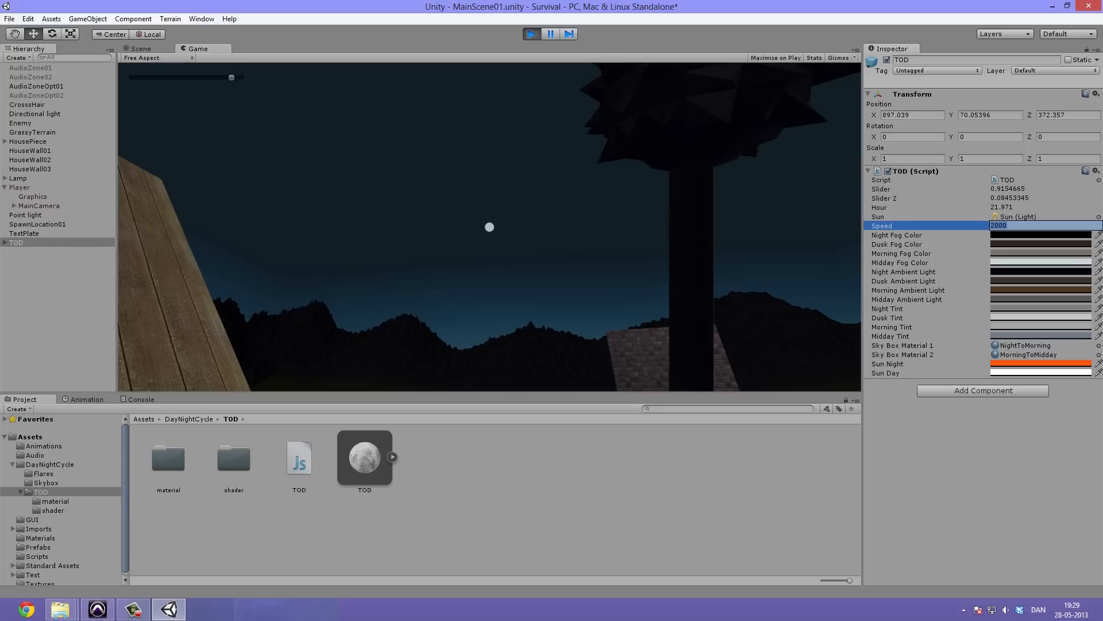
text(600)
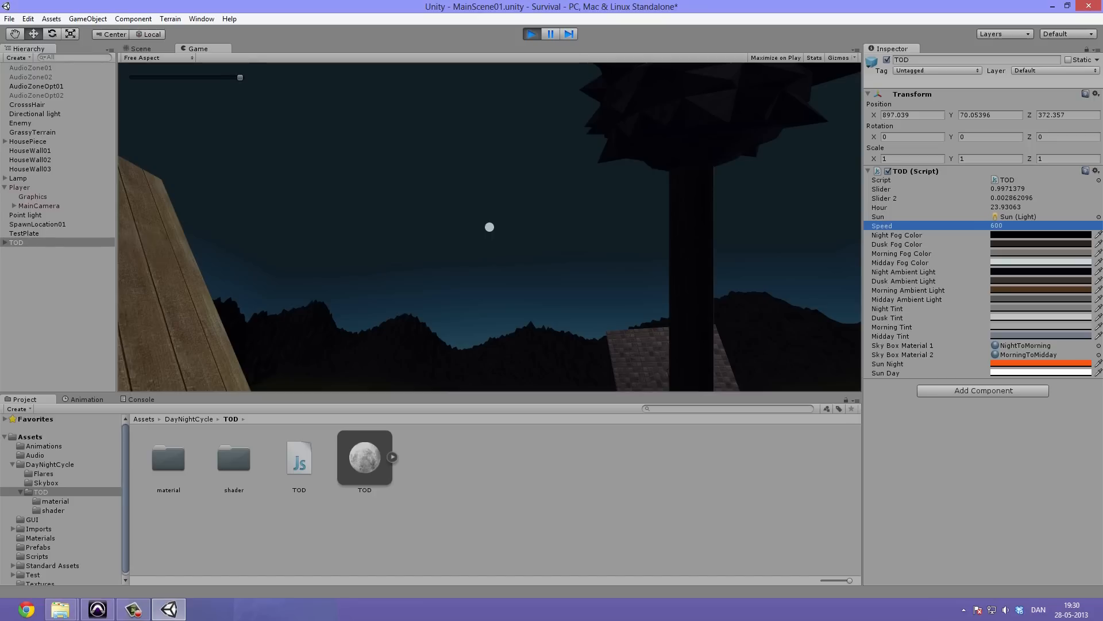
drag(239, 77, 132, 77)
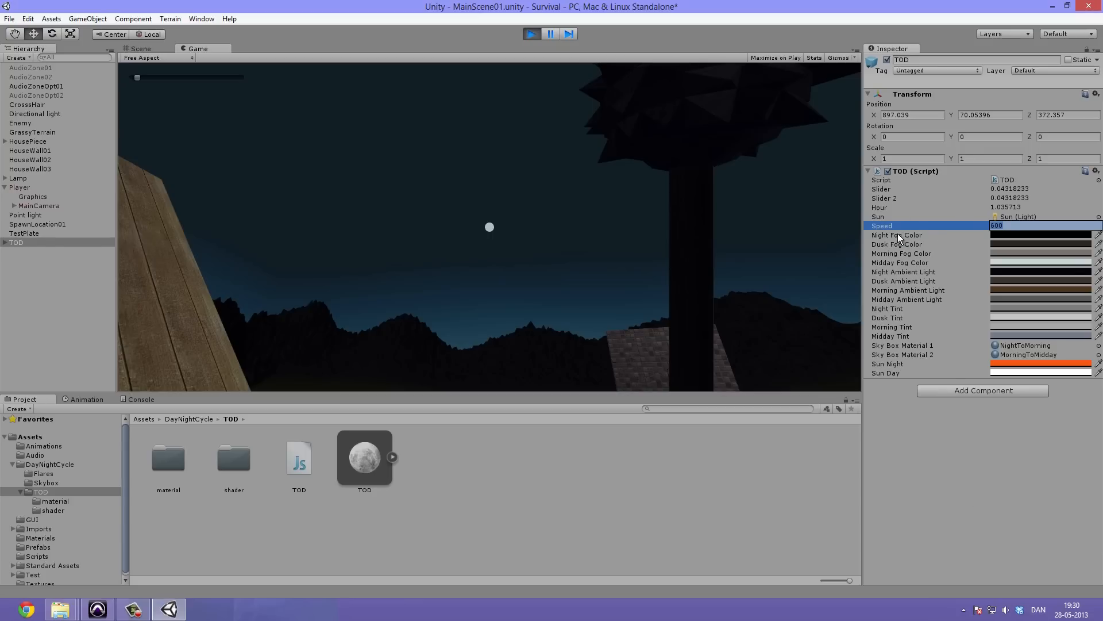
click(895, 234)
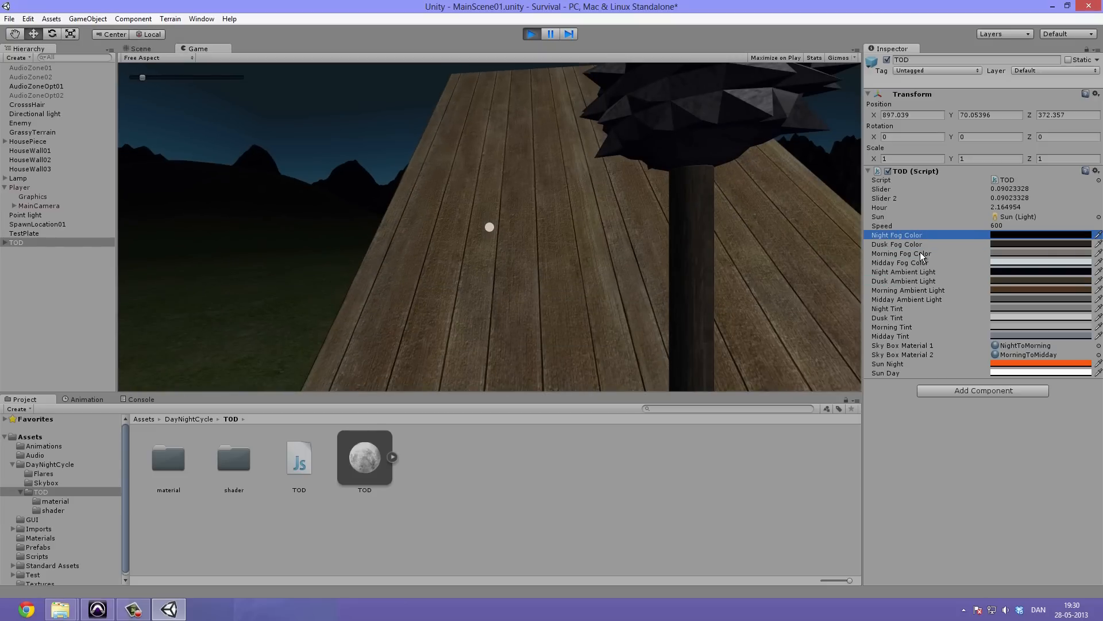
click(897, 243)
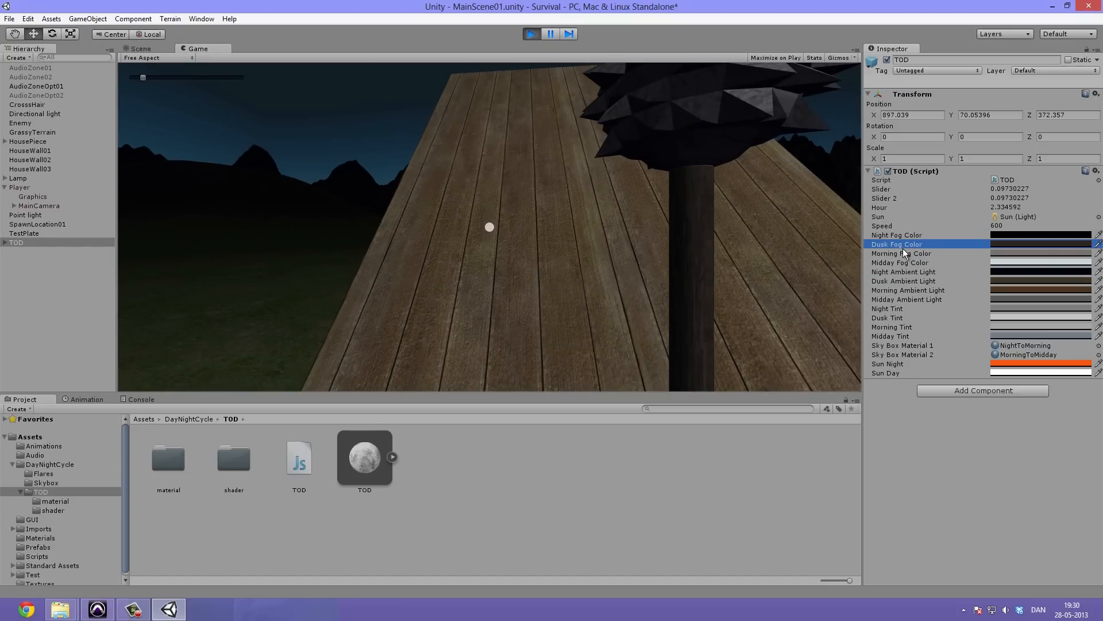
click(903, 271)
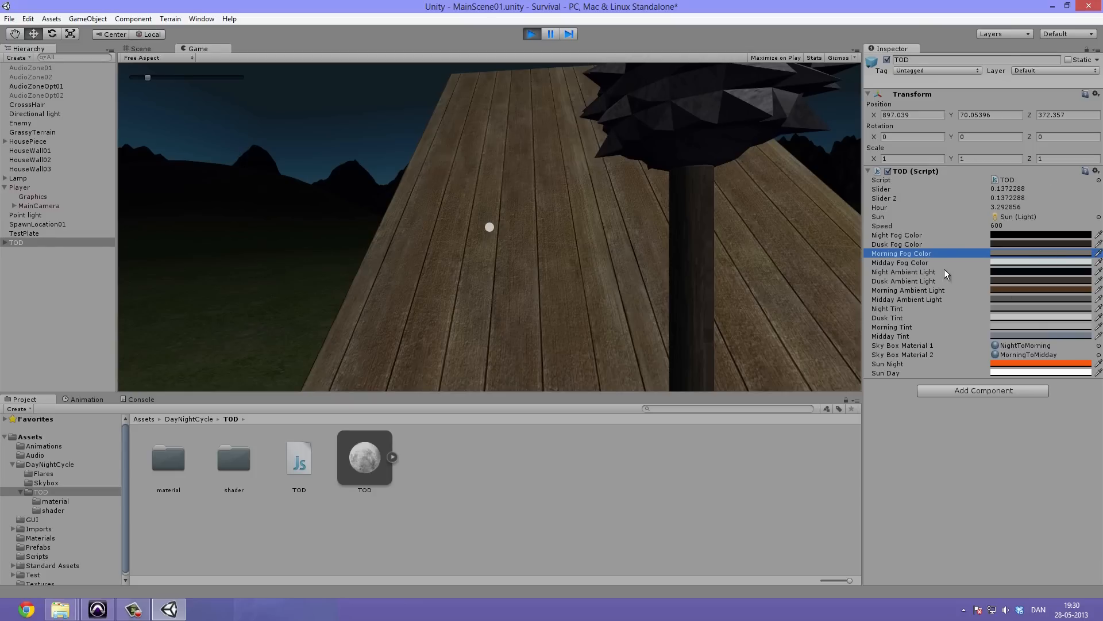
click(904, 271)
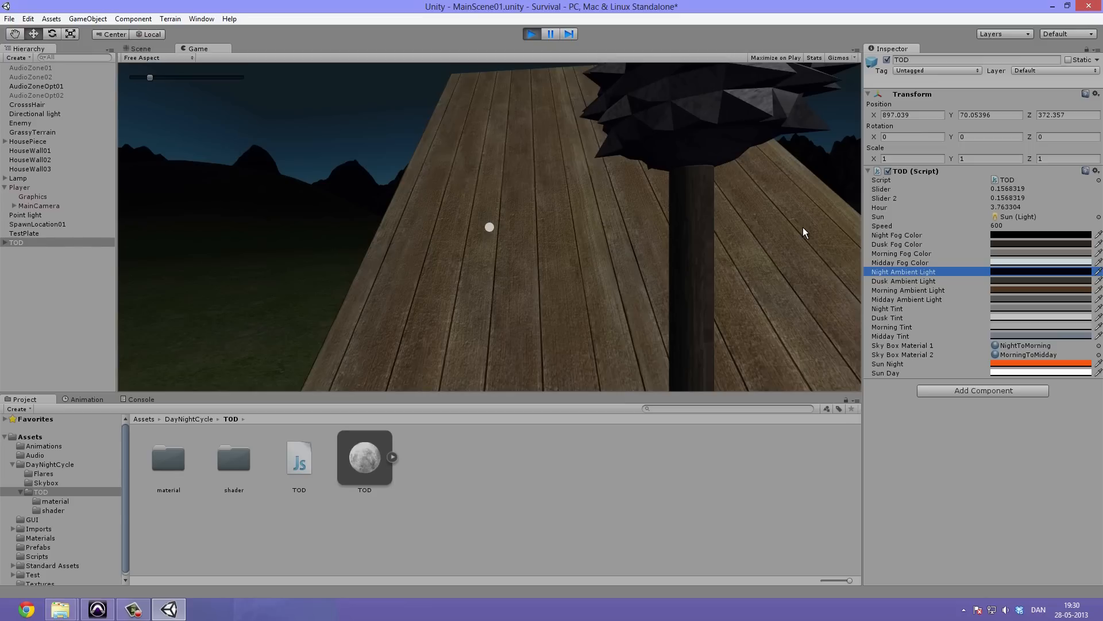
click(34, 113)
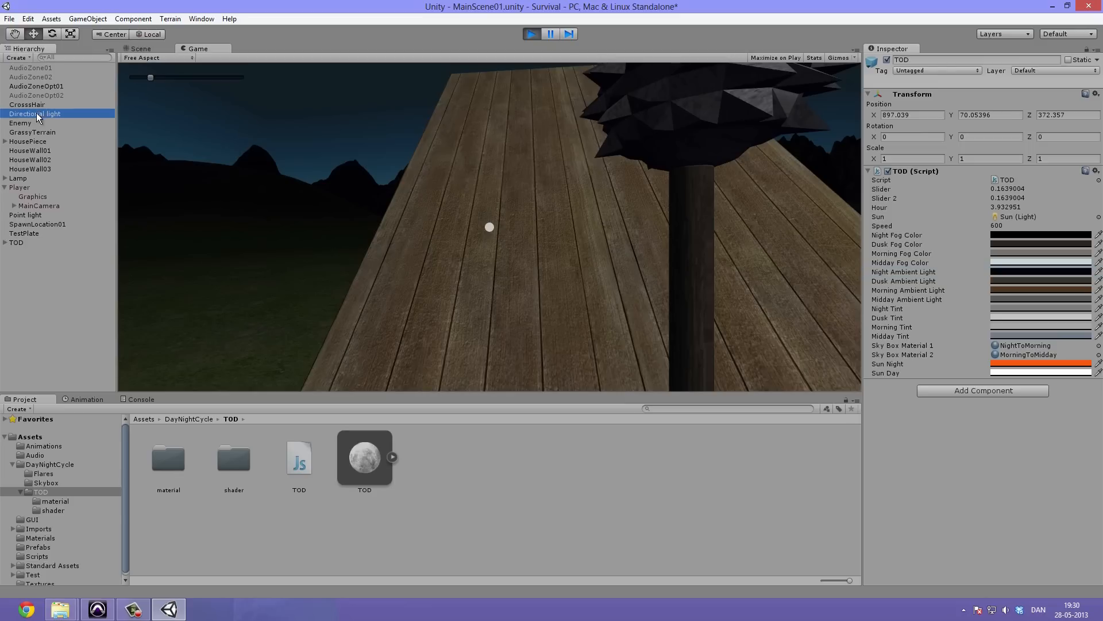
click(35, 114)
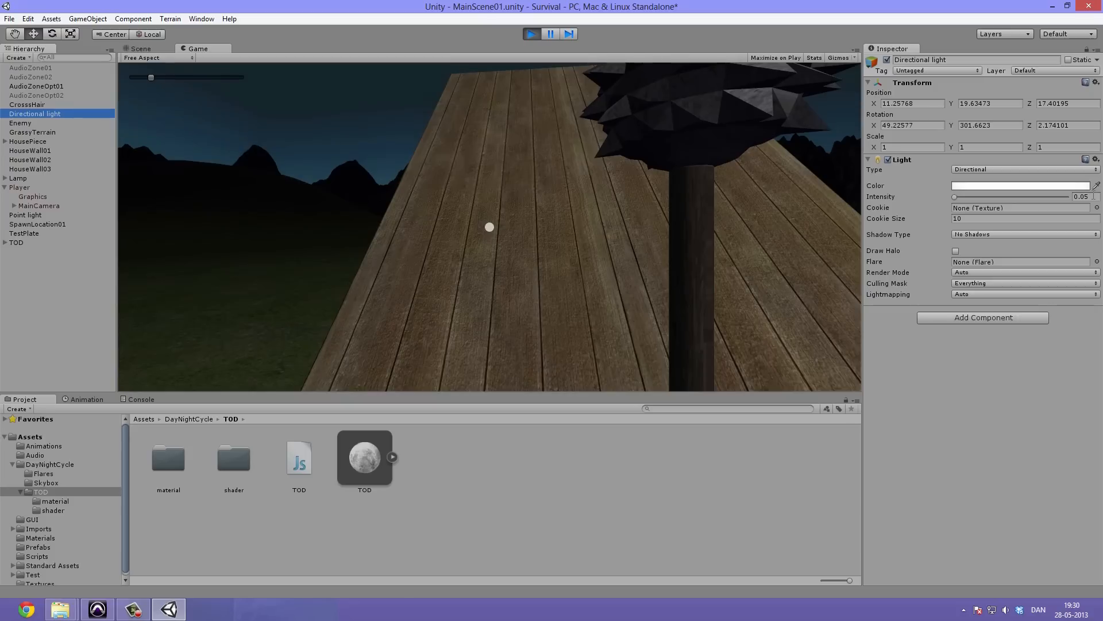
click(15, 242)
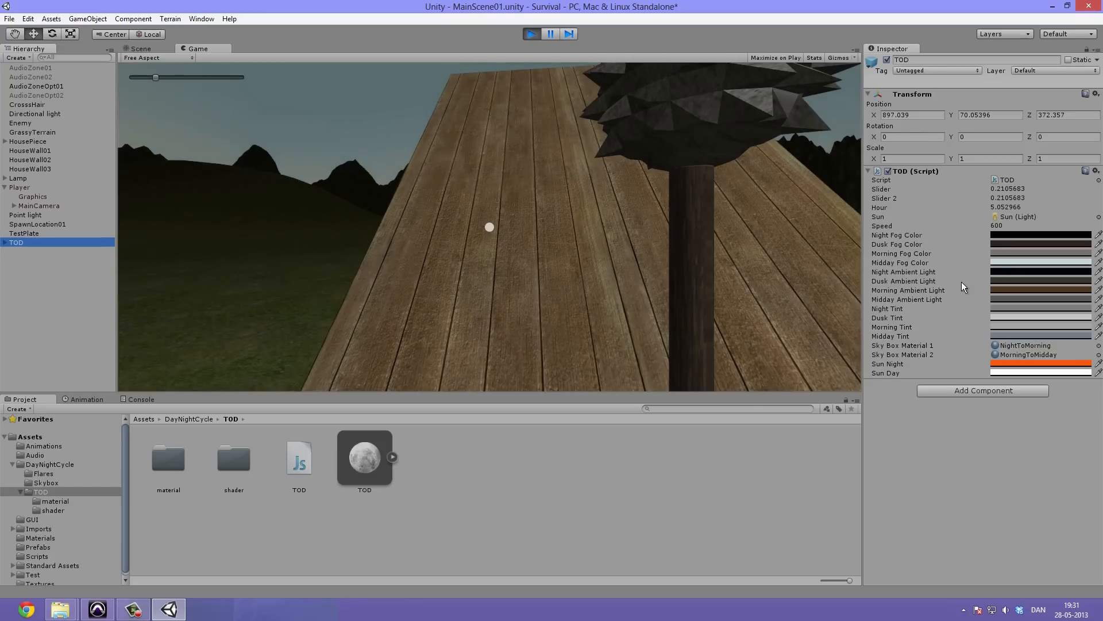
click(908, 289)
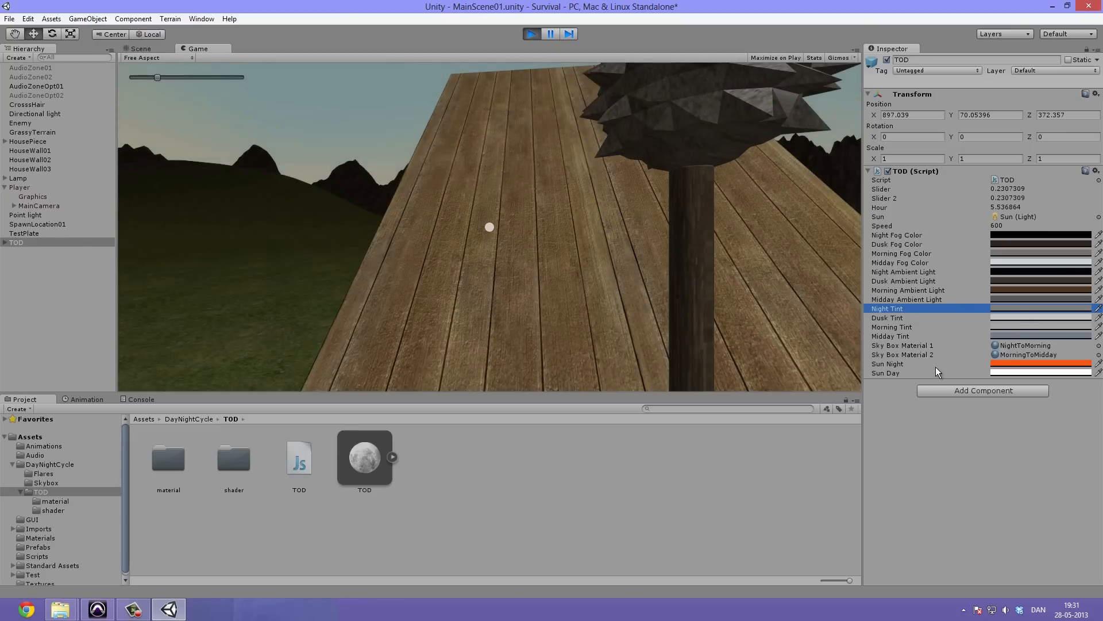
Review TOD's Sky Box Material 2 and Sun Night colour settings
click(903, 354)
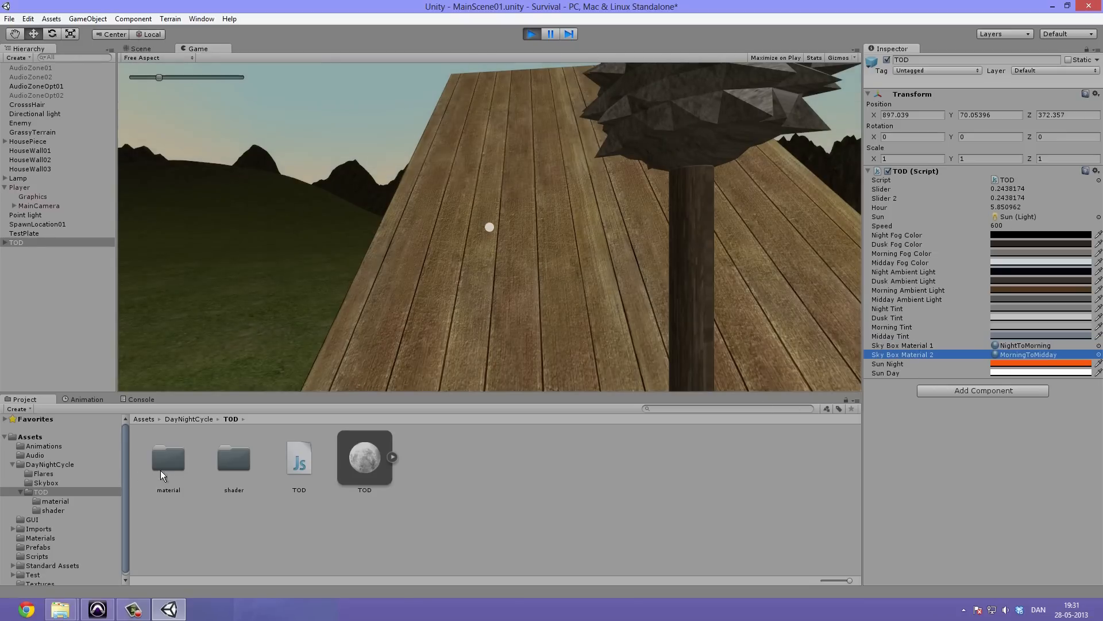
click(888, 365)
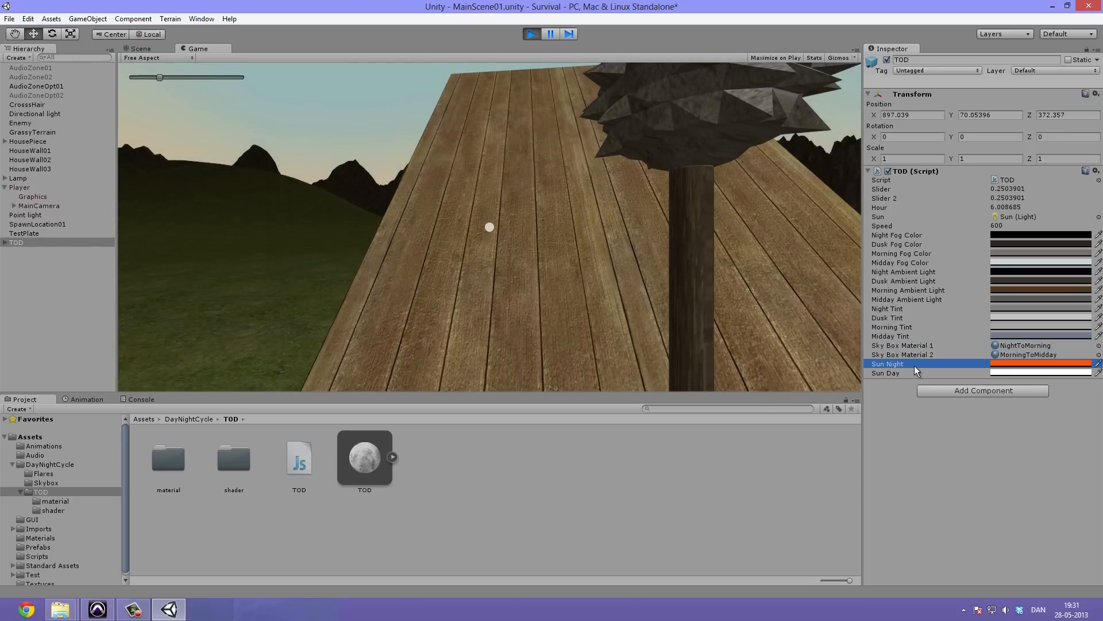
click(915, 373)
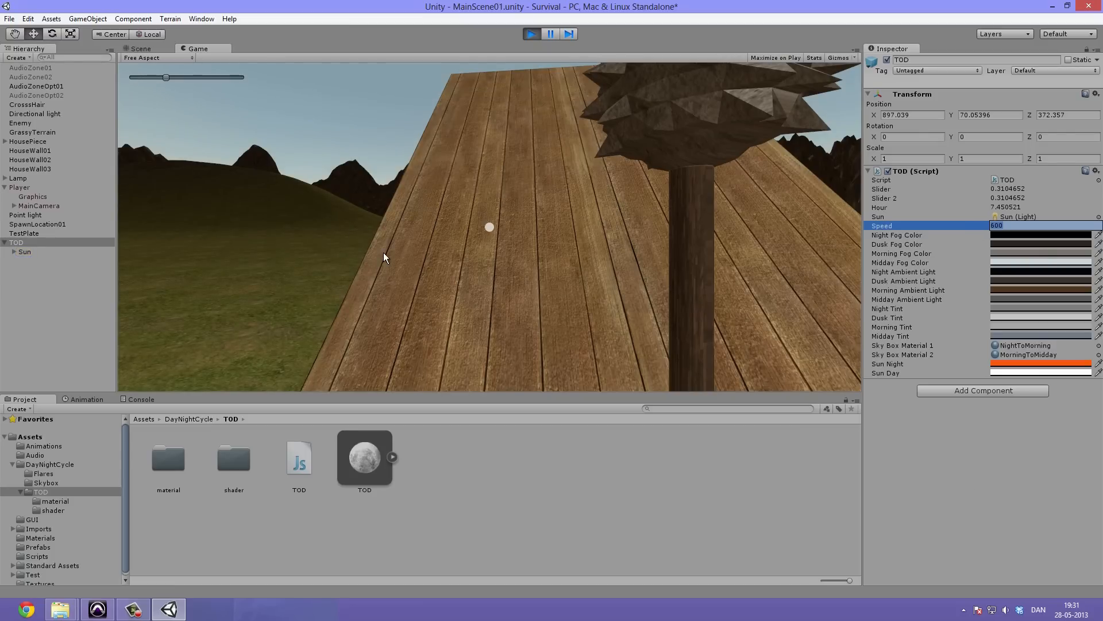
mouse_move(281, 277)
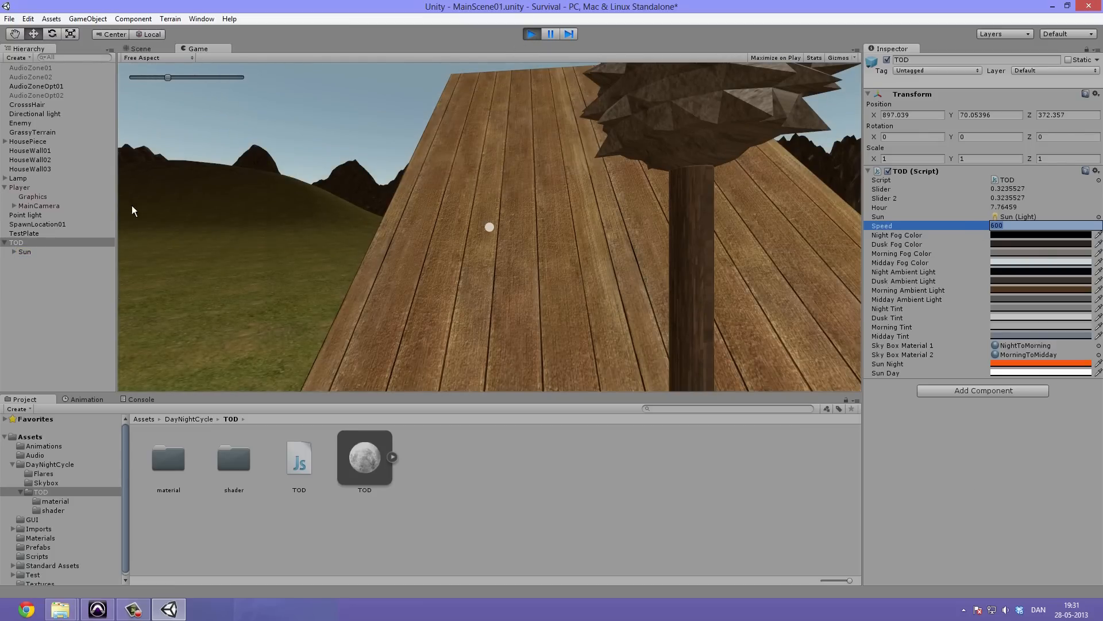
Expand TOD and select its Sun child to show the directional light properties
click(14, 242)
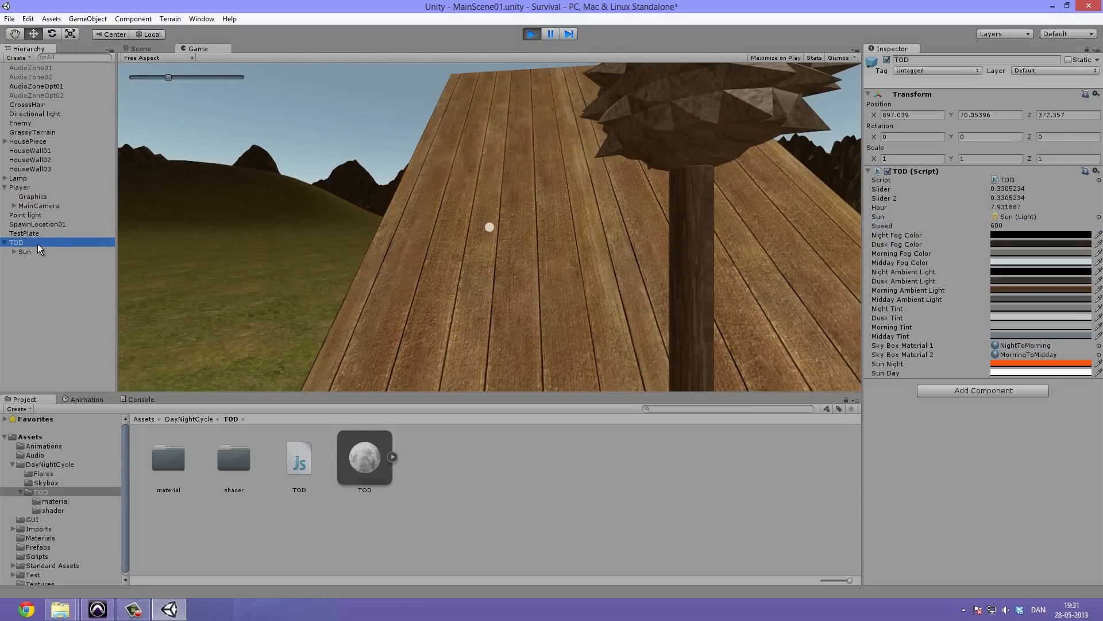
click(24, 251)
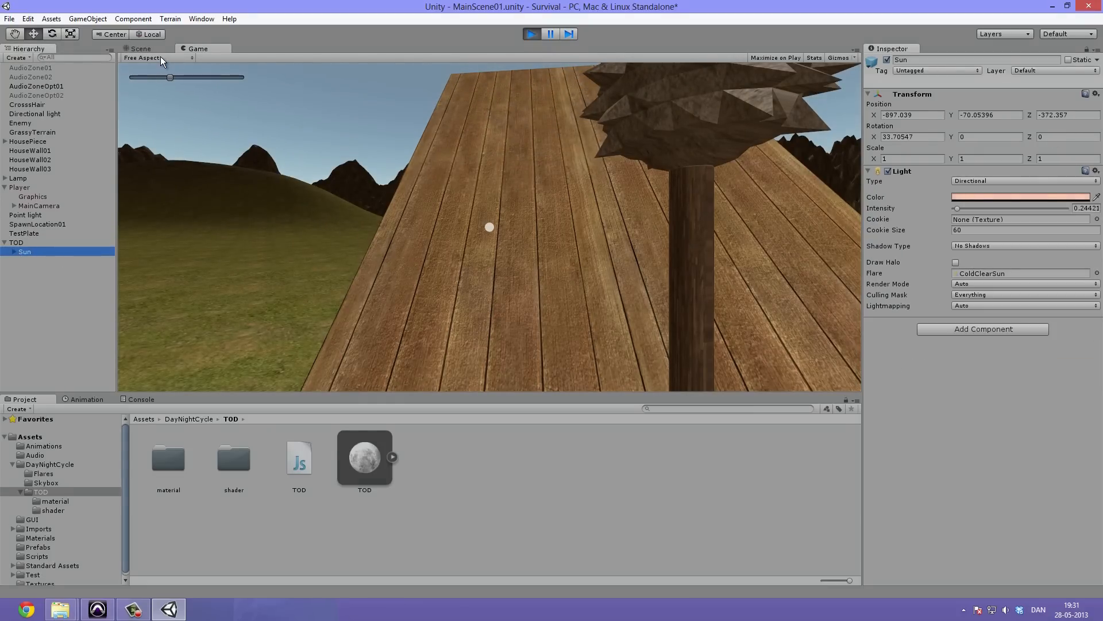
Frame the terrain, check the cycle Speed and watch the Sun light's intensity fall as night returns
click(139, 48)
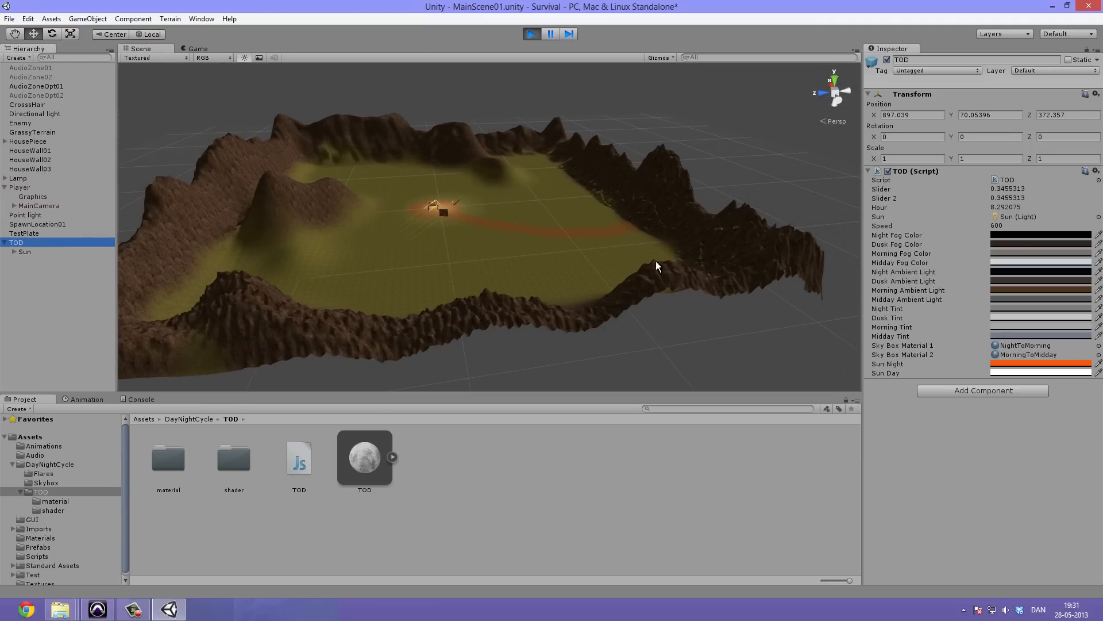
double_click(1021, 225)
text(50)
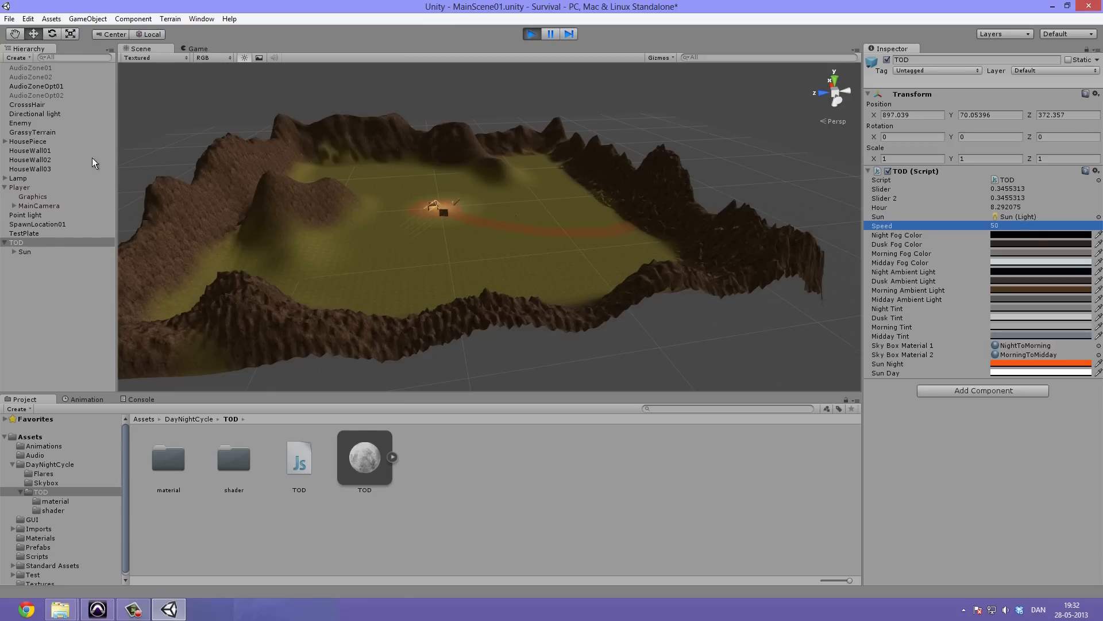
click(24, 252)
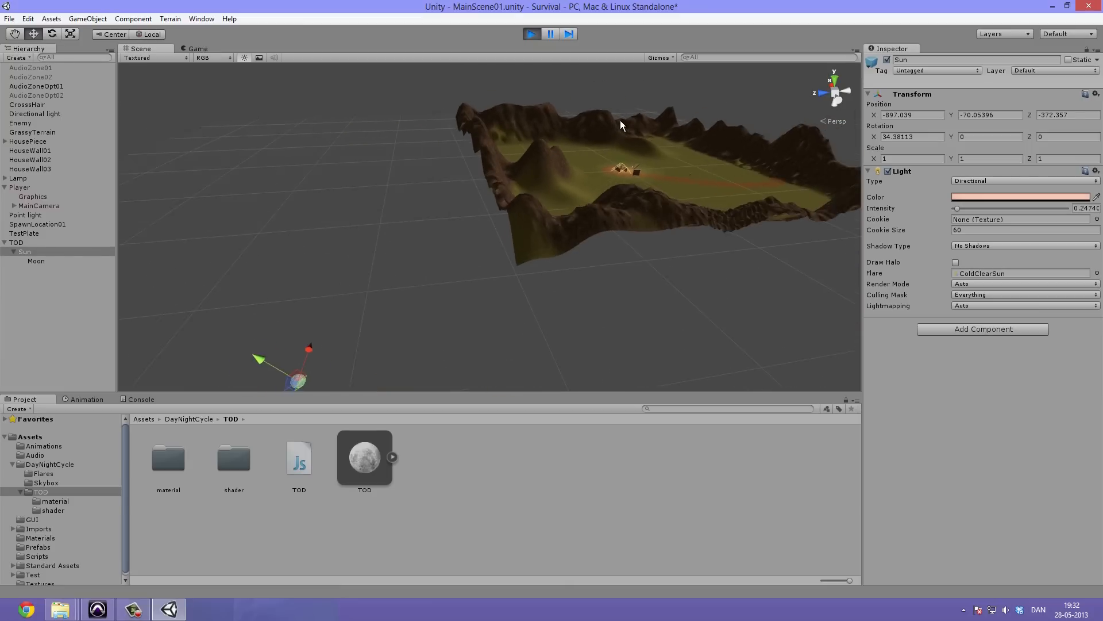
click(198, 48)
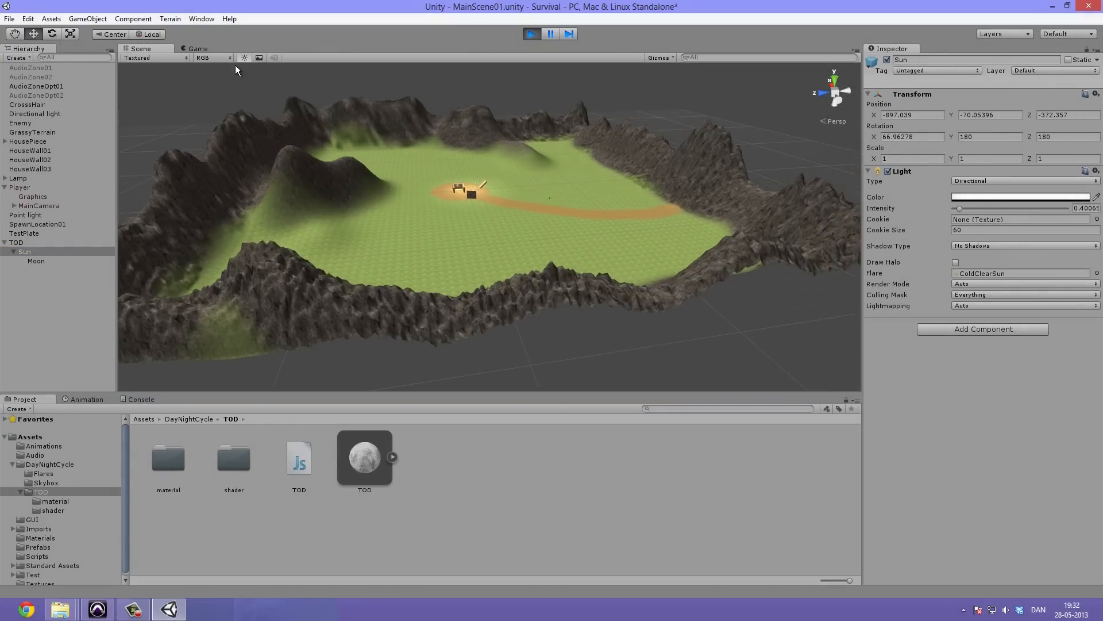
click(196, 48)
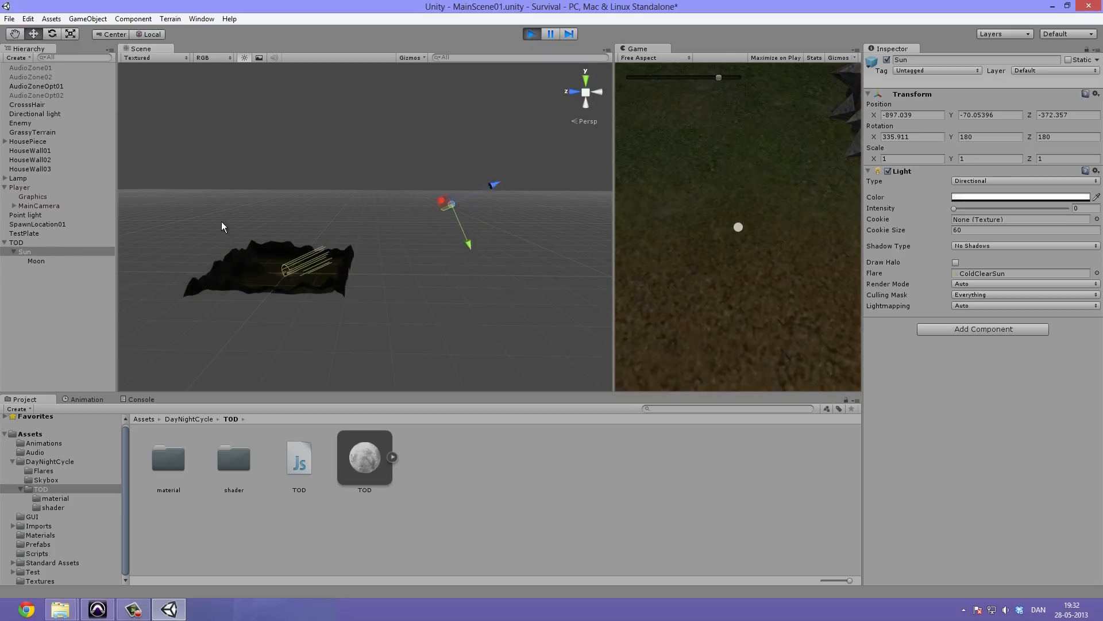
Advance the in-game time, stop Play and inspect the Moon object and its MoonTexture
drag(448, 204, 398, 133)
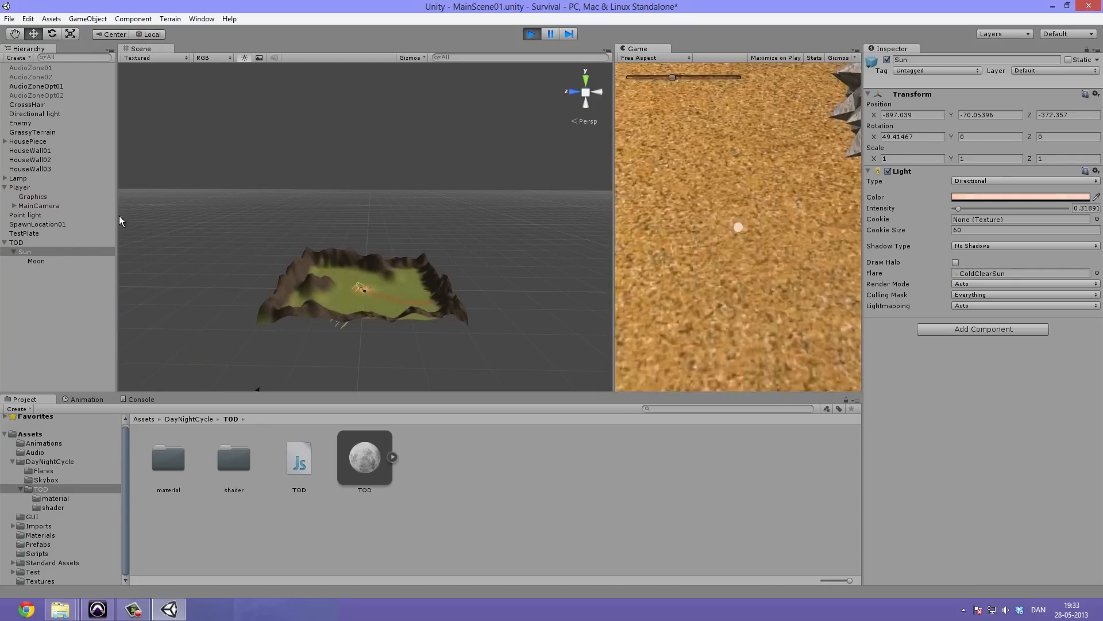
click(36, 261)
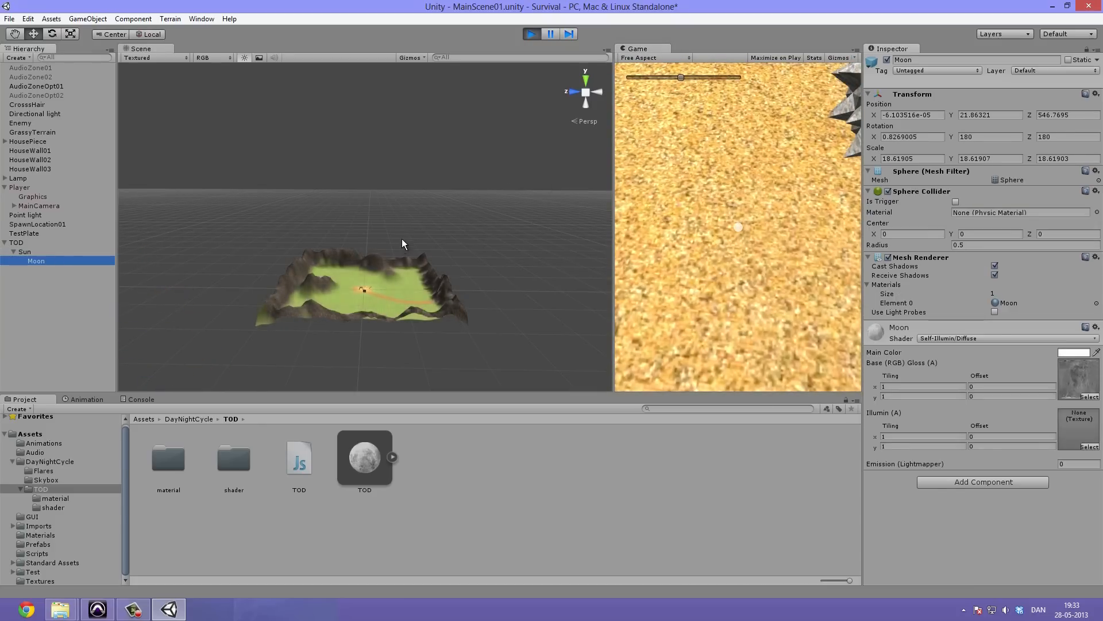
click(531, 34)
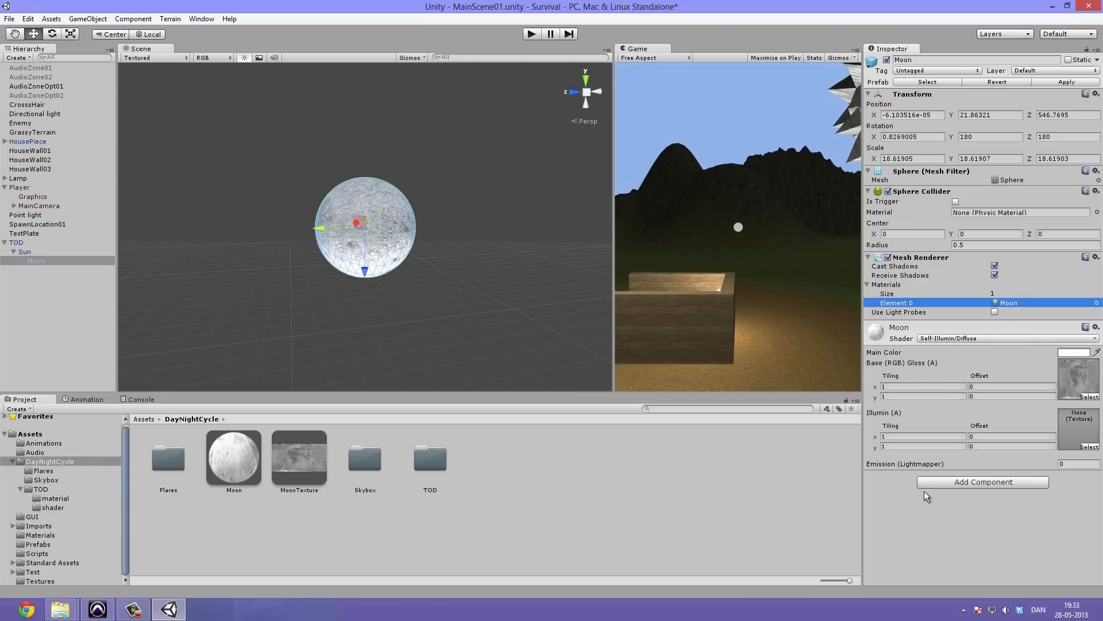
click(299, 456)
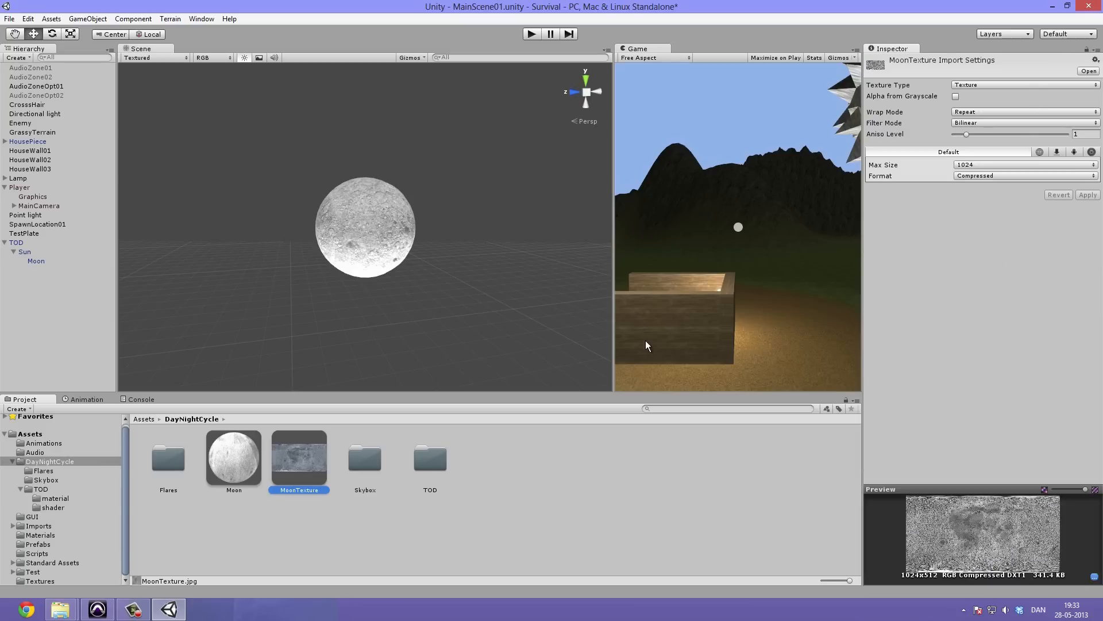
Review TOD's script settings, then show the TOD.js script code from the TOD folder
click(15, 243)
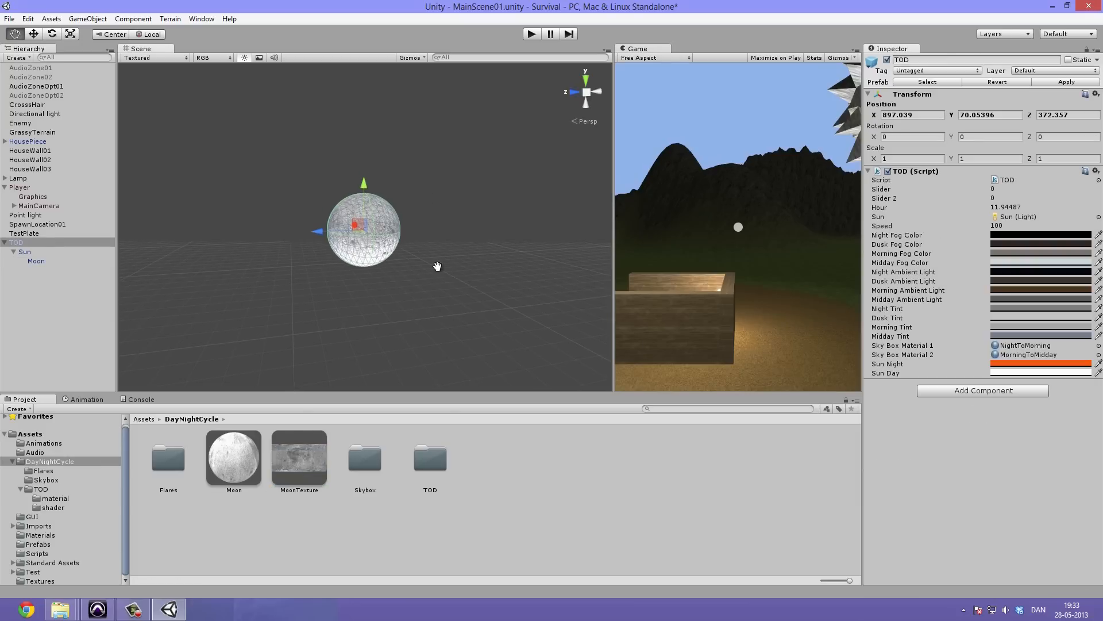
click(15, 242)
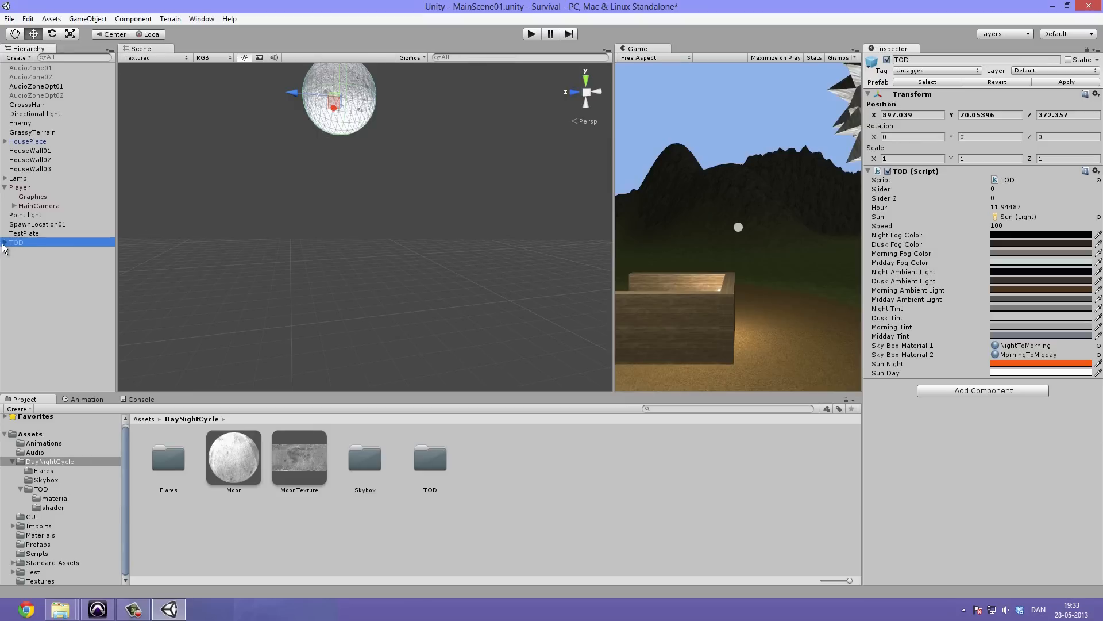
double_click(429, 458)
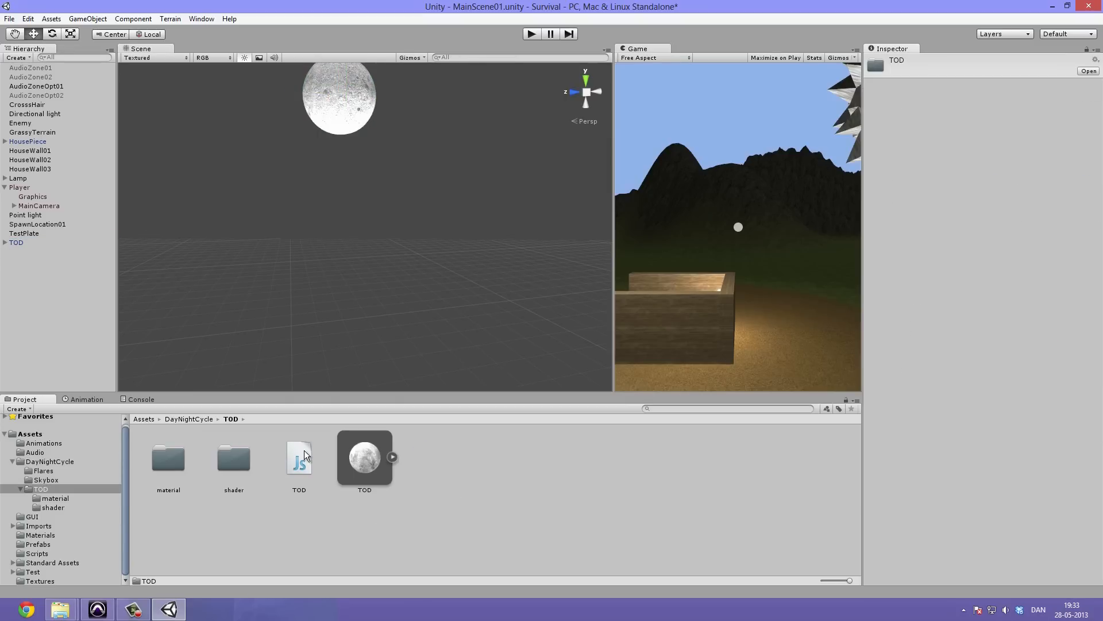
mouse_move(293, 460)
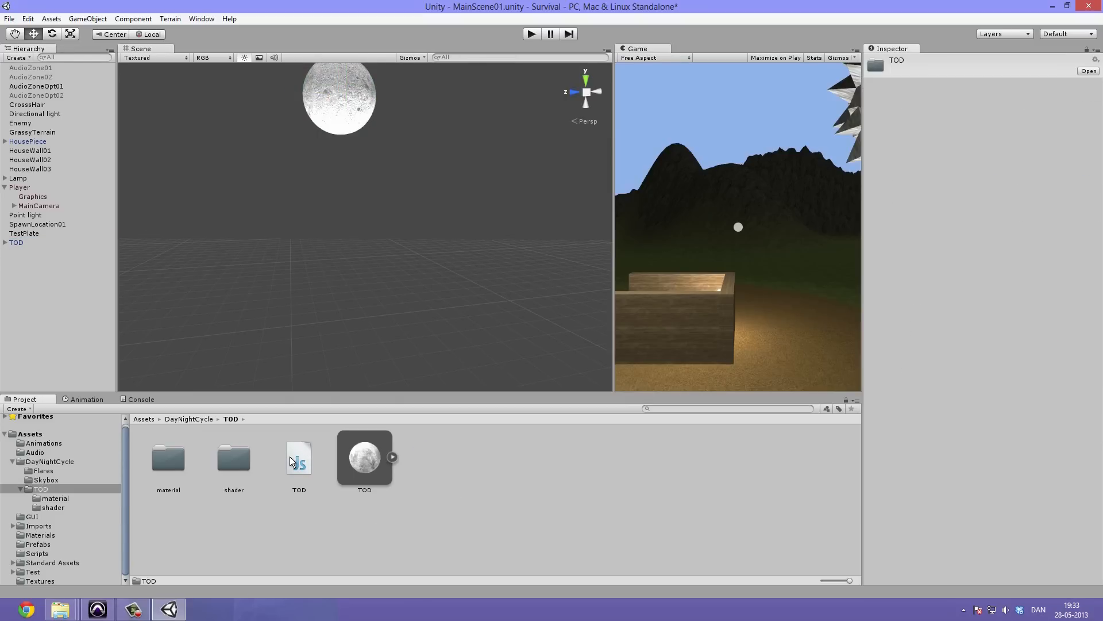
click(299, 458)
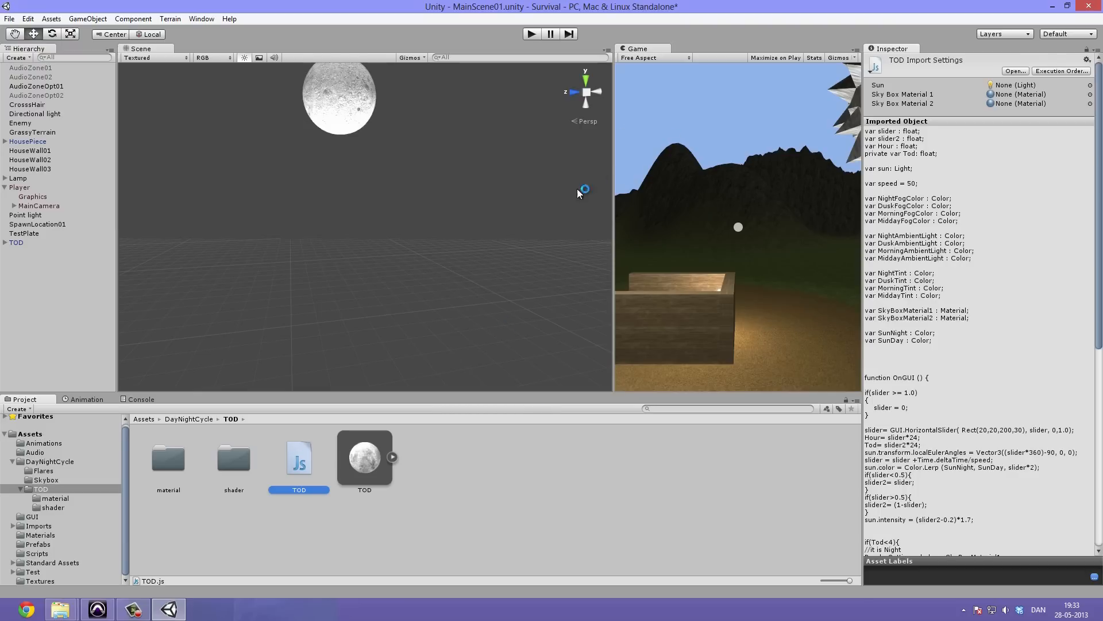
mouse_move(475, 317)
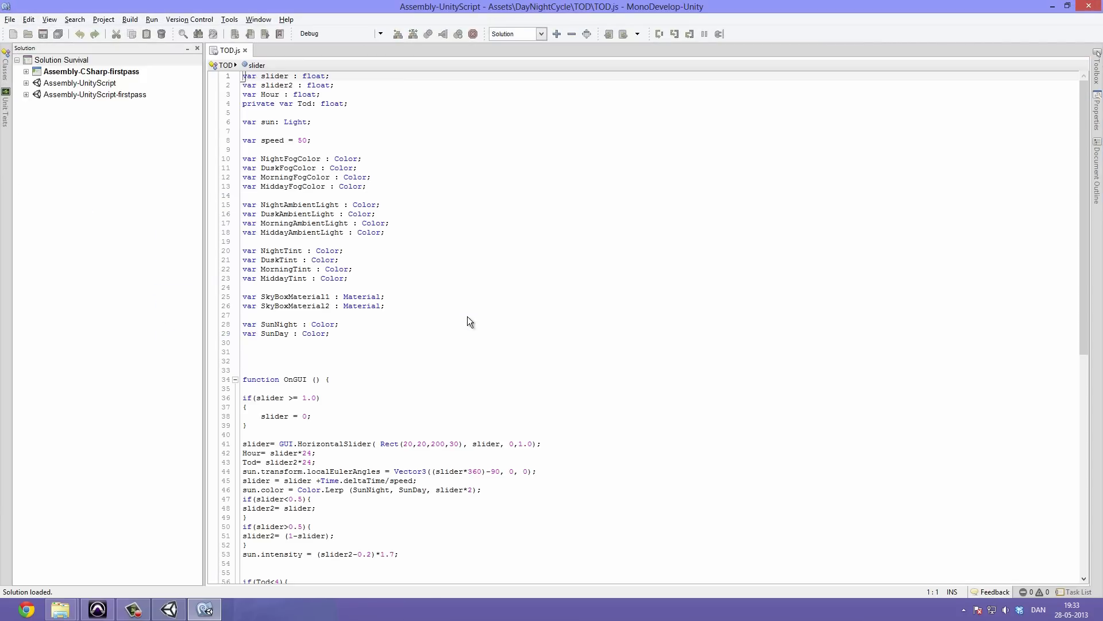
click(377, 214)
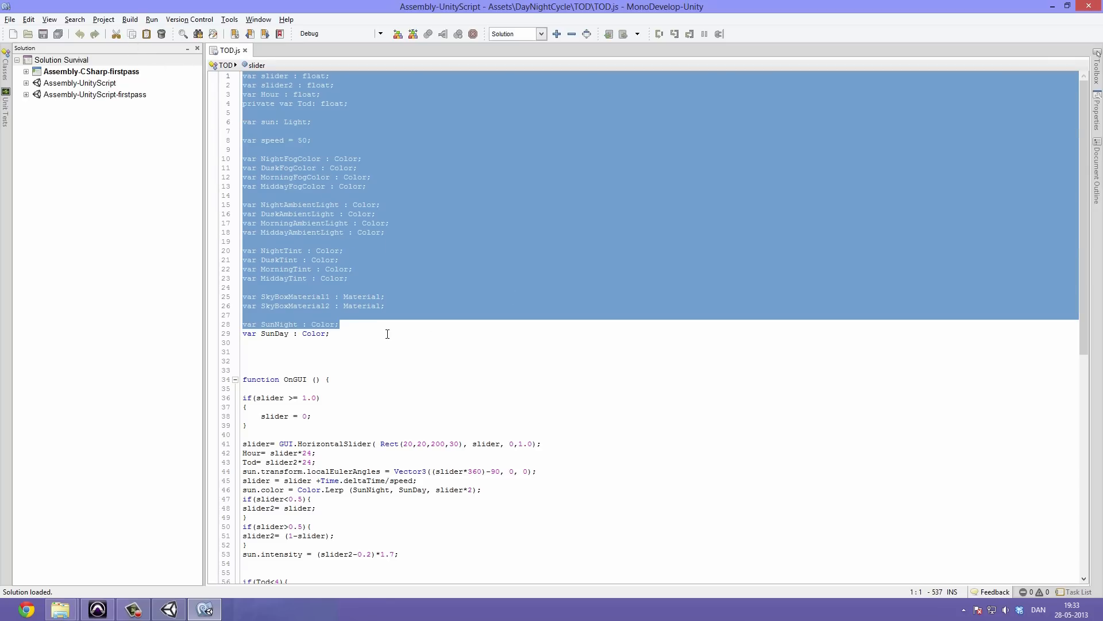
click(330, 226)
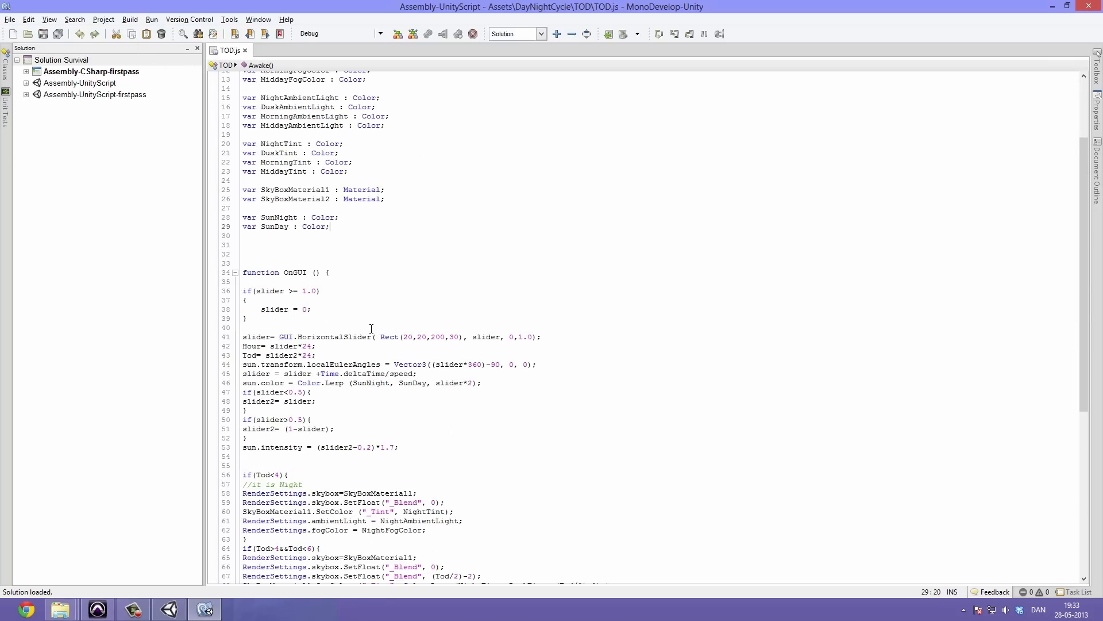
scroll(down, 3)
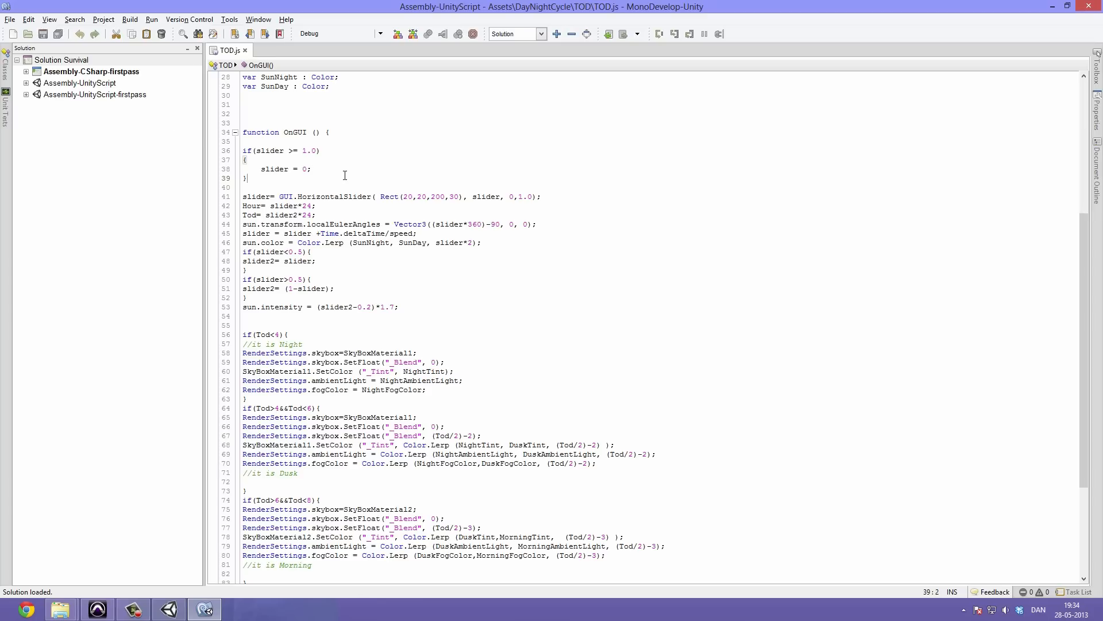
mouse_move(272, 153)
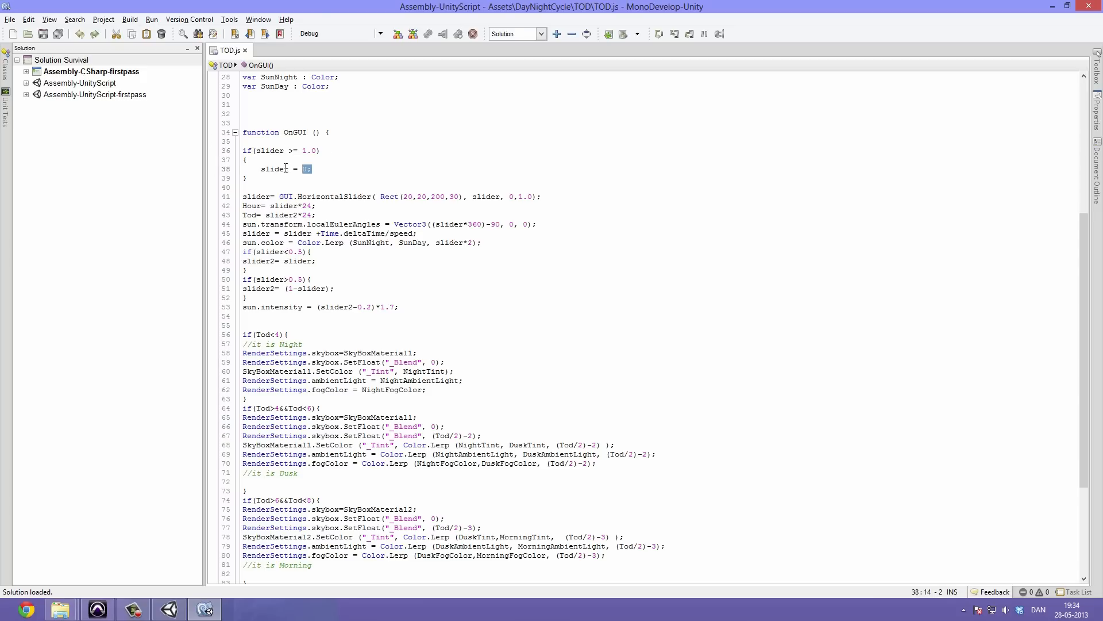
text(0;)
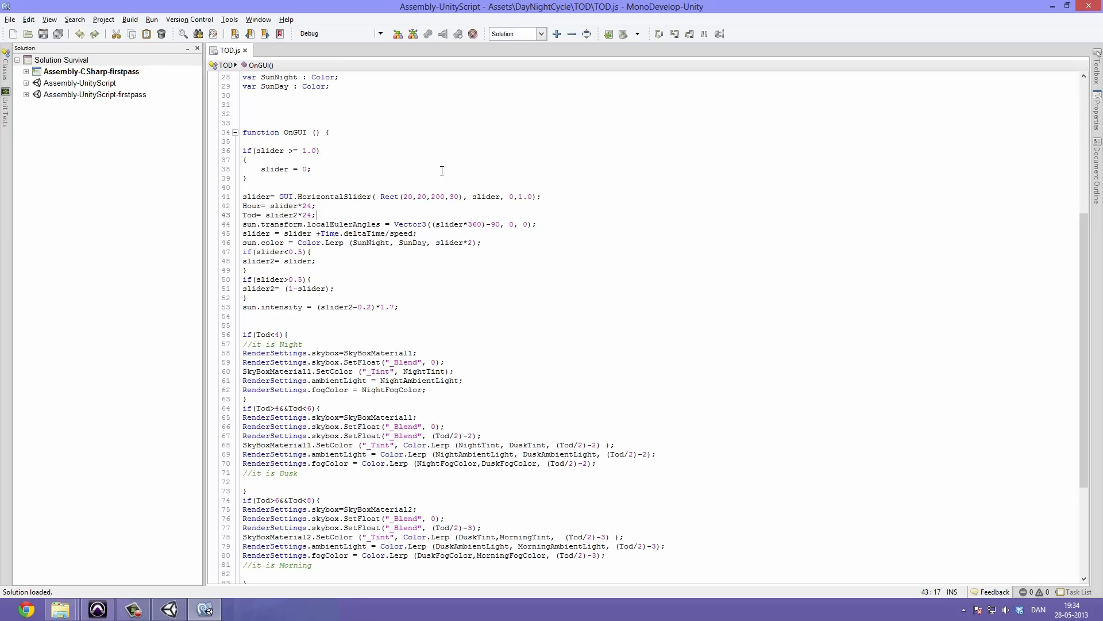
mouse_move(342, 173)
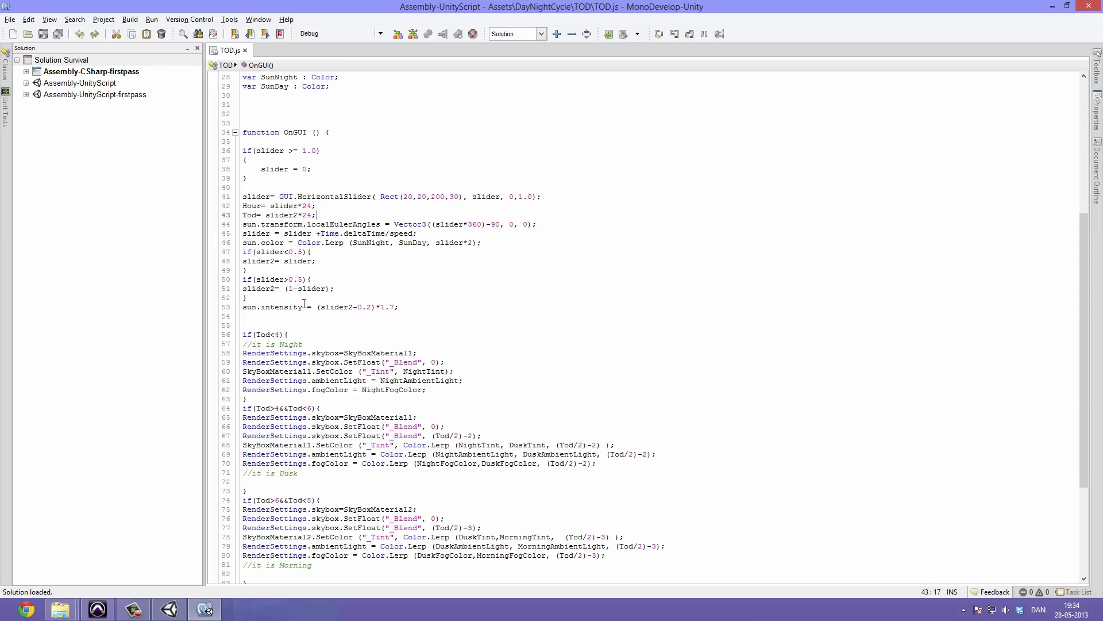
click(247, 160)
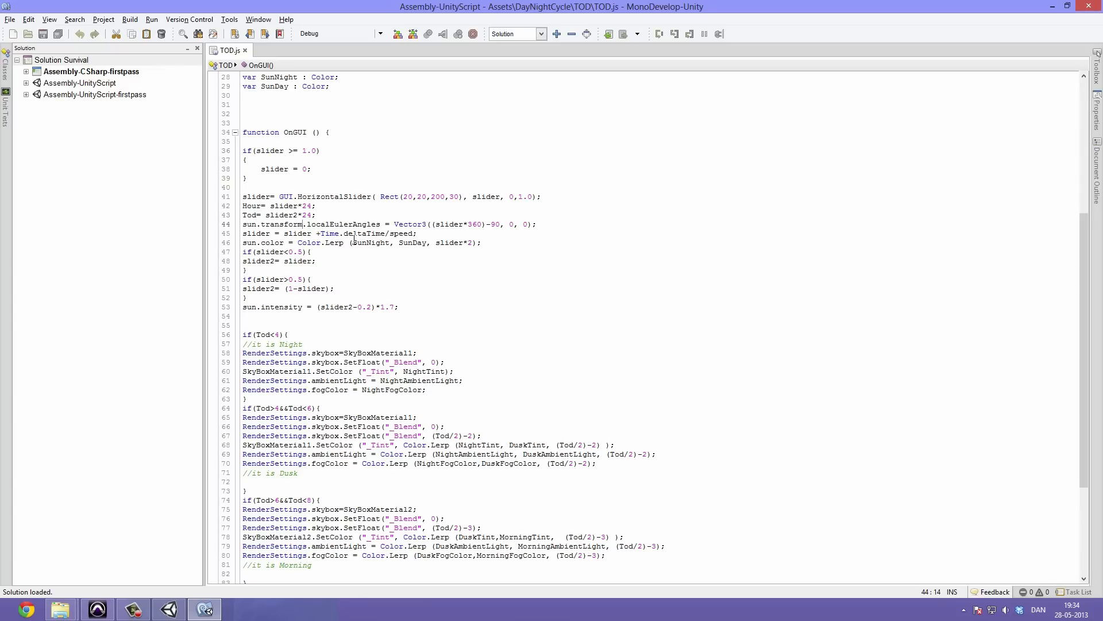
mouse_move(133, 366)
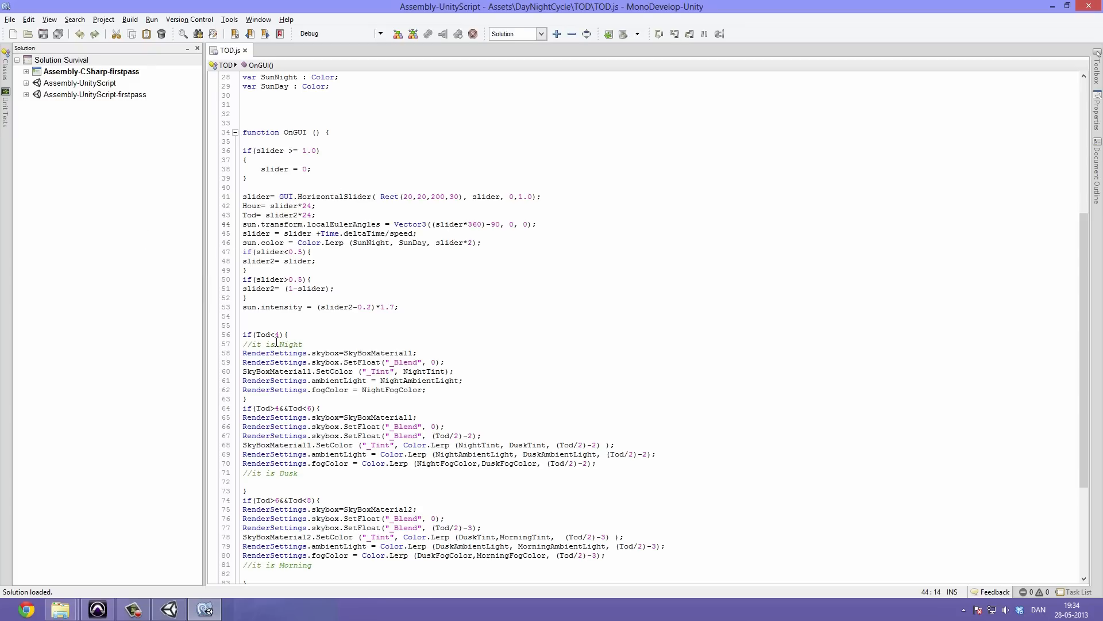
scroll(up, 3)
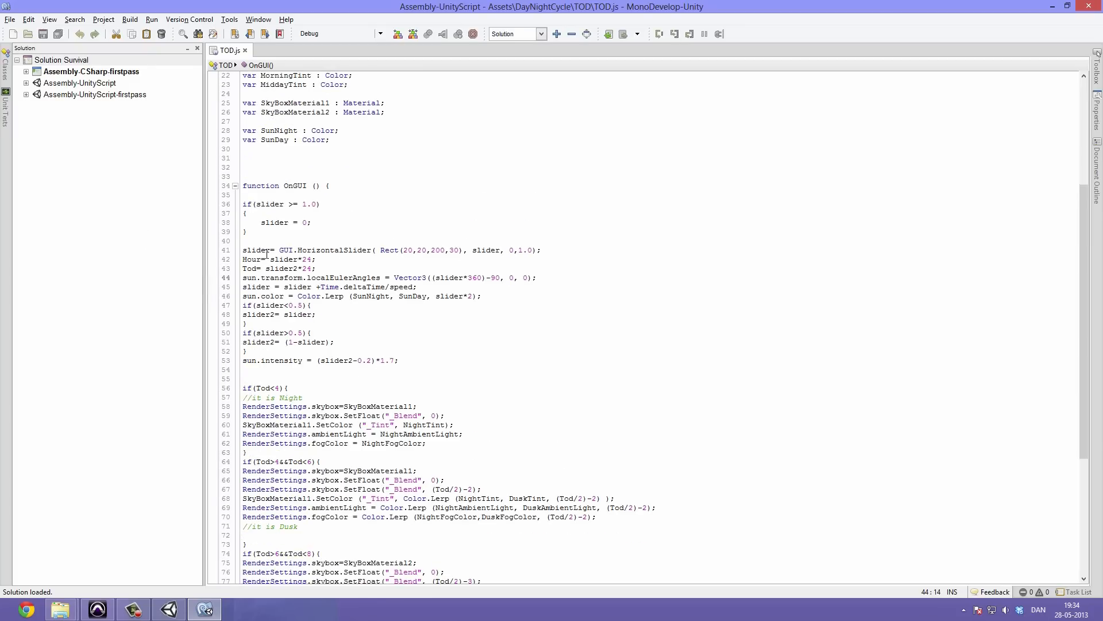
click(541, 250)
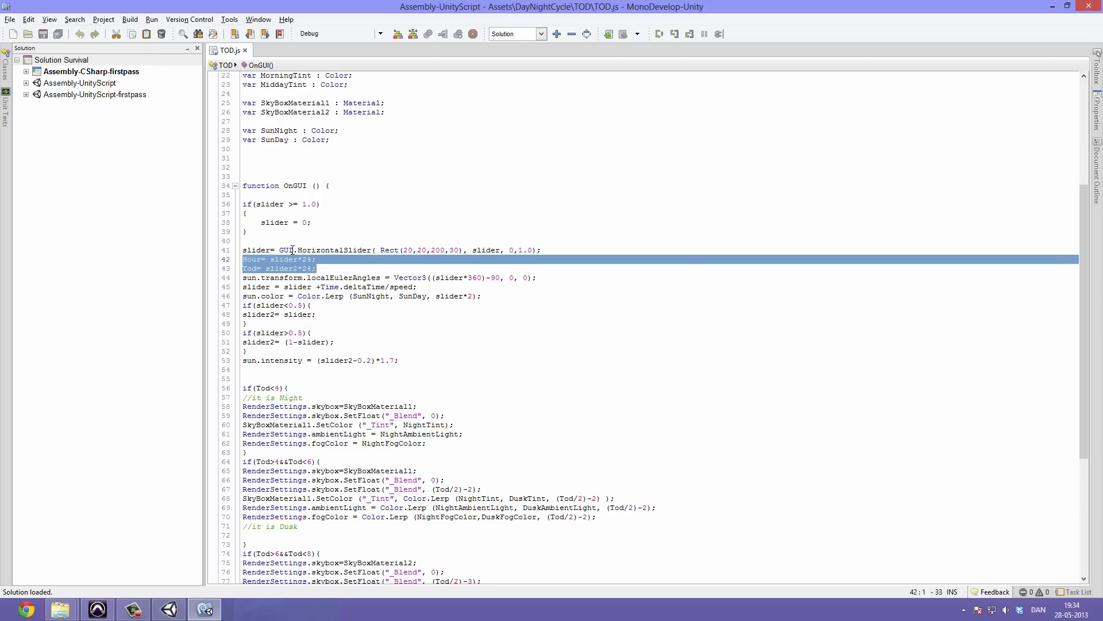
double_click(281, 267)
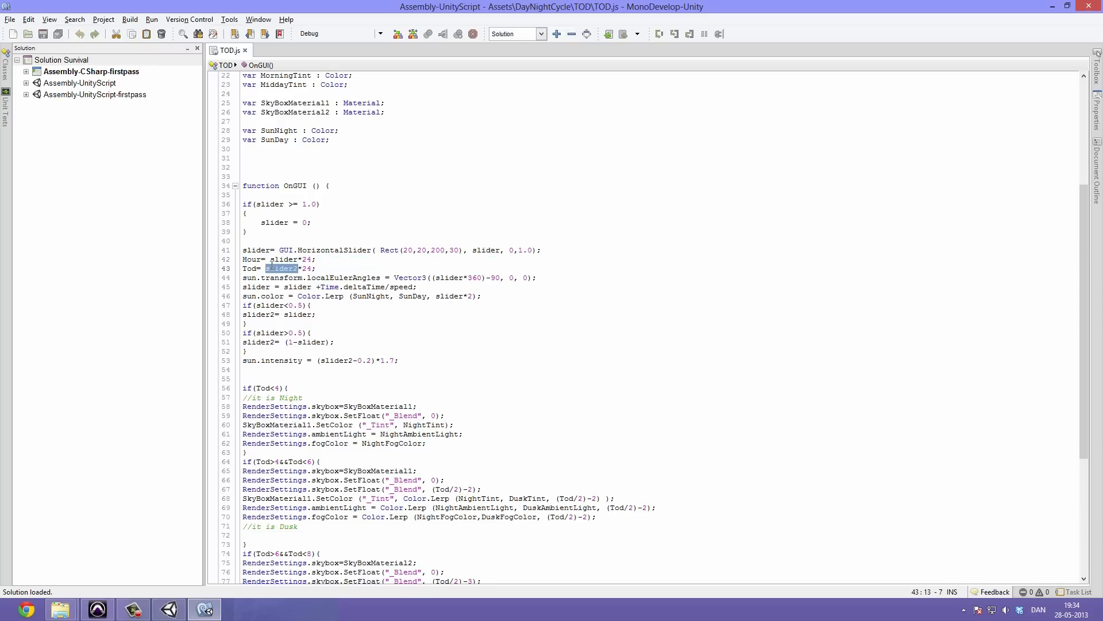
scroll(down, 3)
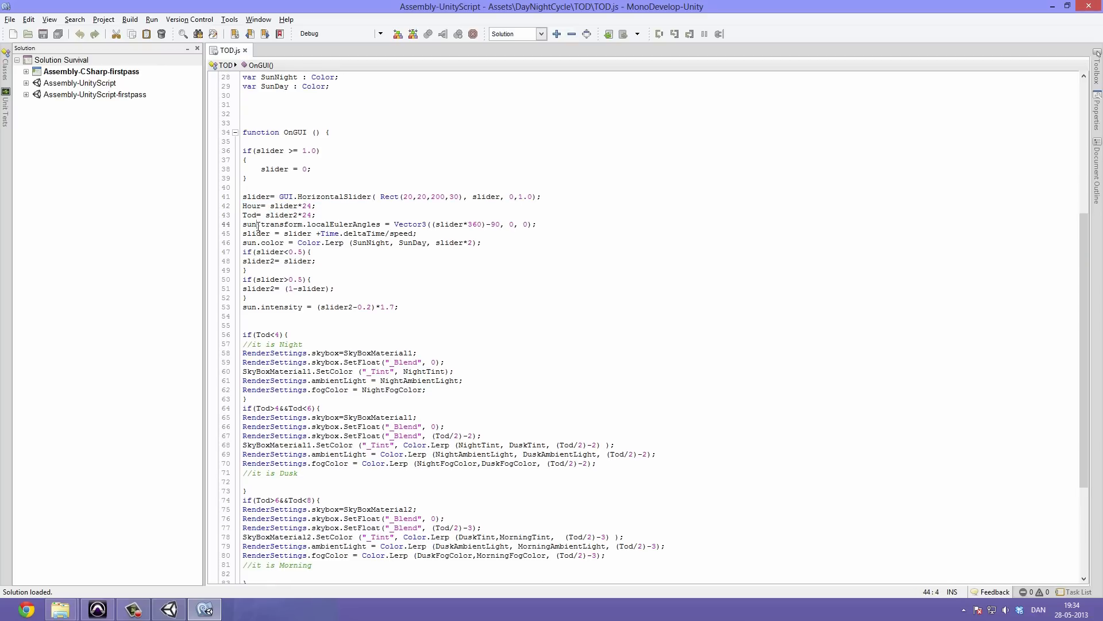
click(328, 224)
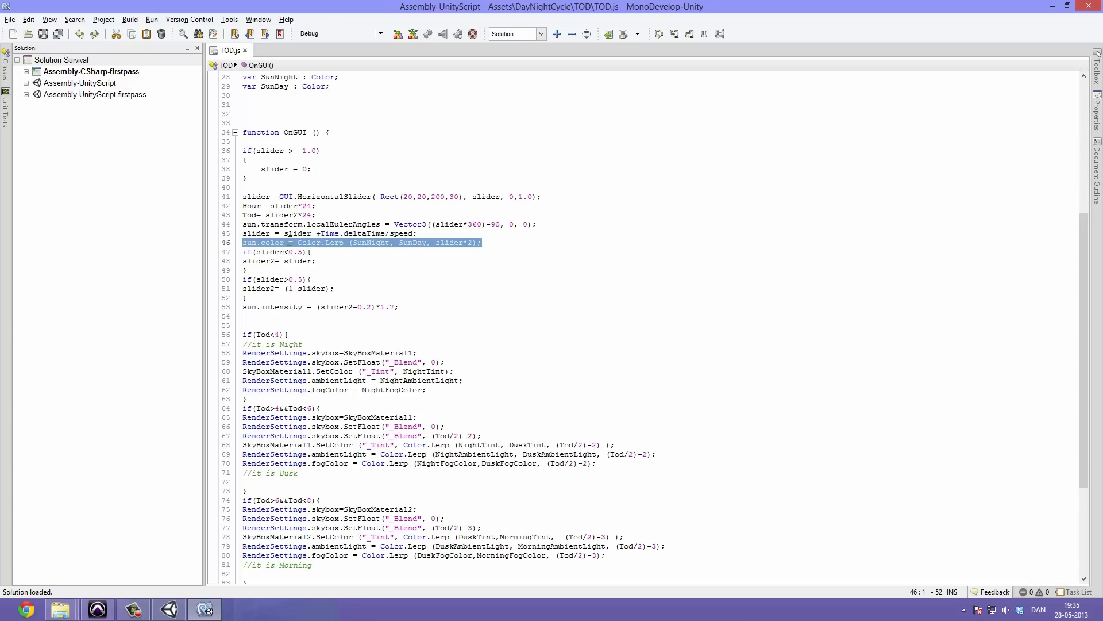
click(303, 261)
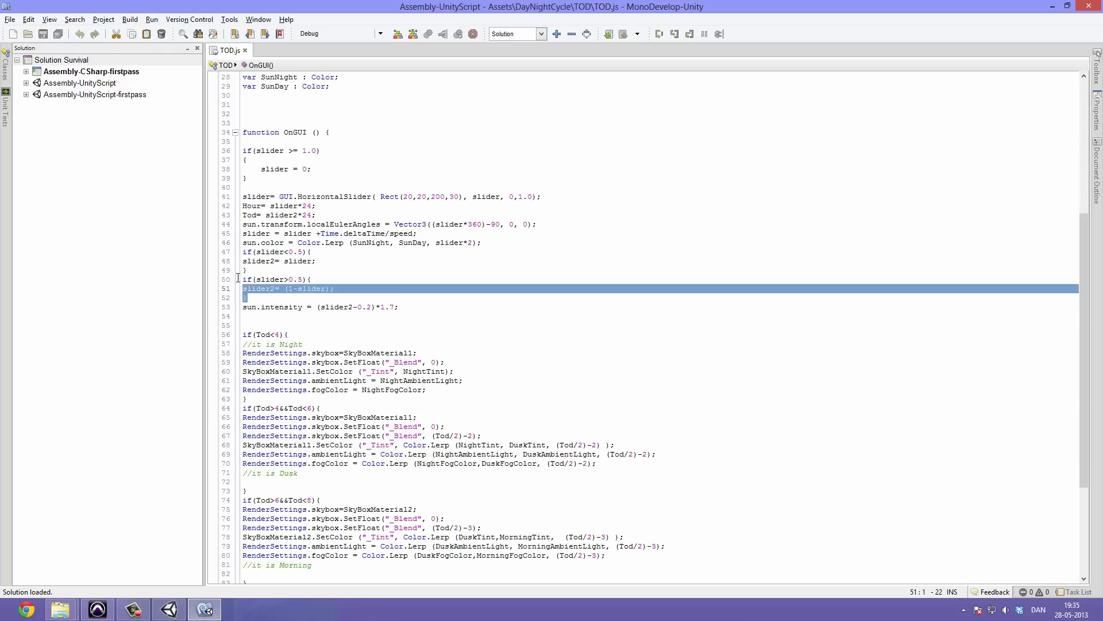
click(347, 324)
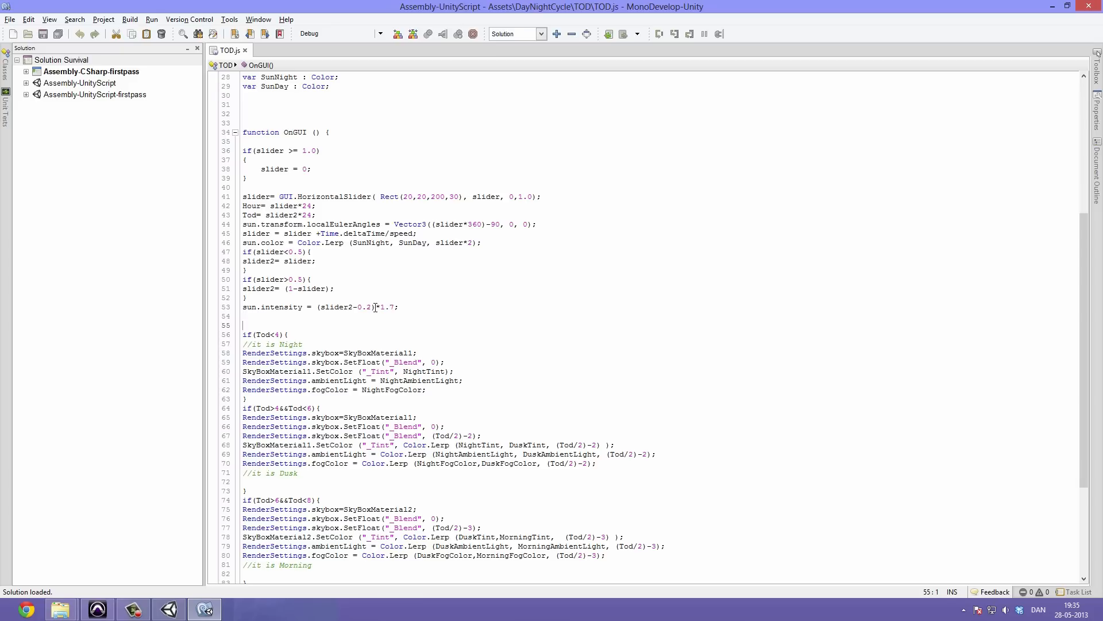
click(397, 307)
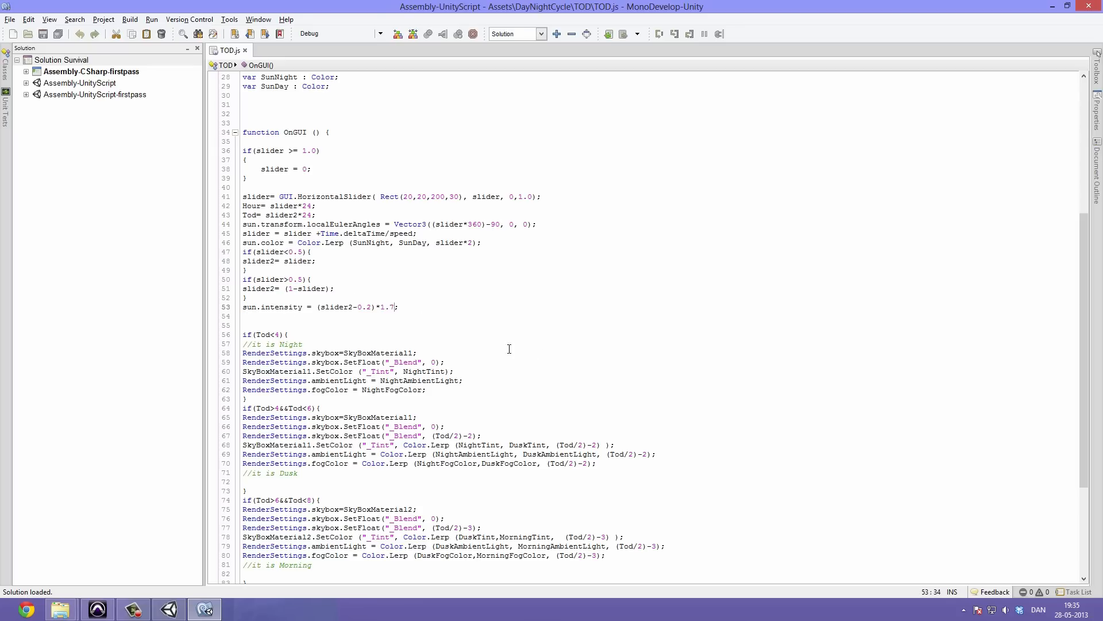
mouse_move(545, 349)
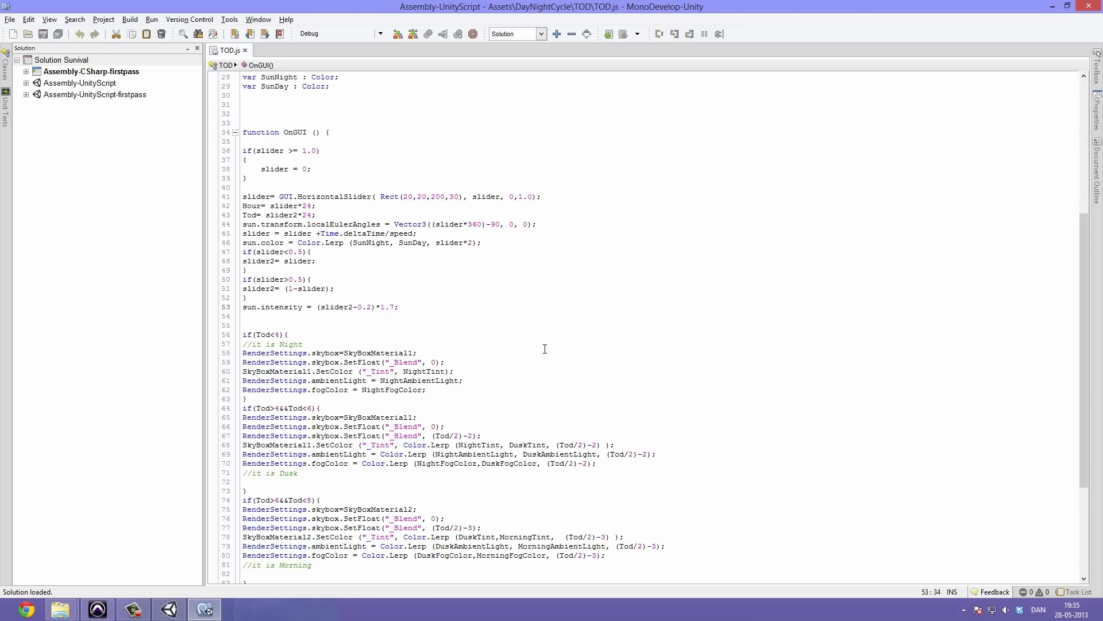
text(3)
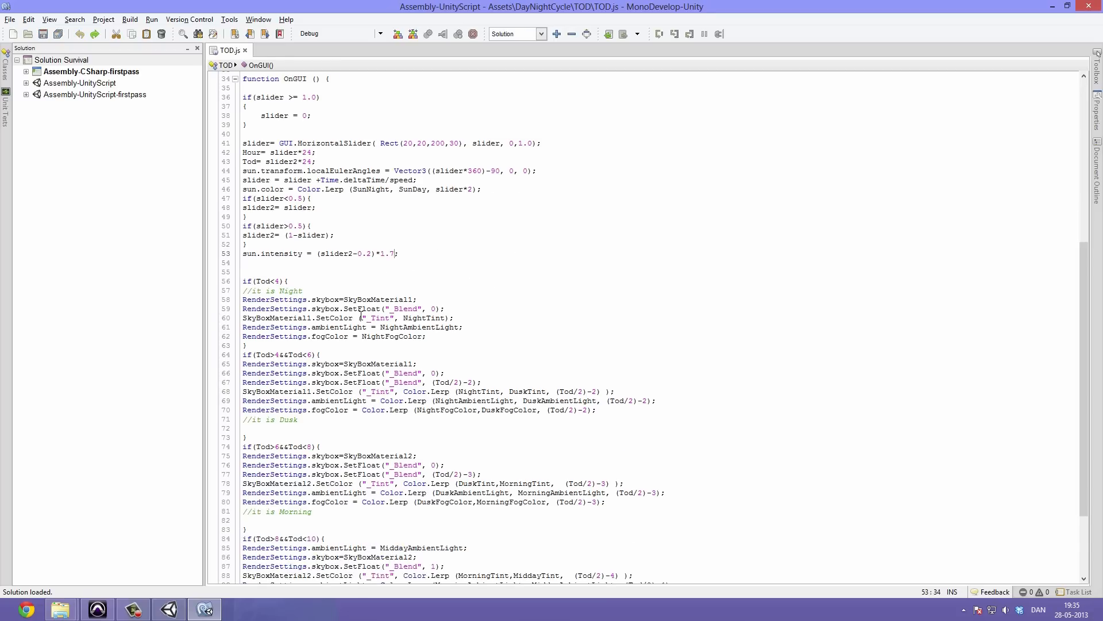
scroll(down, 3)
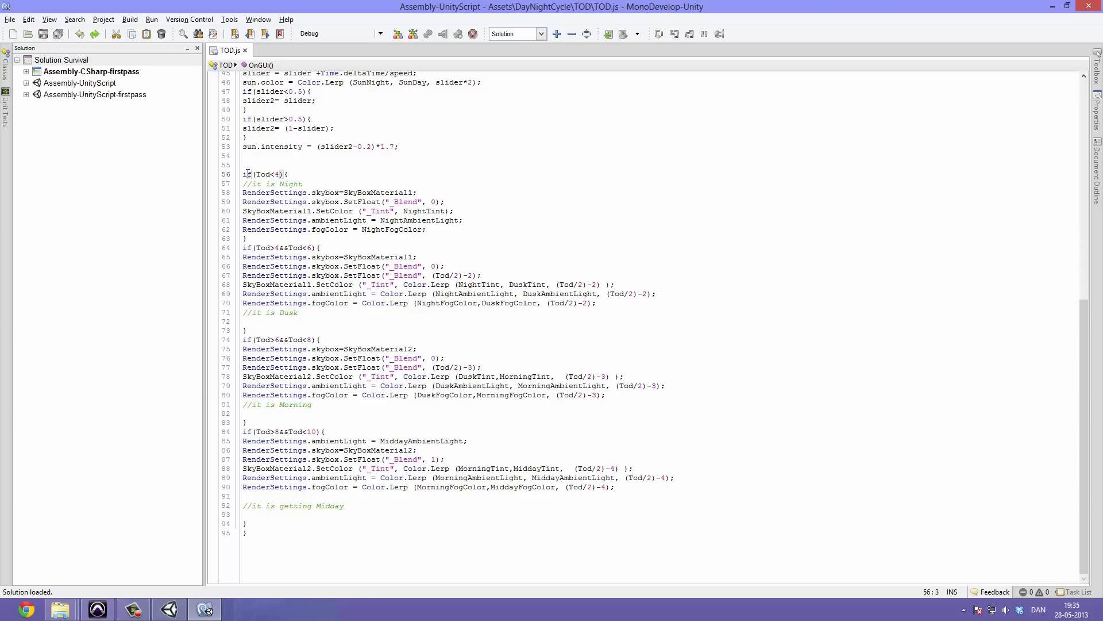
click(284, 219)
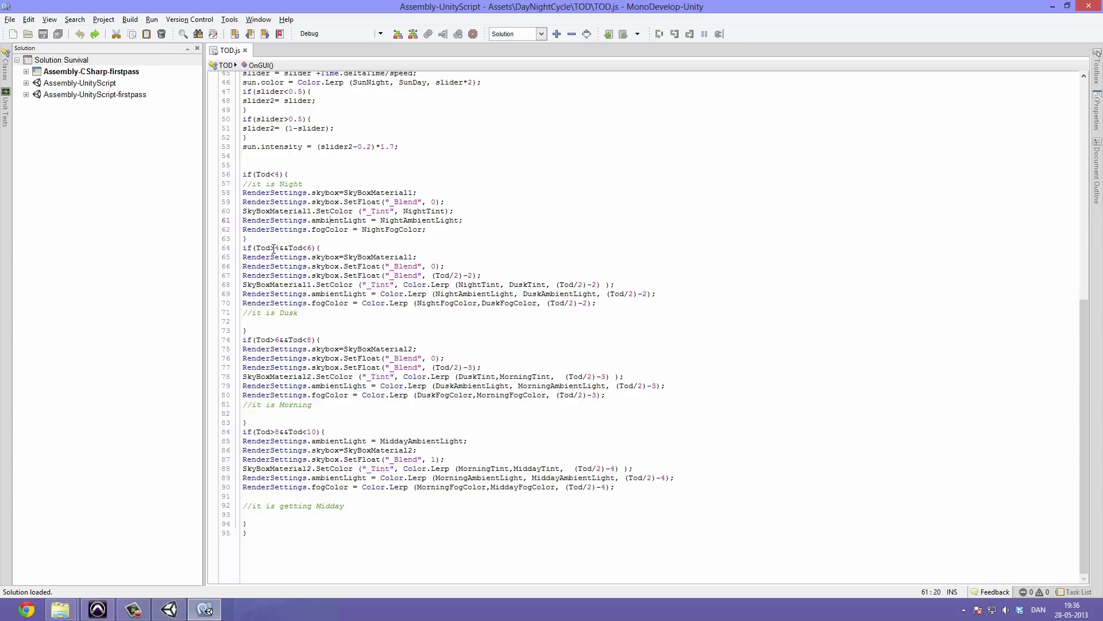
scroll(up, 3)
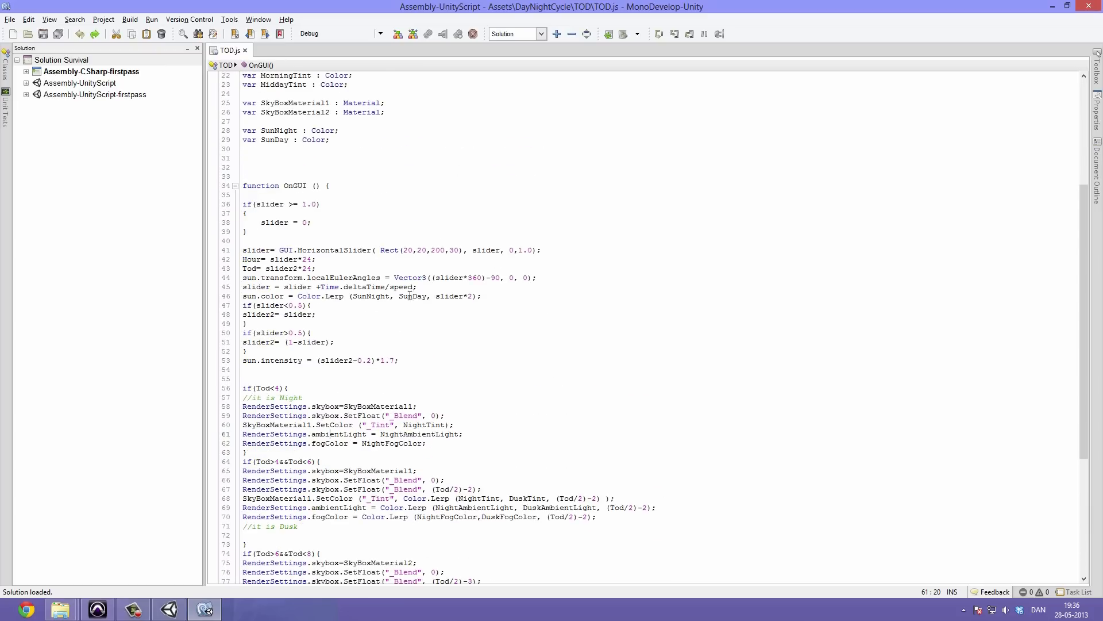
scroll(down, 3)
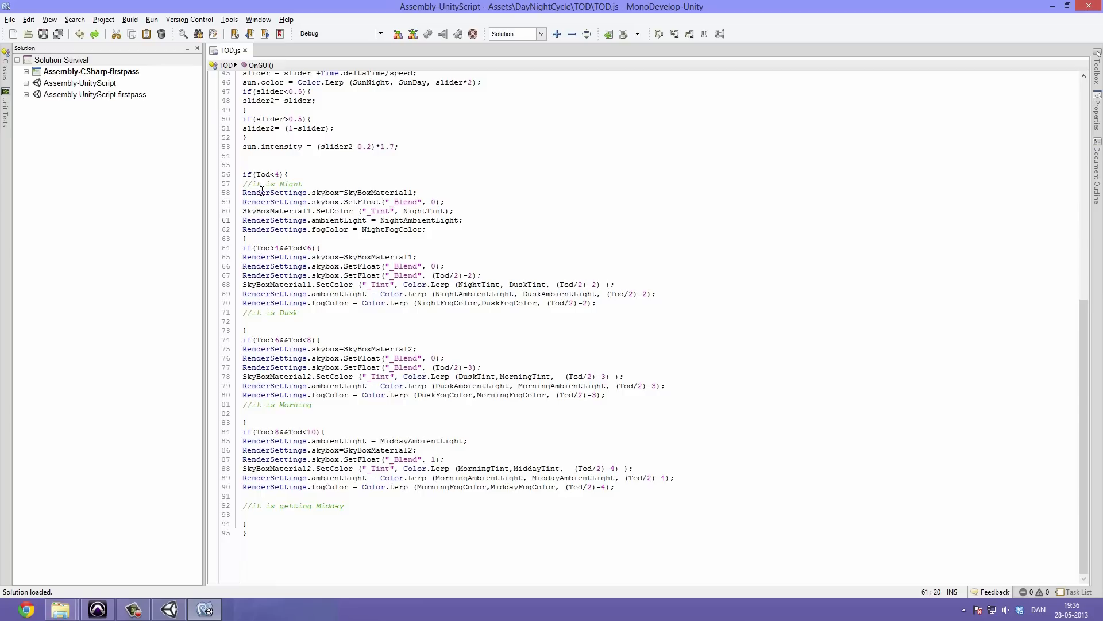
mouse_move(294, 187)
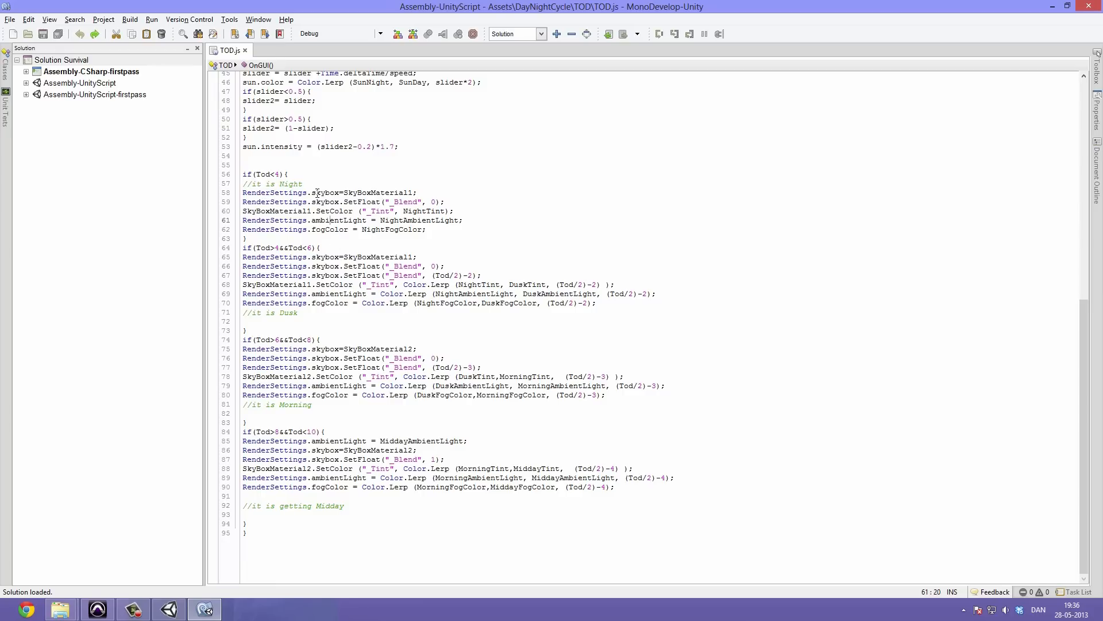
click(419, 192)
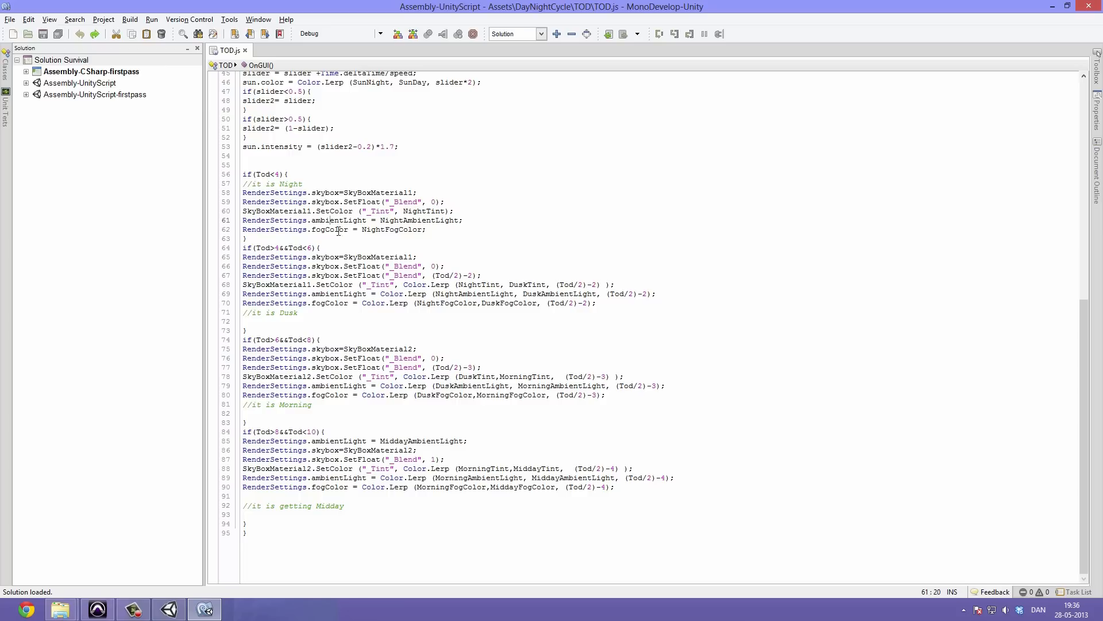
mouse_move(393, 226)
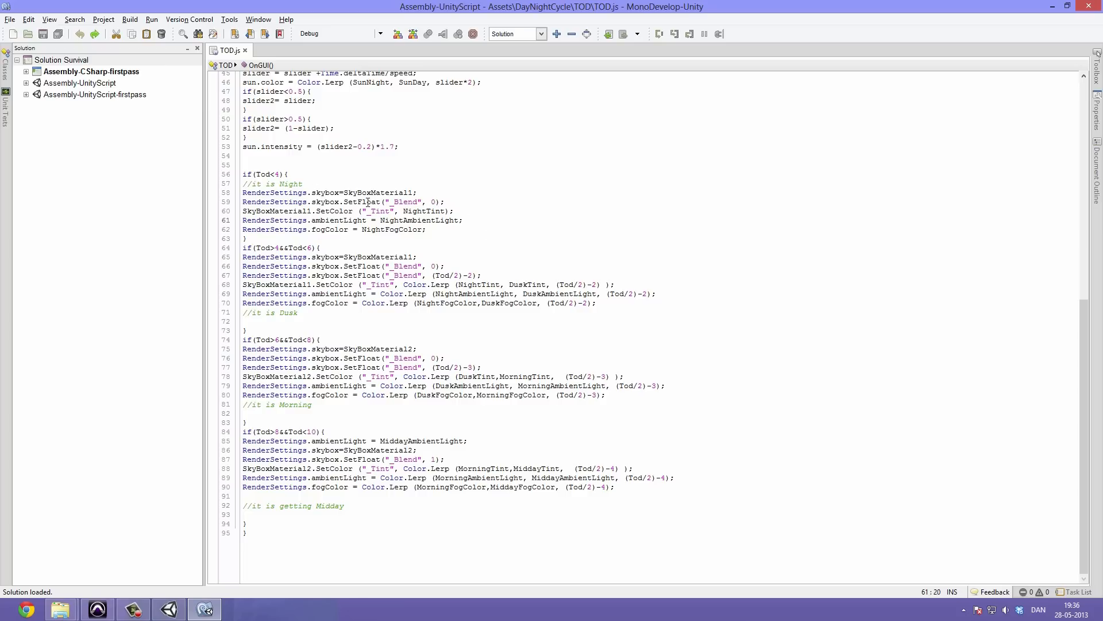
scroll(up, 3)
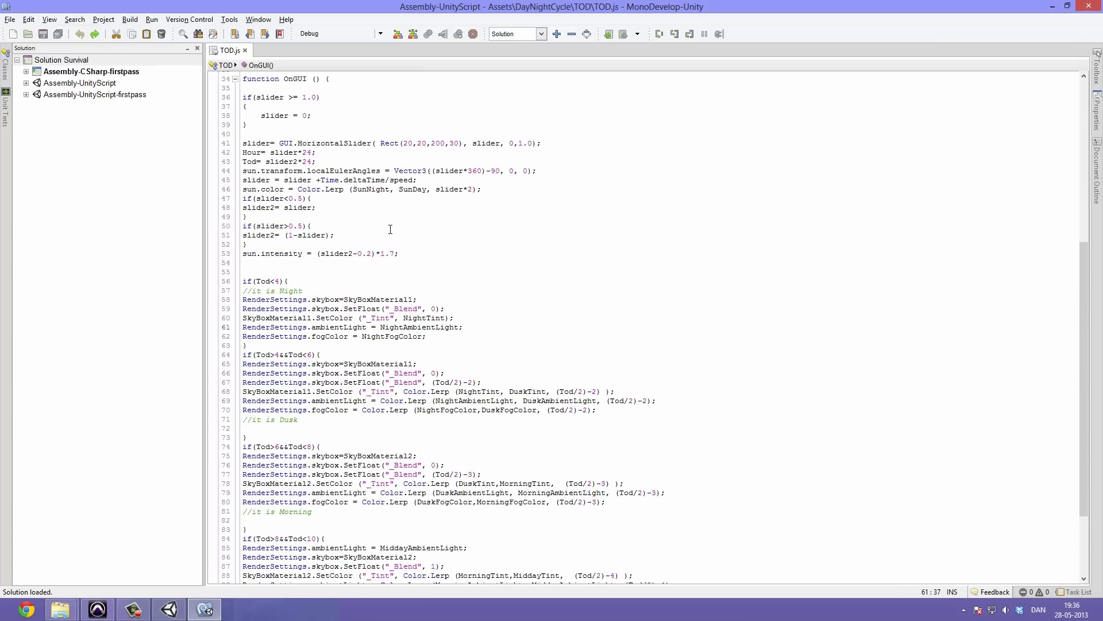
scroll(up, 3)
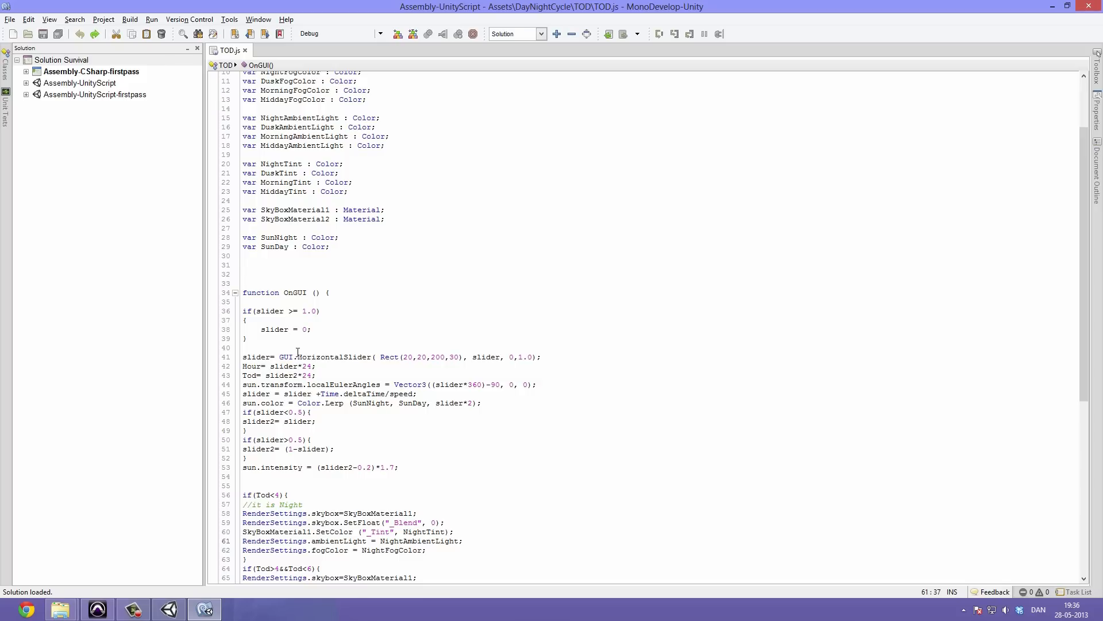
mouse_move(311, 343)
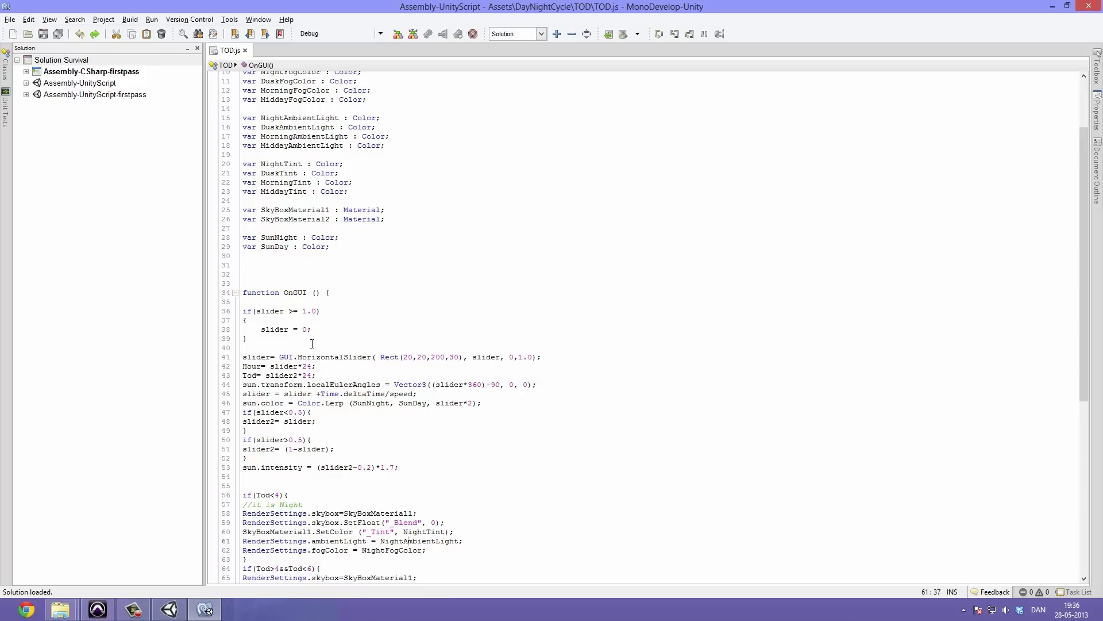
mouse_move(316, 356)
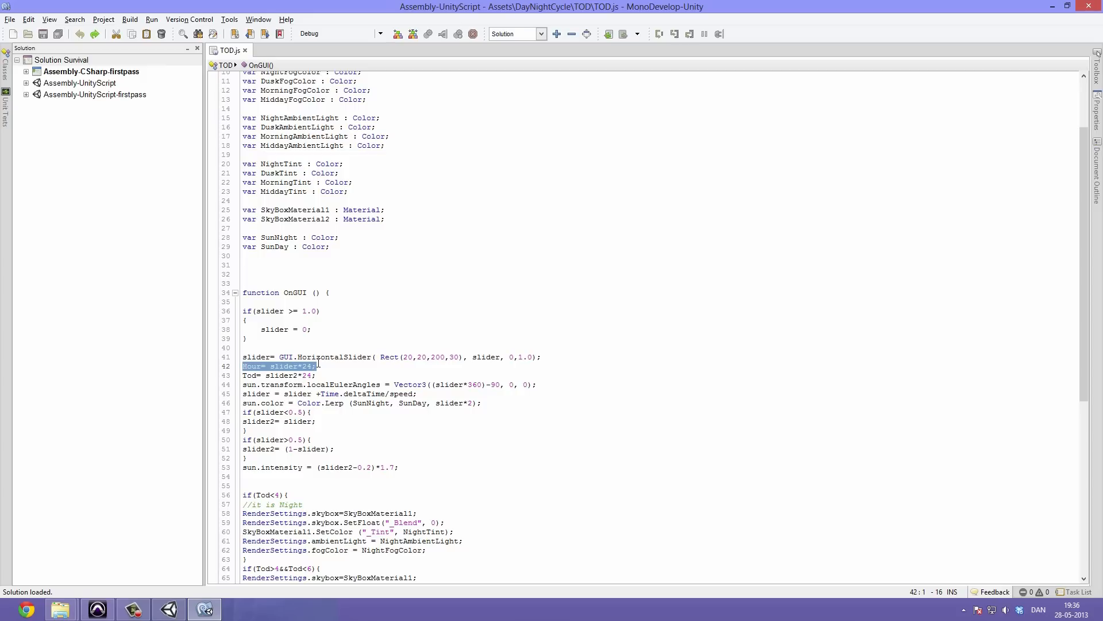
click(205, 609)
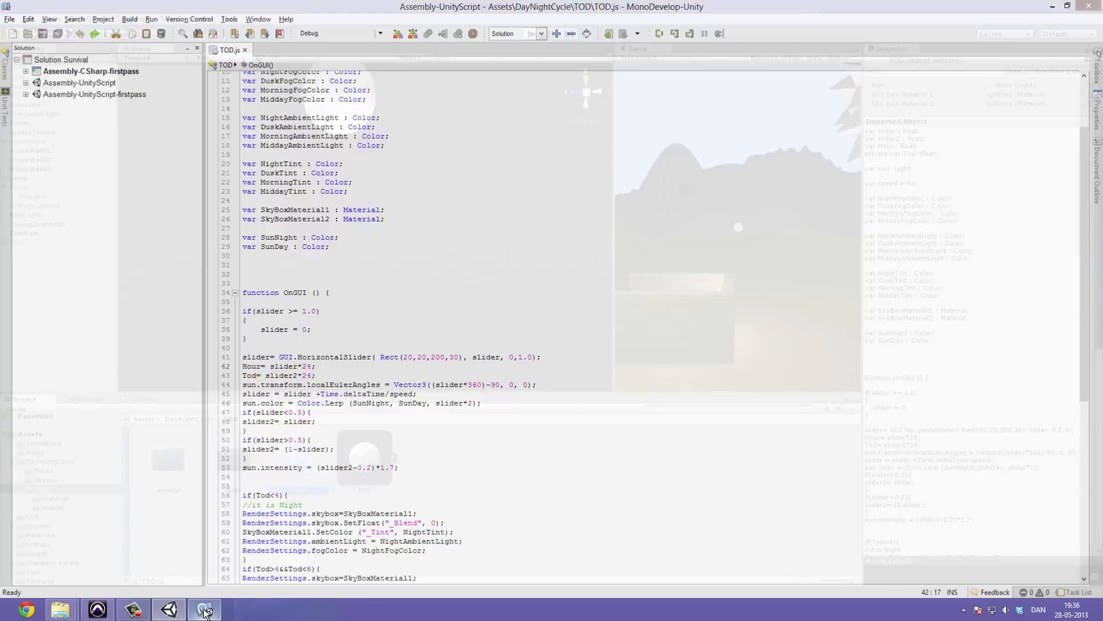
Return to Unity and run a brief play-test into night, then stop play
click(205, 609)
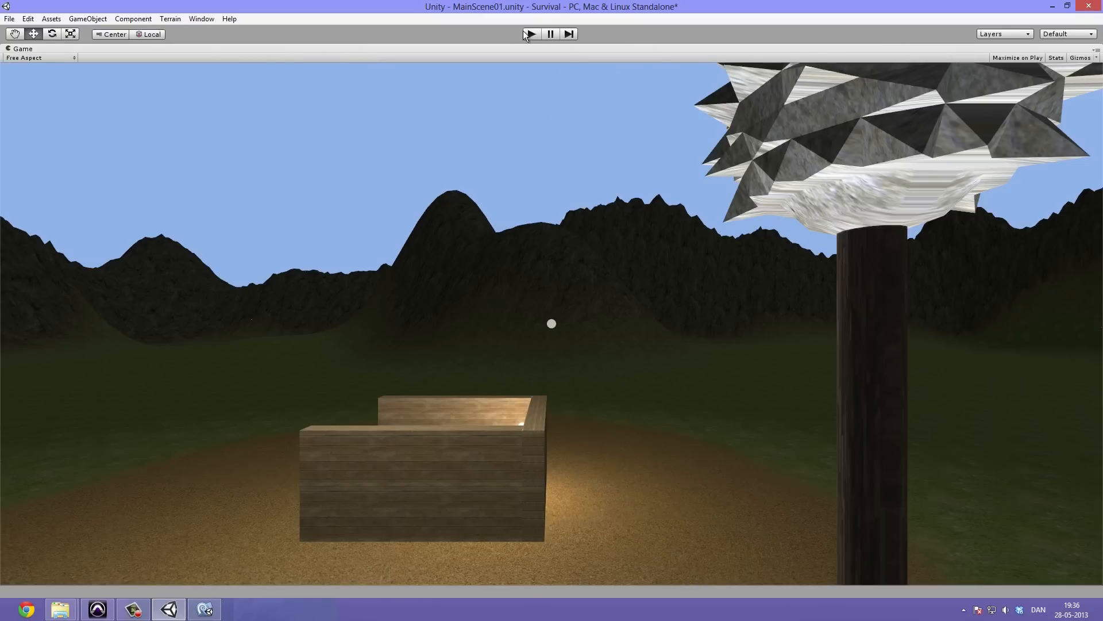
click(530, 33)
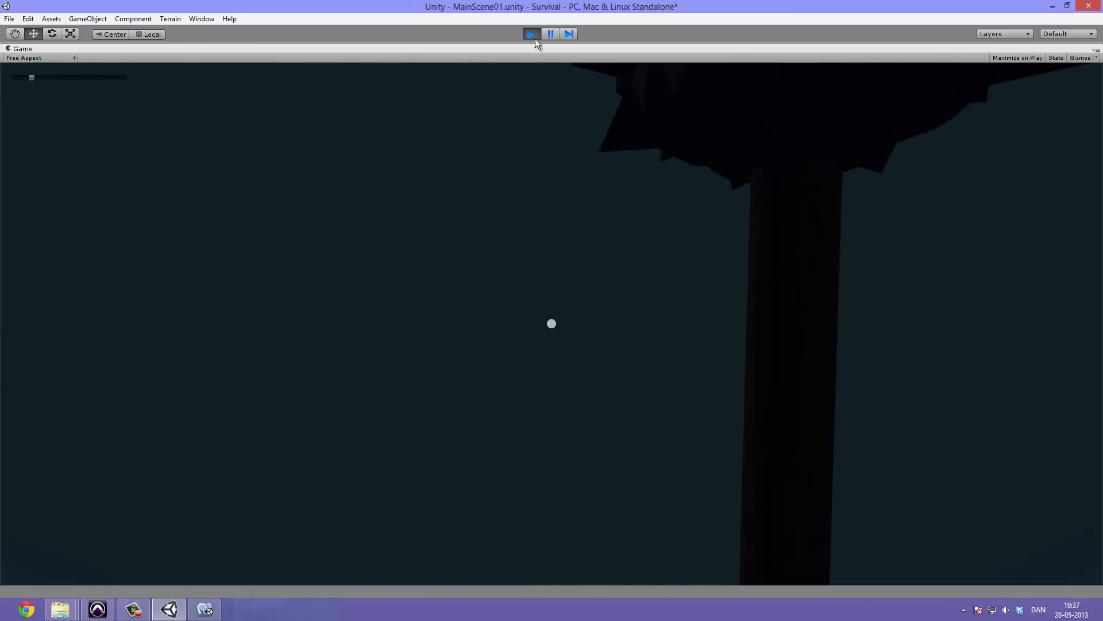
click(531, 34)
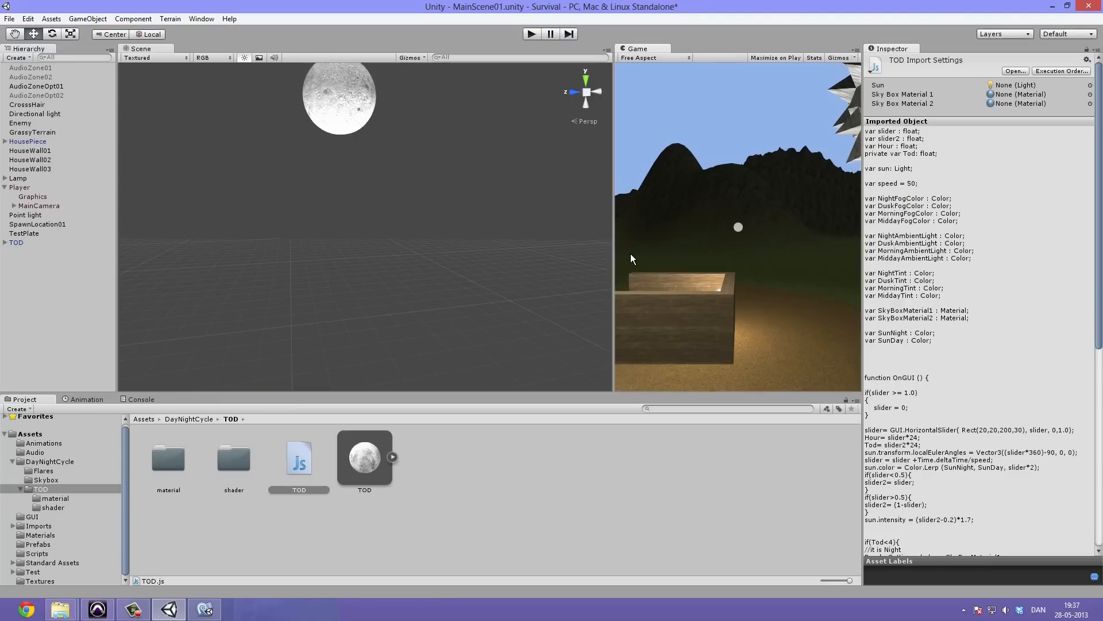
Inspect Point light and MainCamera, then show TOD's script properties (hour 11.94487)
click(25, 215)
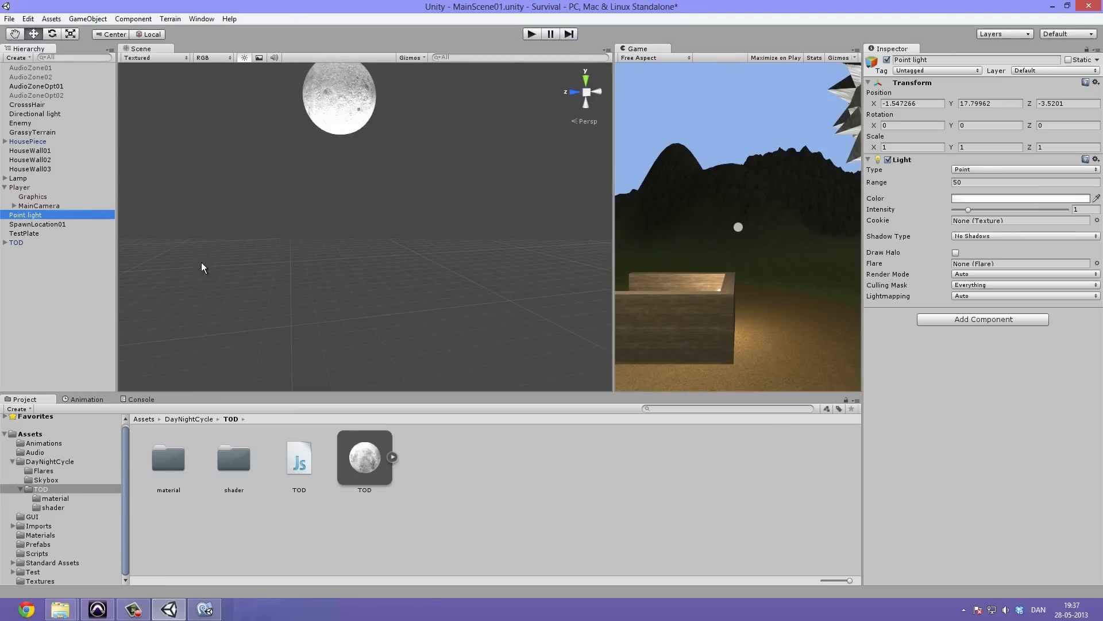
click(39, 204)
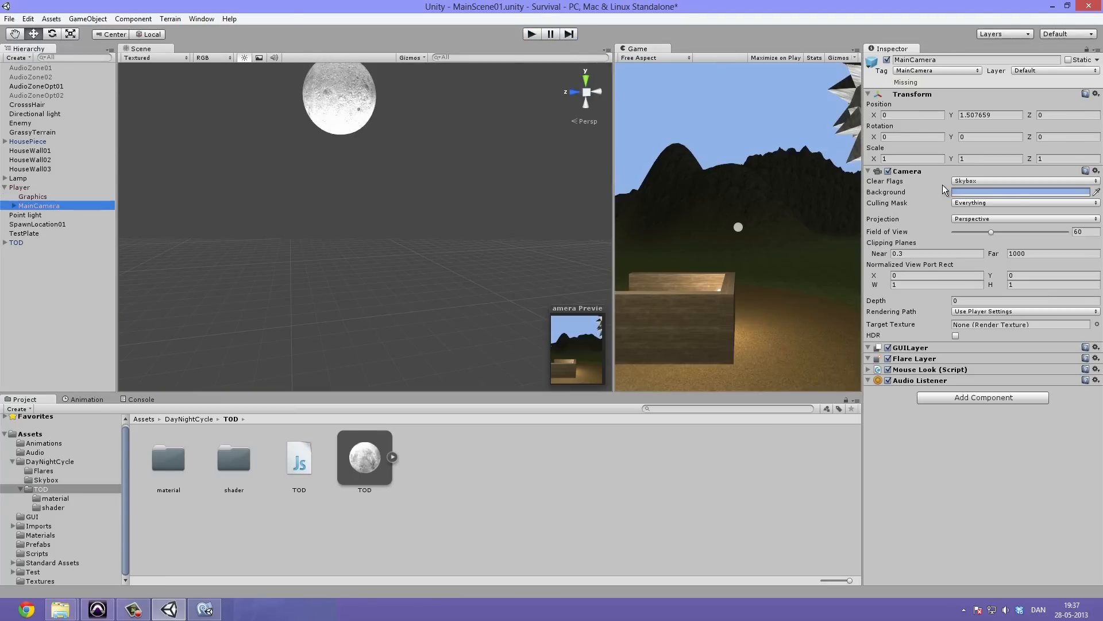
click(15, 243)
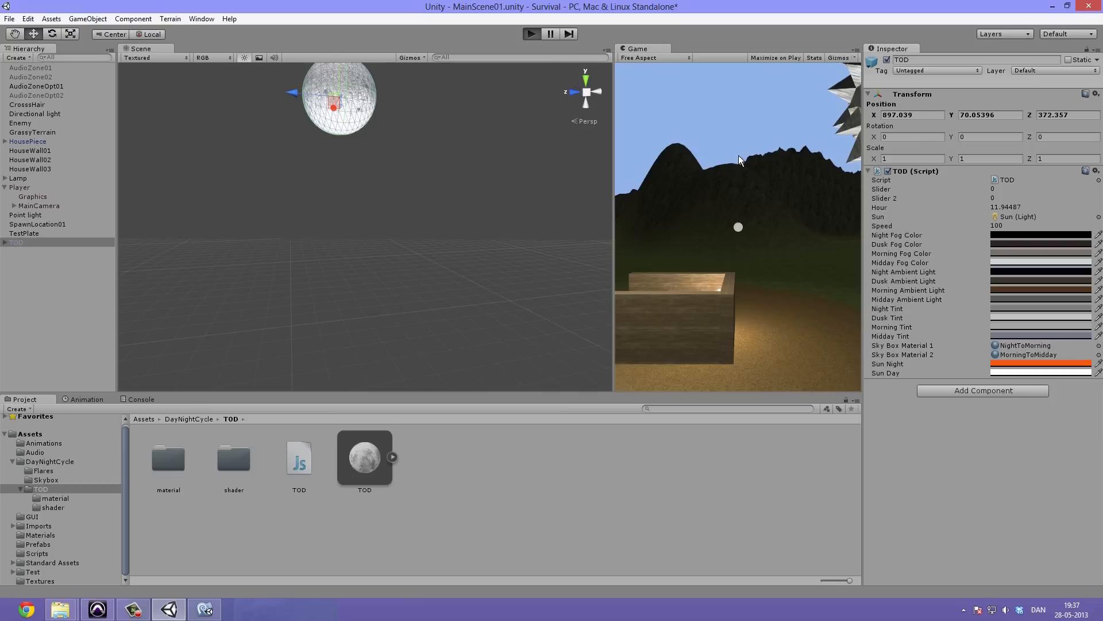
Start play mode and bring up the Night Ambient Light colour for editing
click(531, 34)
text(9999999)
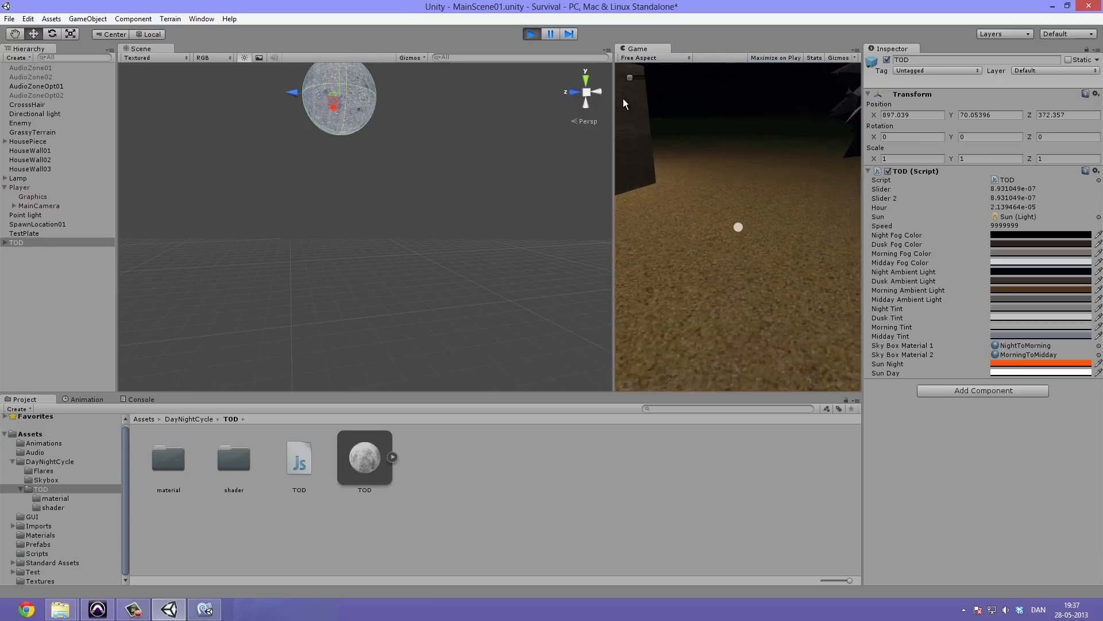
click(587, 92)
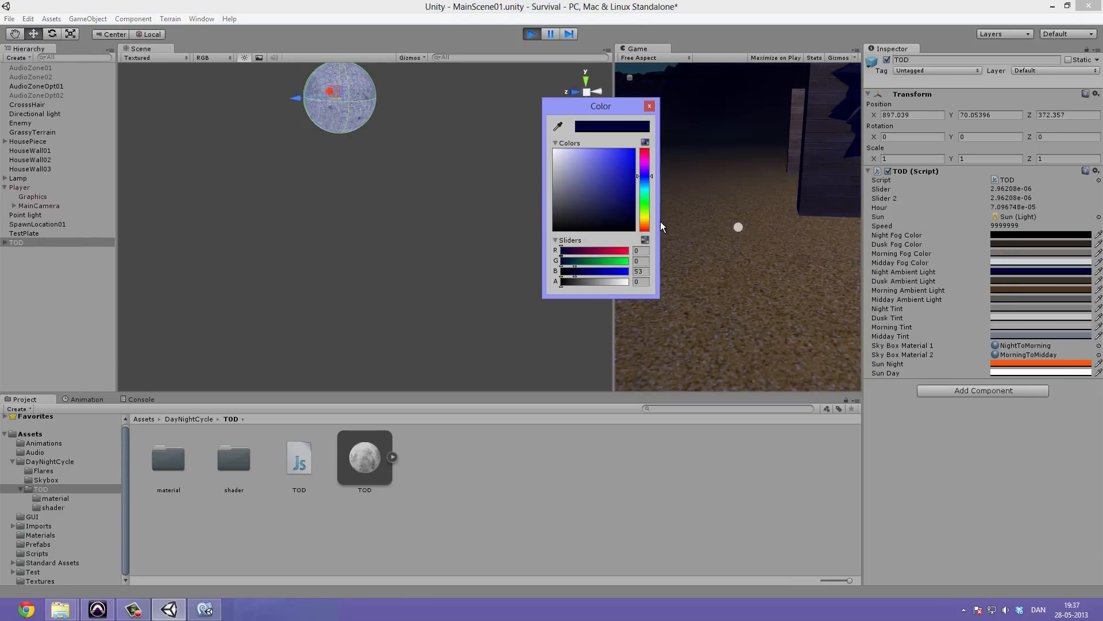
Tune the night ambient colour to a slightly lighter, bluer dark grey-blue and close the chooser
click(568, 222)
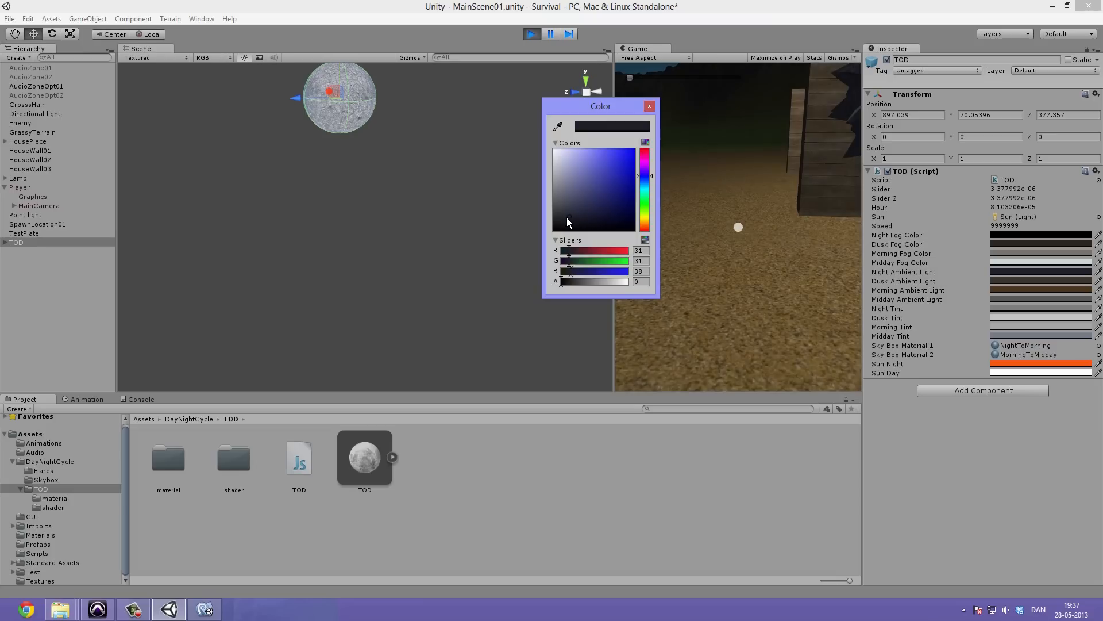
click(564, 217)
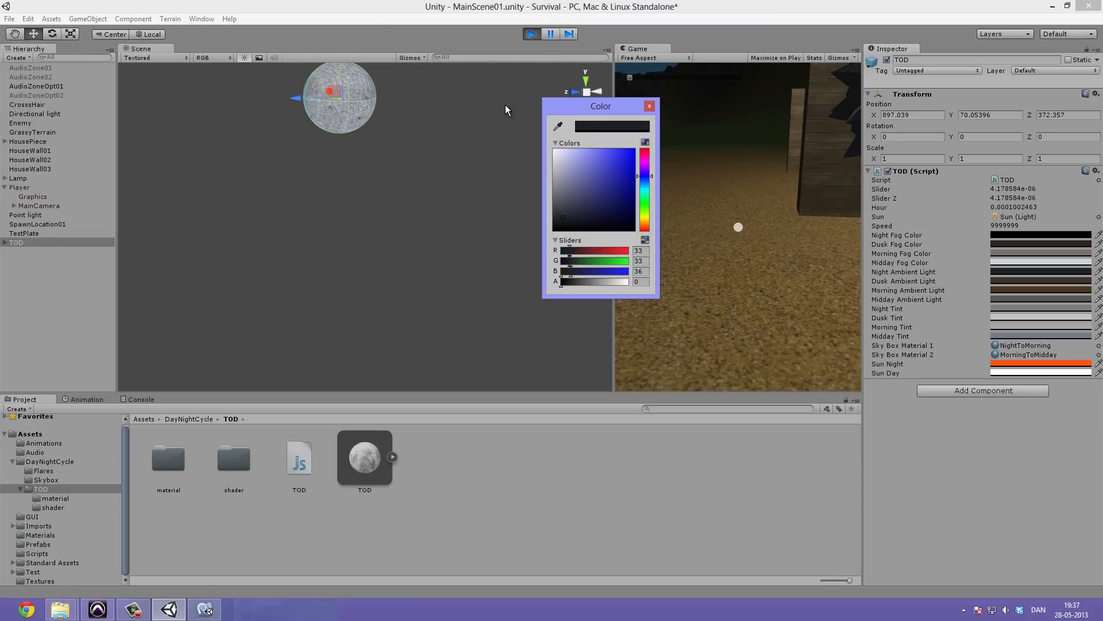
click(560, 224)
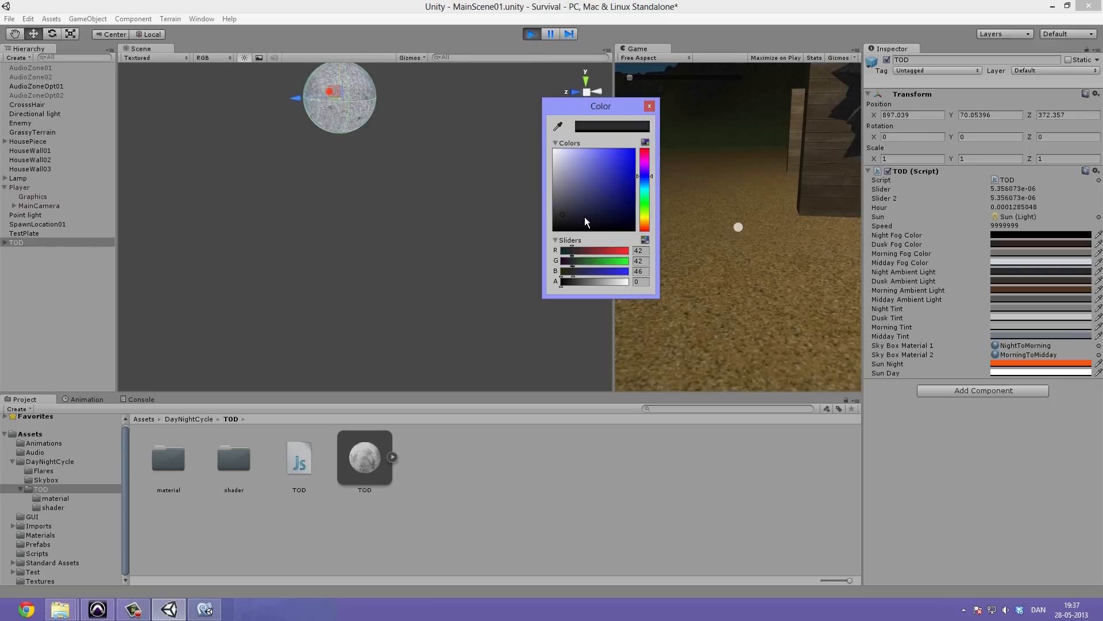
click(587, 208)
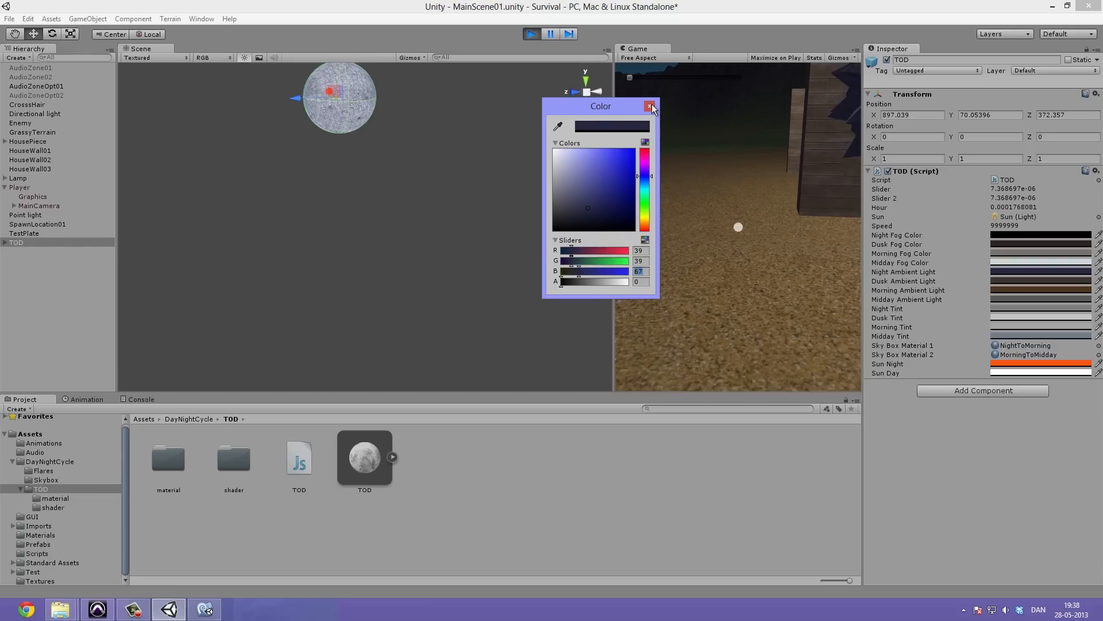
click(650, 106)
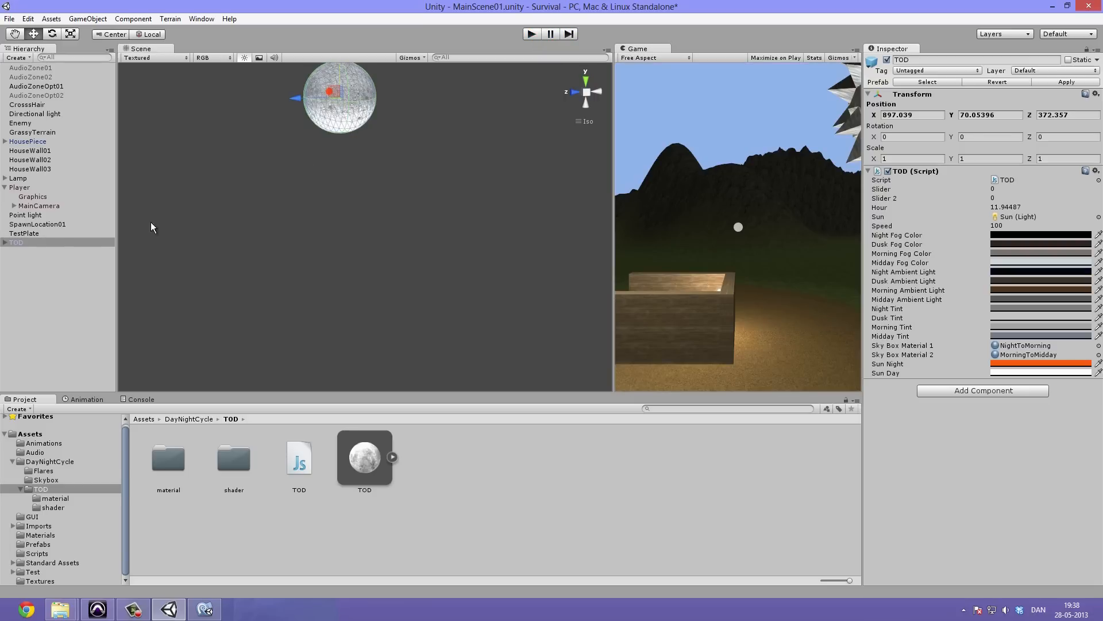
mouse_move(730, 198)
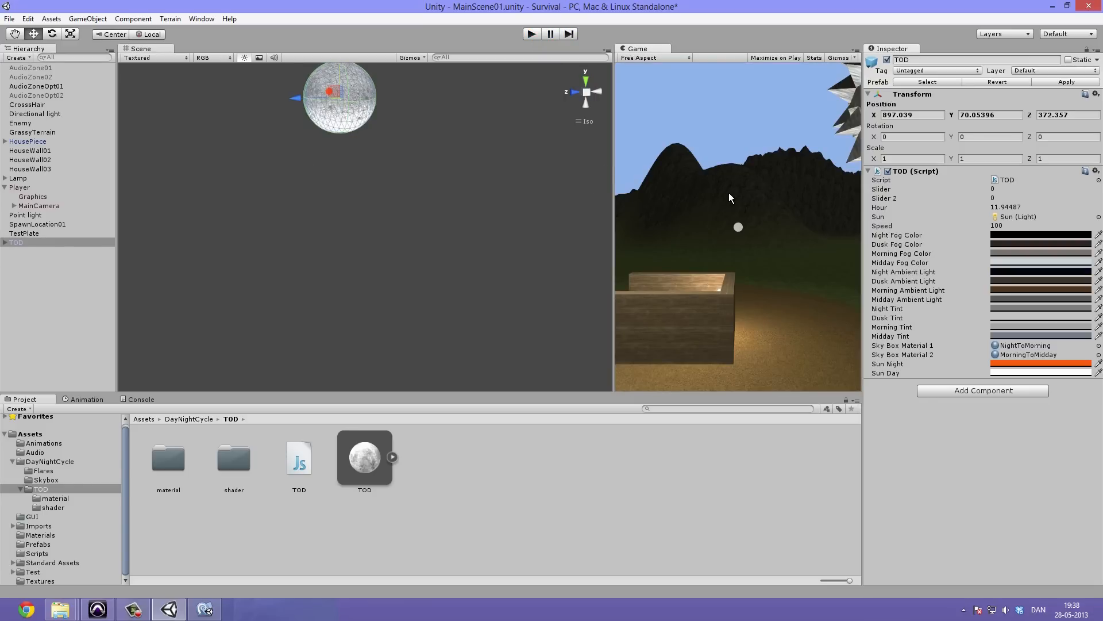
mouse_move(673, 198)
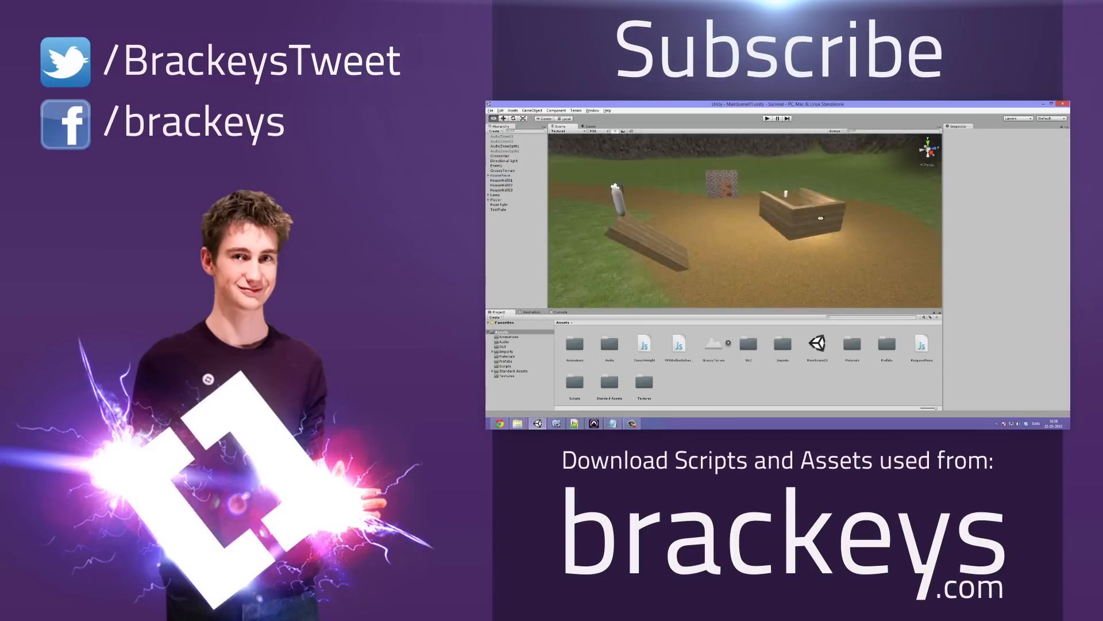
click(921, 349)
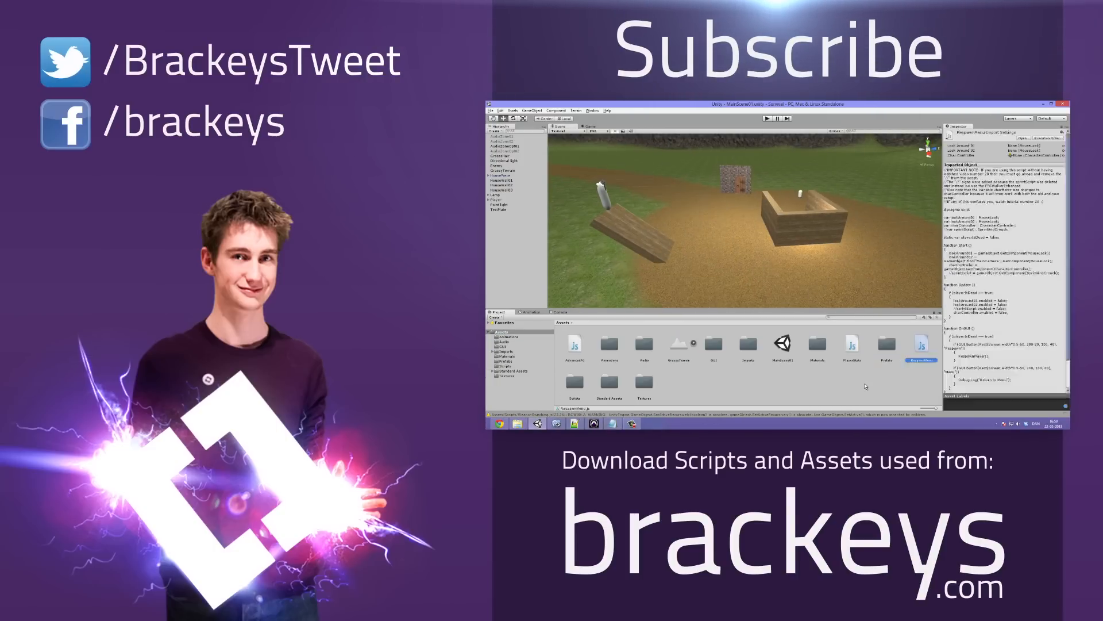
click(852, 345)
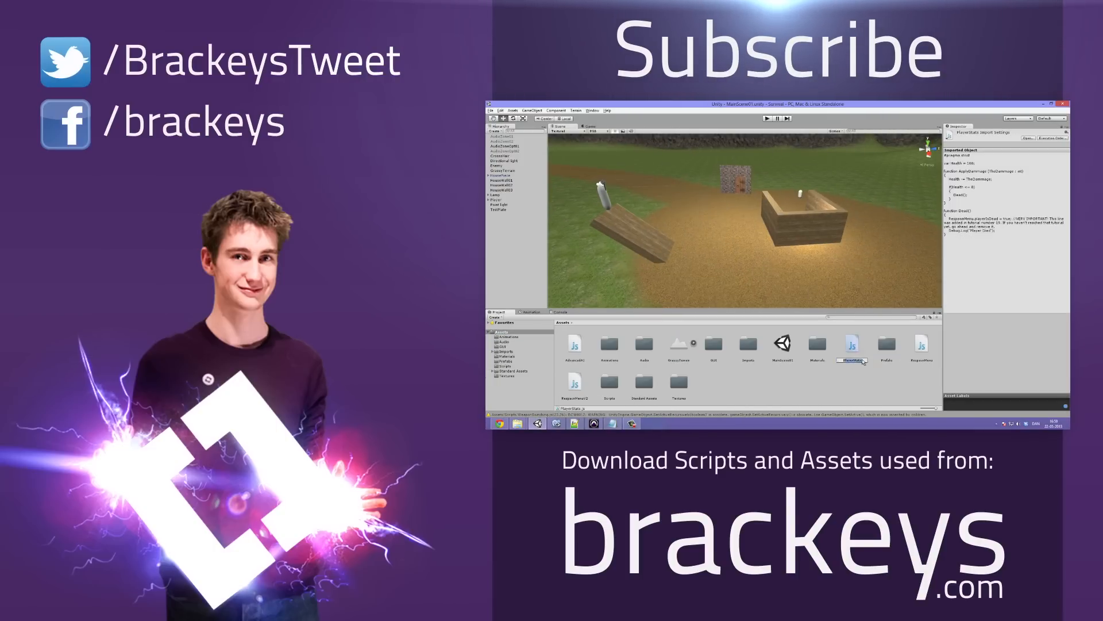